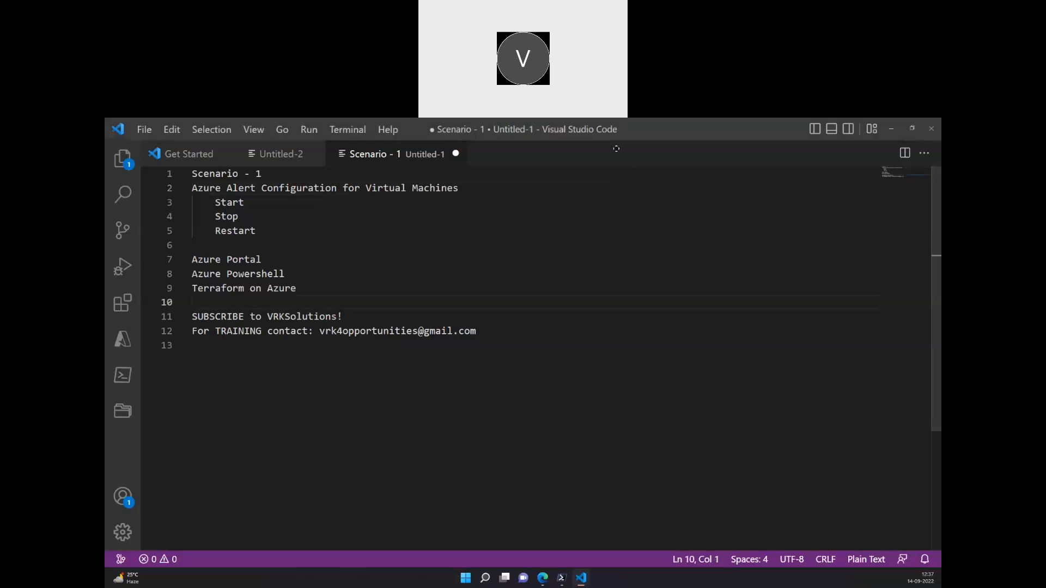
pyautogui.moveTo(308, 254)
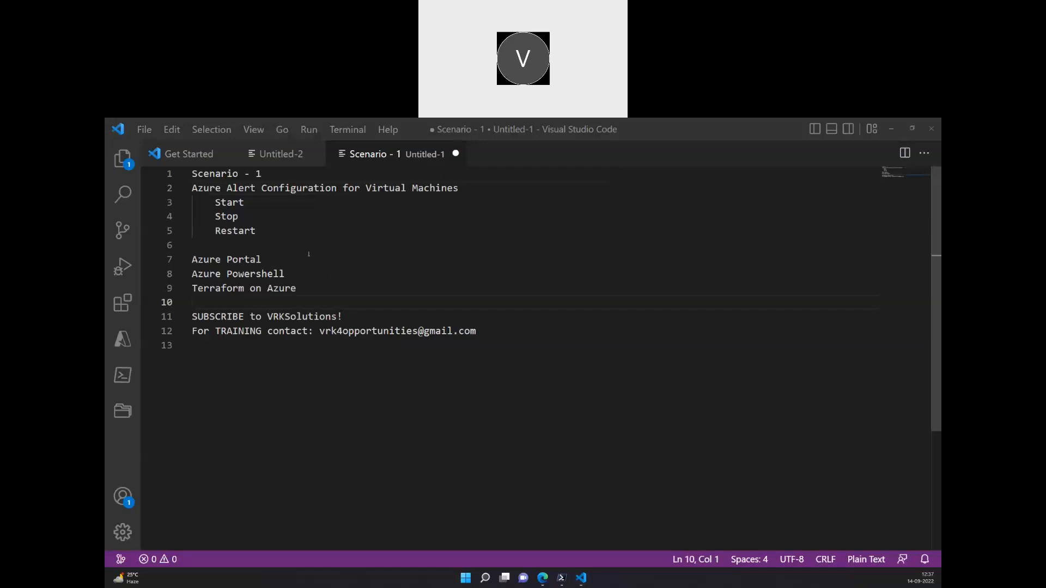
# Step: Copy the 'Azure Portal' line from the scenario notes as the new note's heading
pyautogui.doubleClick(227, 260)
pyautogui.write('Azure Portal')
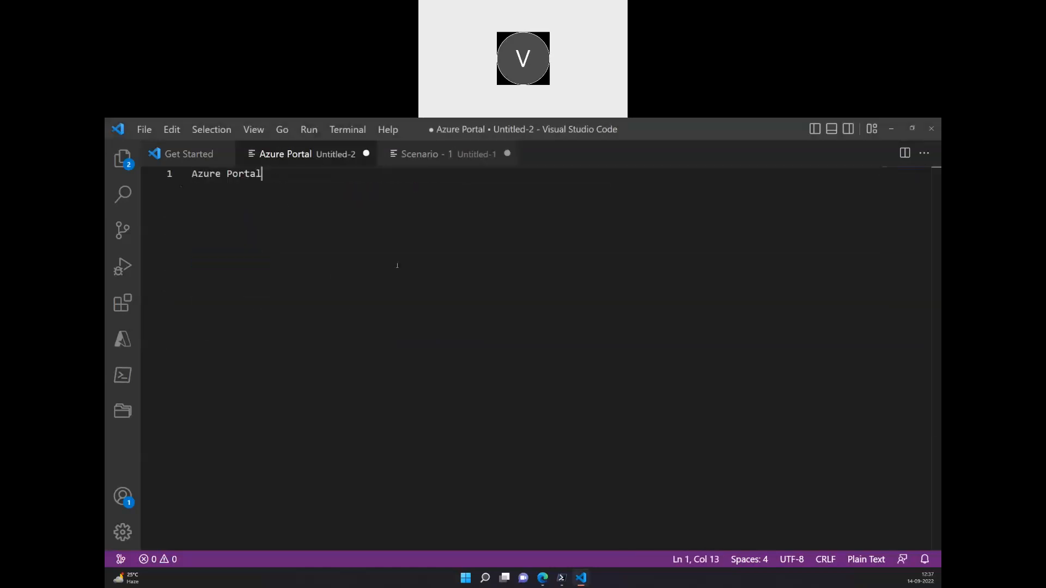
# Step: Nest 'Azure Monitor' under the heading with 'Alert' and 'Action Group' indented beneath it
pyautogui.press('Enter')
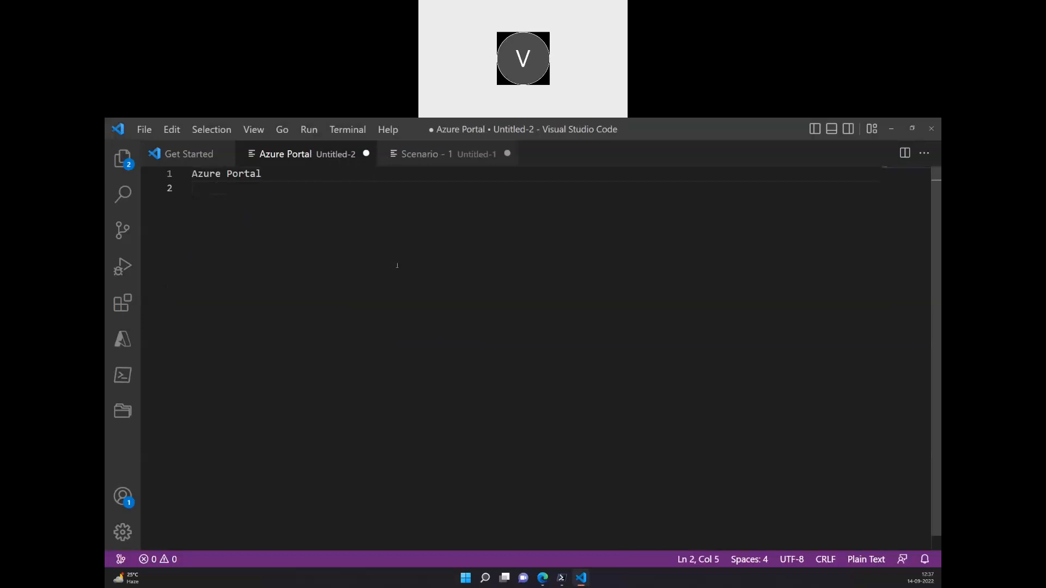
pyautogui.write('Azure')
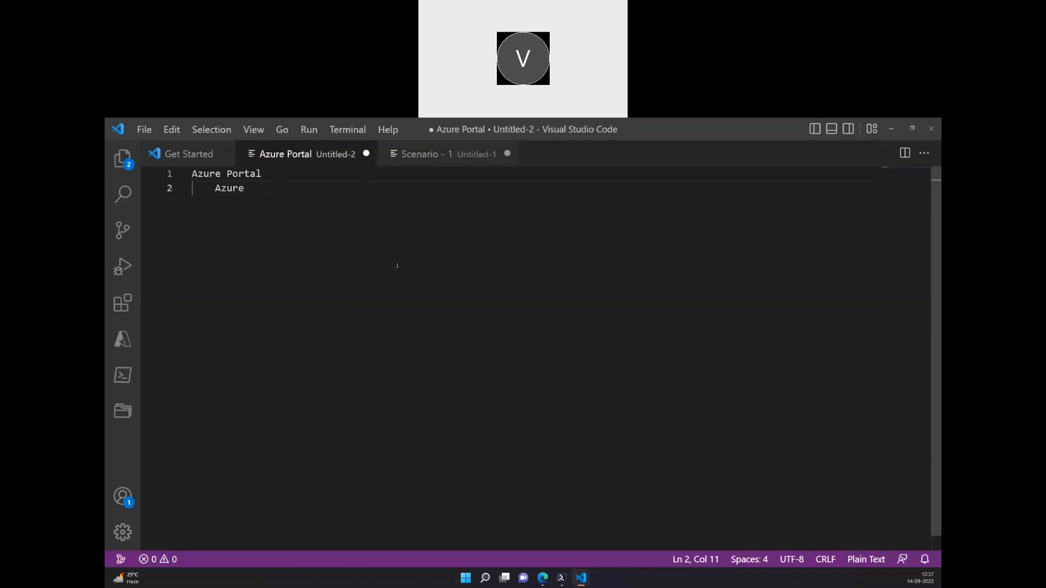
pyautogui.write('Monitor')
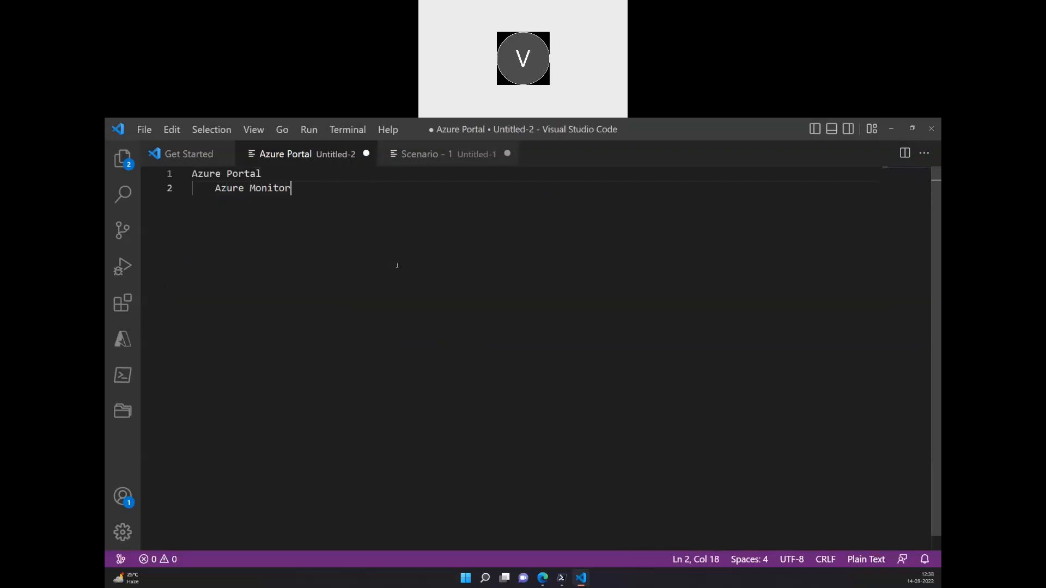
pyautogui.press('Return')
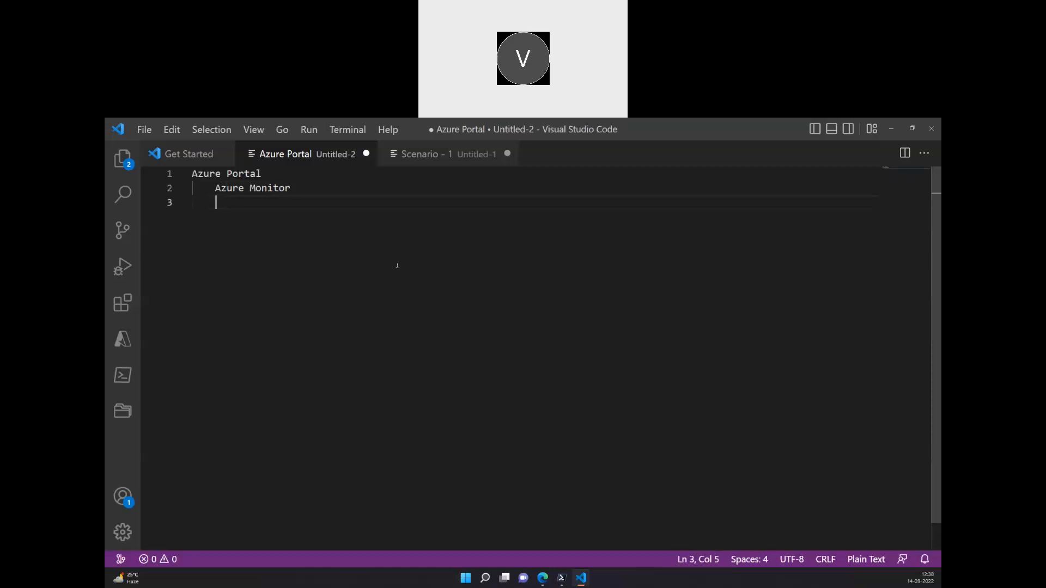
pyautogui.write('Alert')
pyautogui.write('Action Gro')
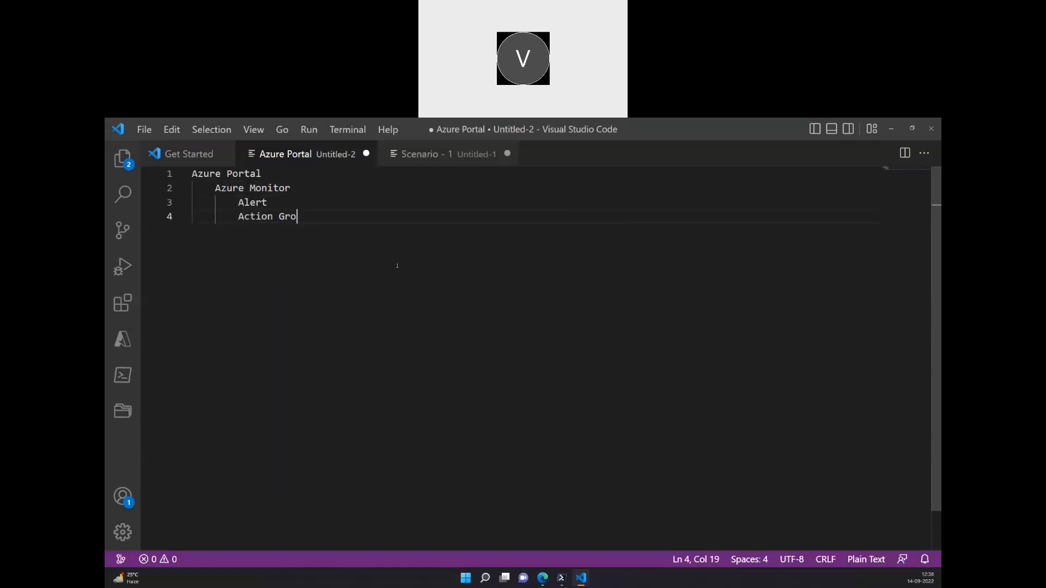
pyautogui.write('up')
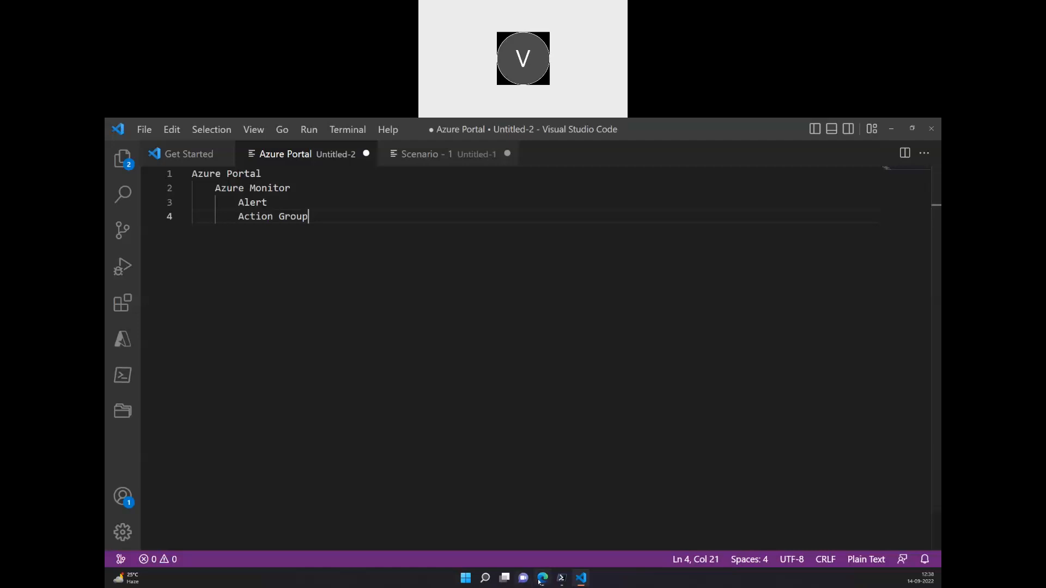
# Step: Switch to the Azure portal and highlight vm01's Stopped (deallocated) status on its overview
pyautogui.click(543, 577)
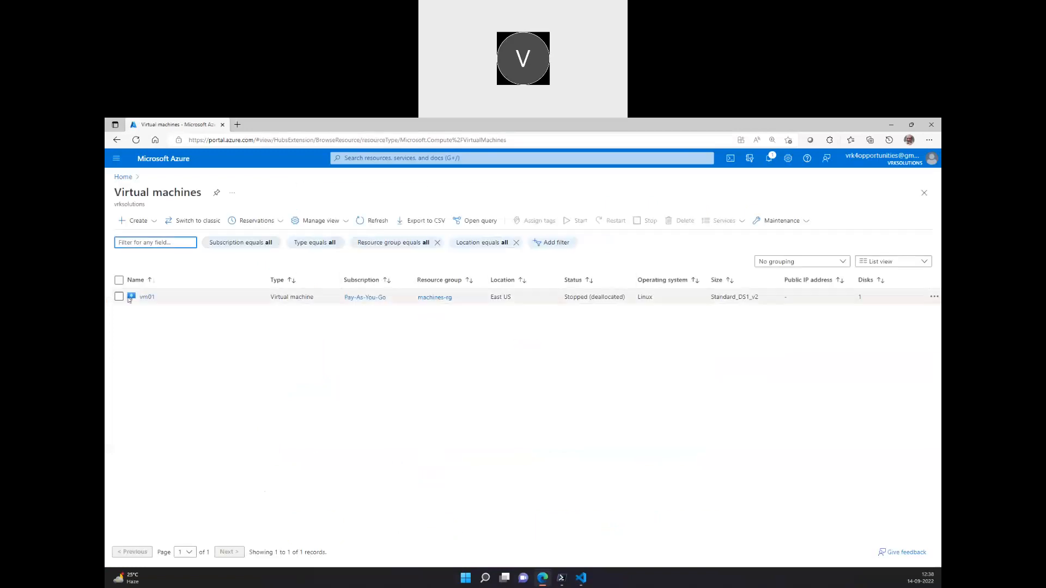
pyautogui.click(146, 296)
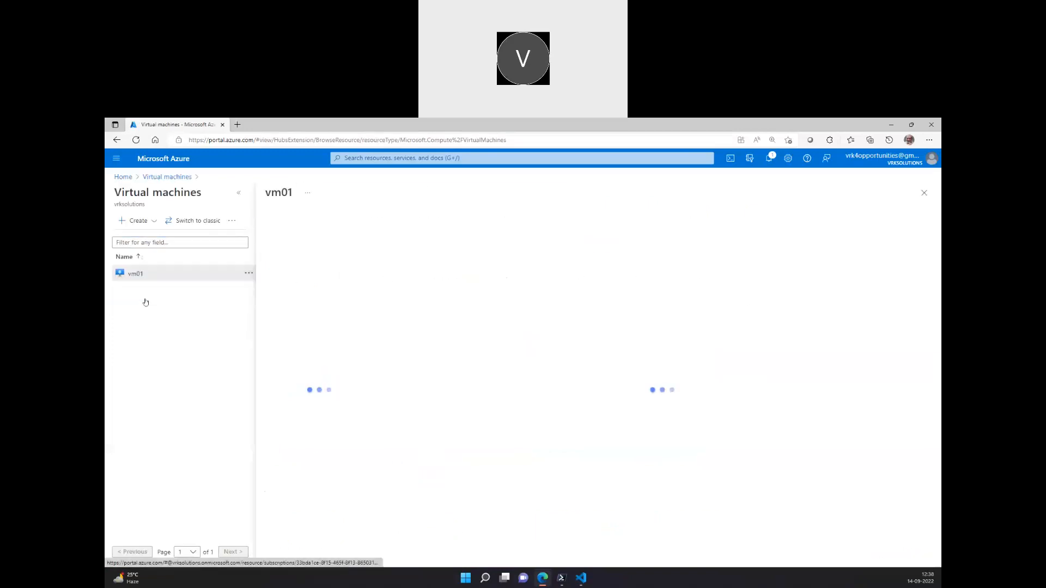
pyautogui.click(135, 274)
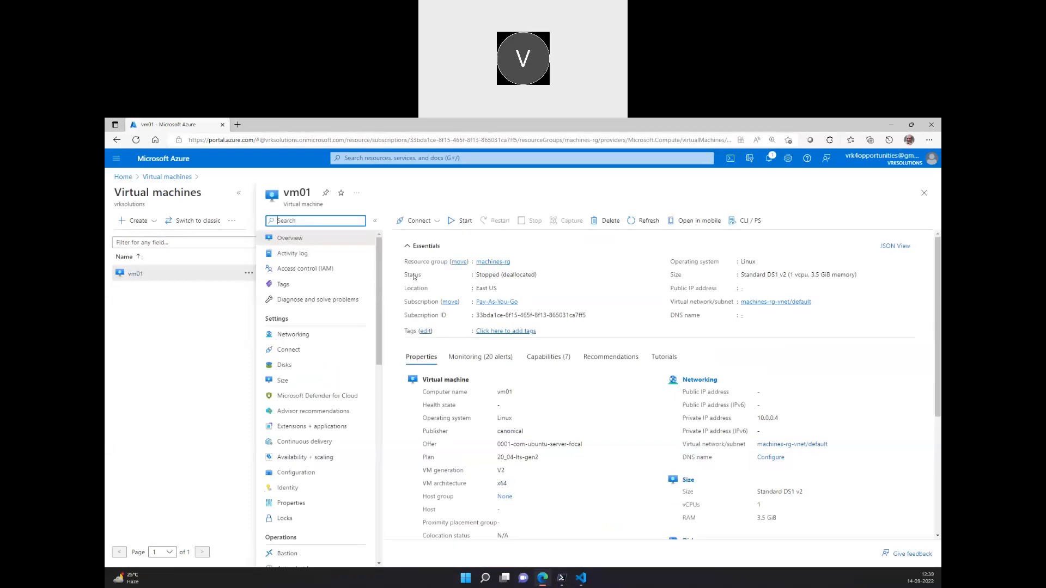
pyautogui.doubleClick(506, 274)
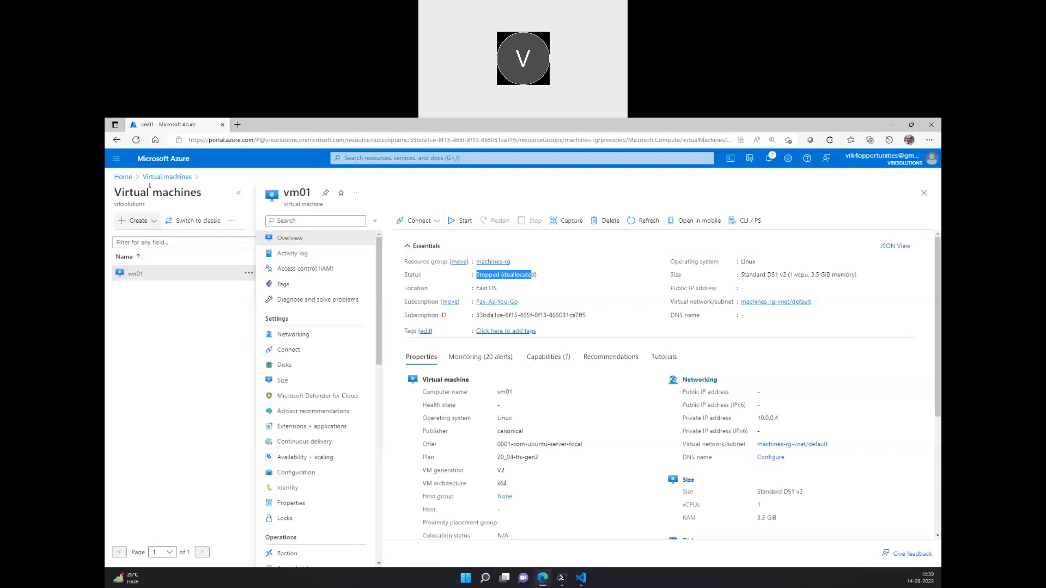
pyautogui.moveTo(168, 177)
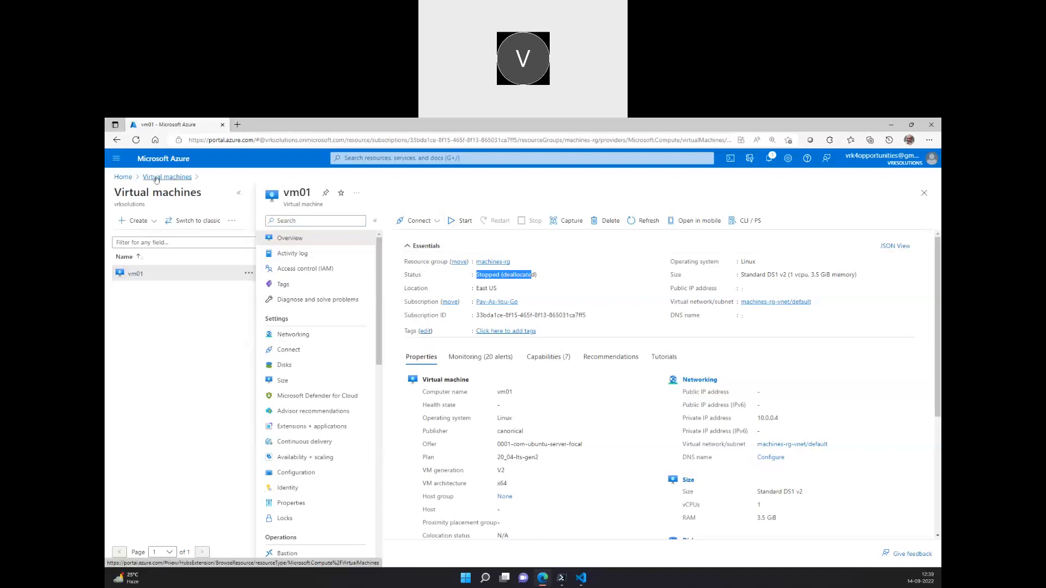
# Step: From Home, go into the Monitor service and show its fired alerts list
pyautogui.click(123, 177)
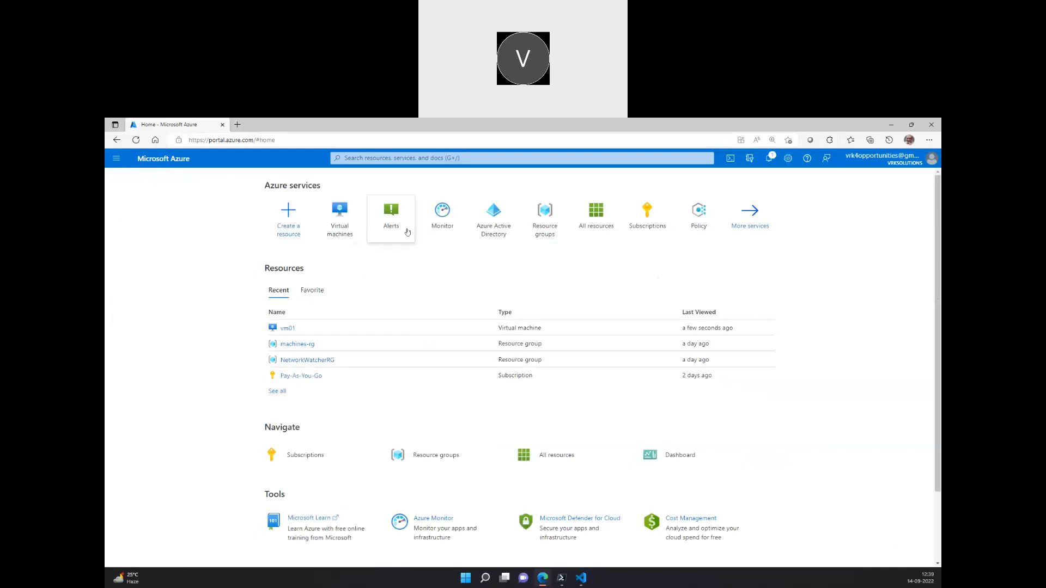
pyautogui.moveTo(545, 215)
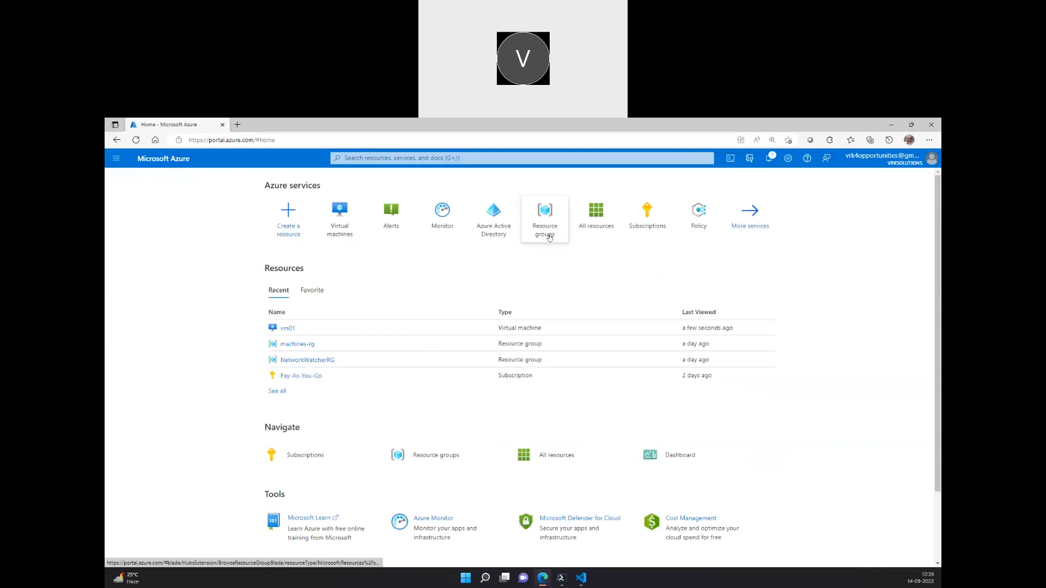
pyautogui.click(441, 216)
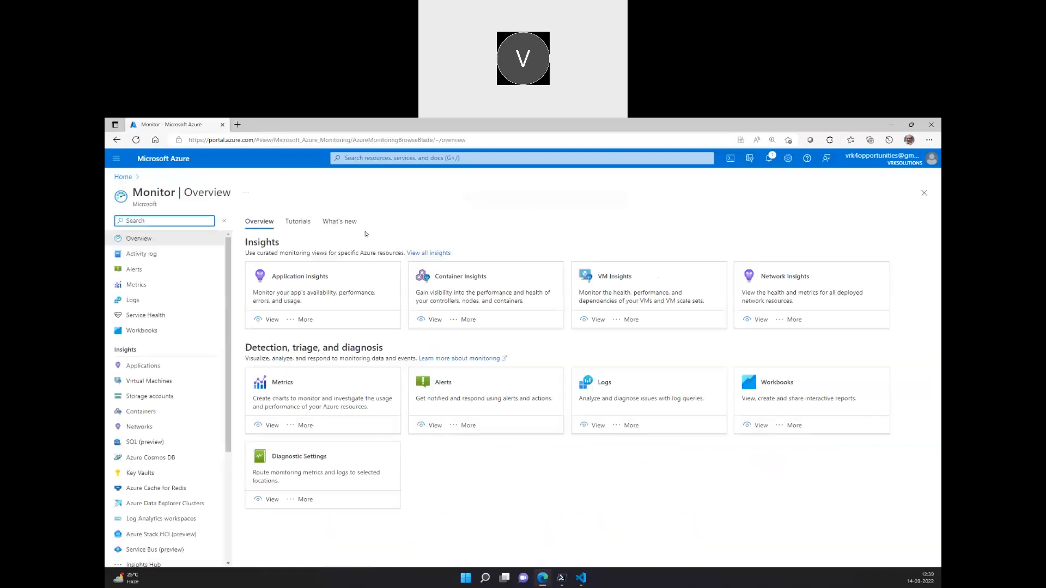
pyautogui.click(133, 269)
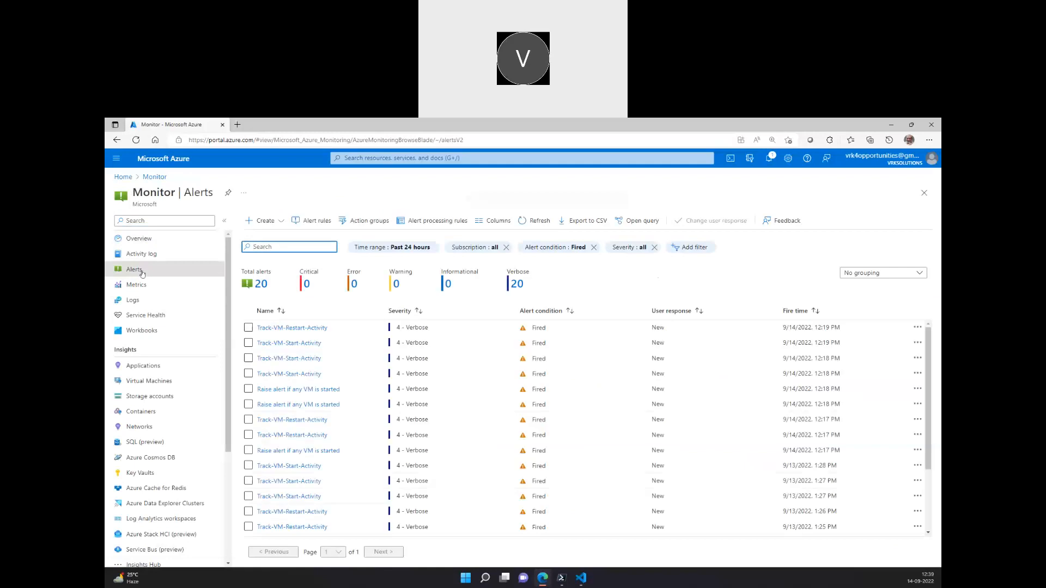
pyautogui.moveTo(273, 223)
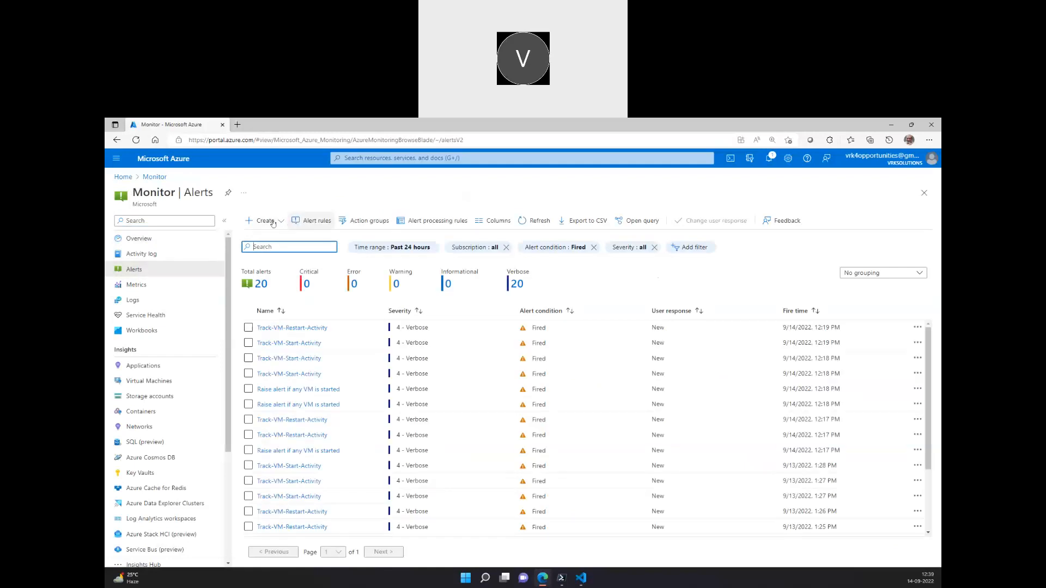
# Step: Create a new alert rule scoped to the Pay-As-You-Go subscription
pyautogui.click(264, 220)
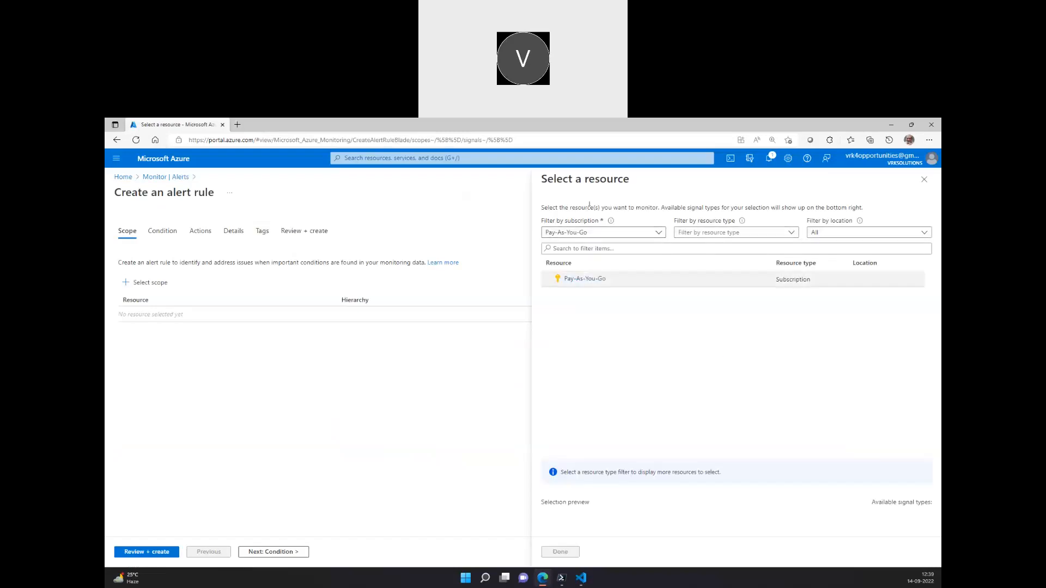
pyautogui.click(584, 279)
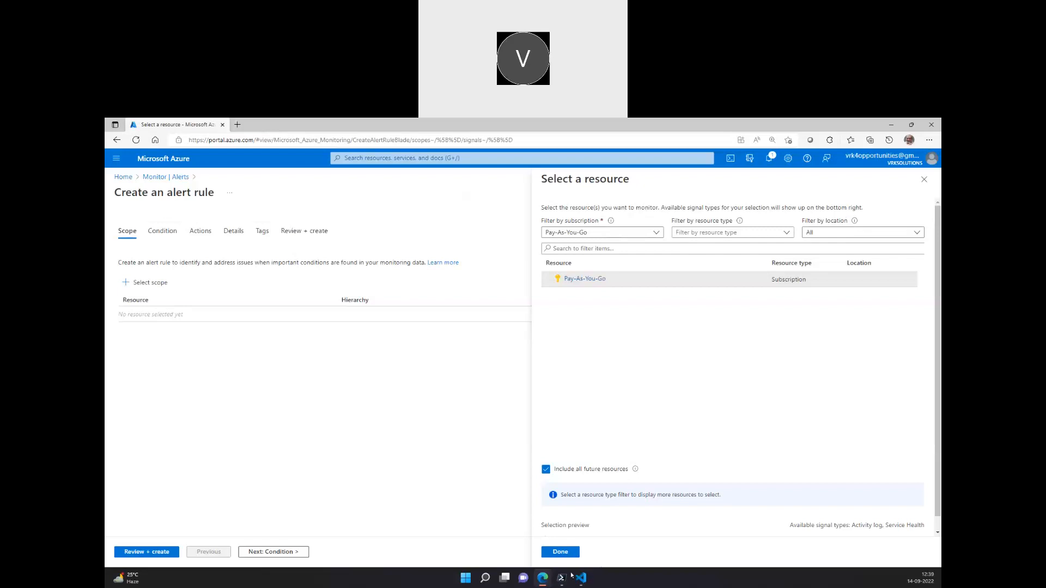
pyautogui.click(559, 552)
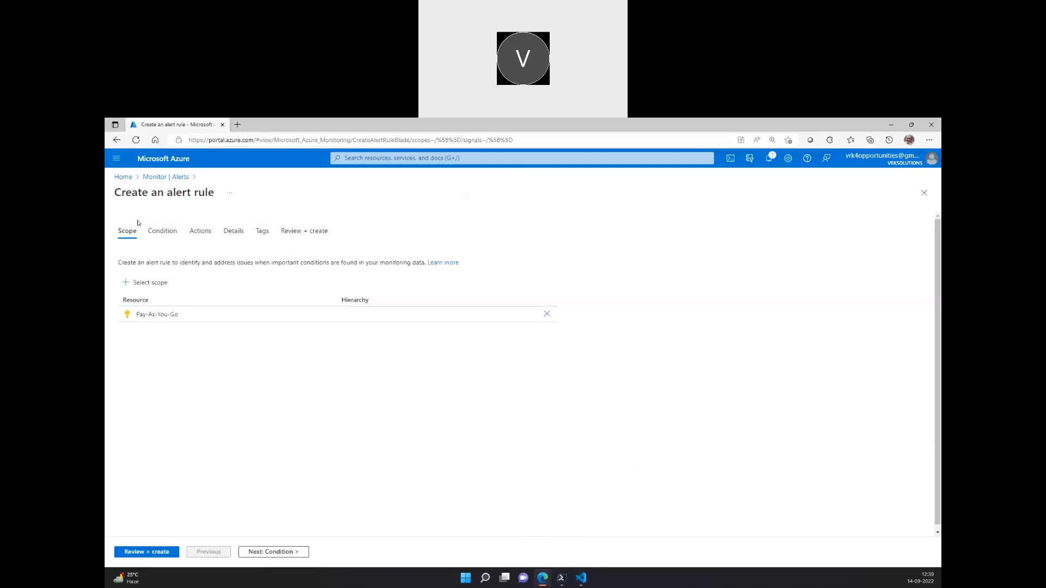
# Step: Add a condition and settle the signal type on Activity Log after trying Log and Service Health
pyautogui.click(272, 551)
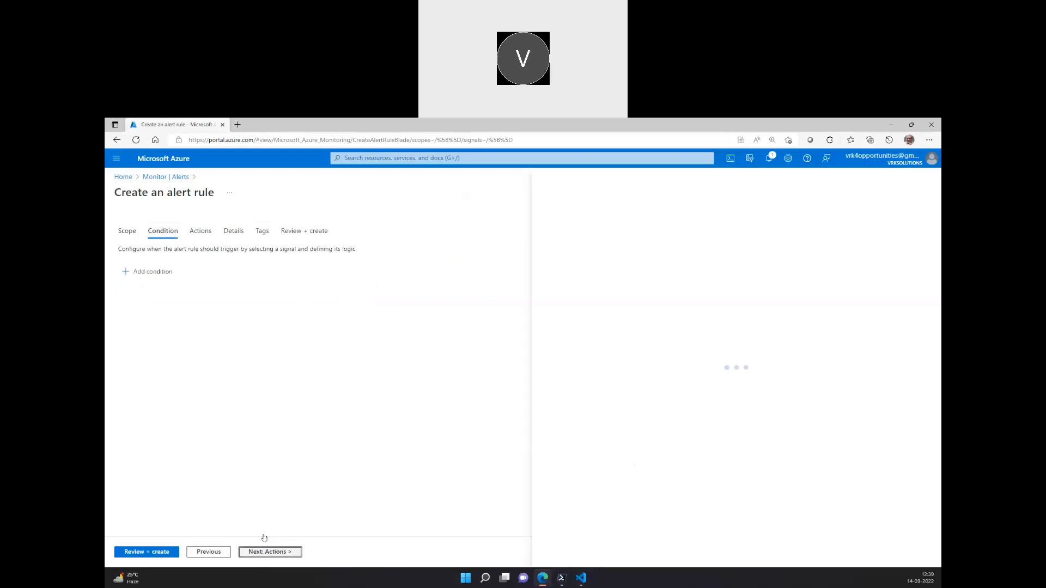
pyautogui.click(152, 272)
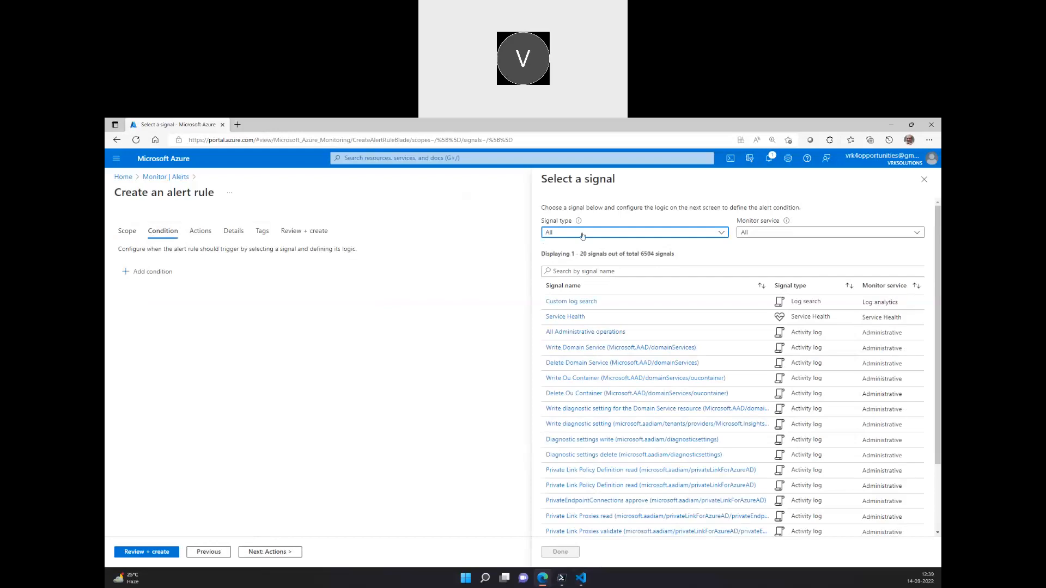
pyautogui.click(631, 232)
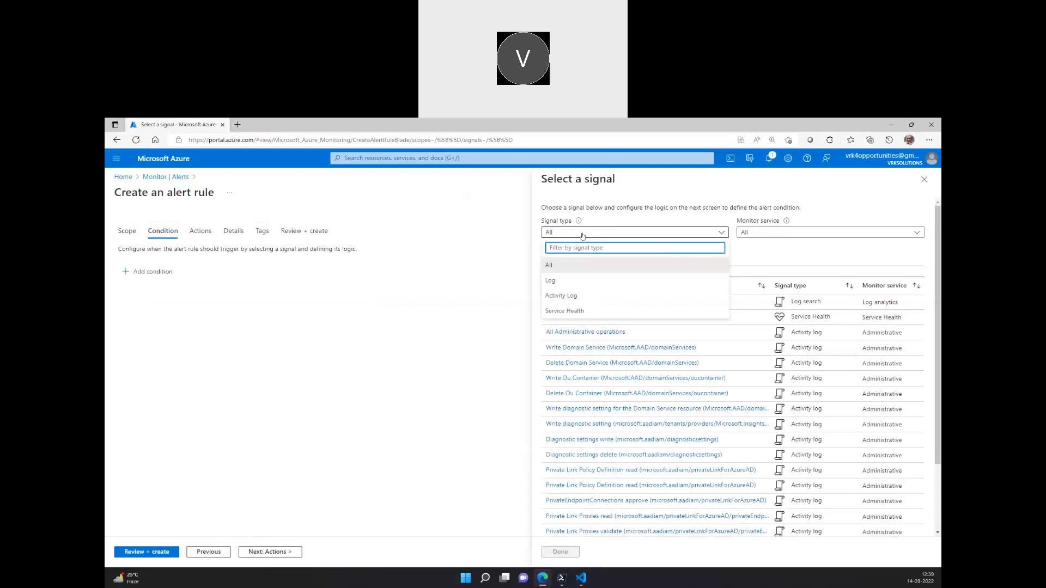
pyautogui.moveTo(584, 280)
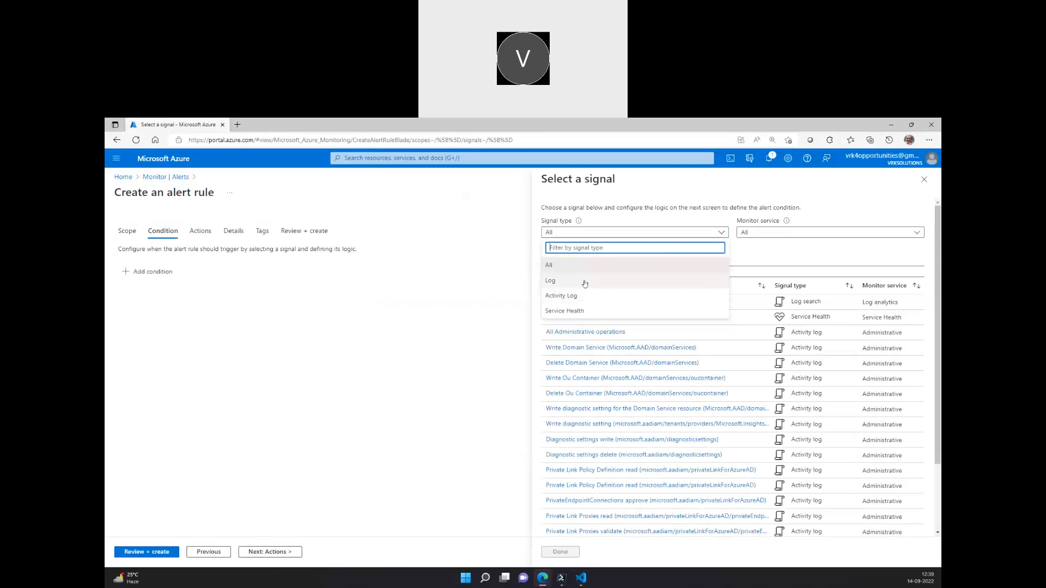
pyautogui.moveTo(564, 311)
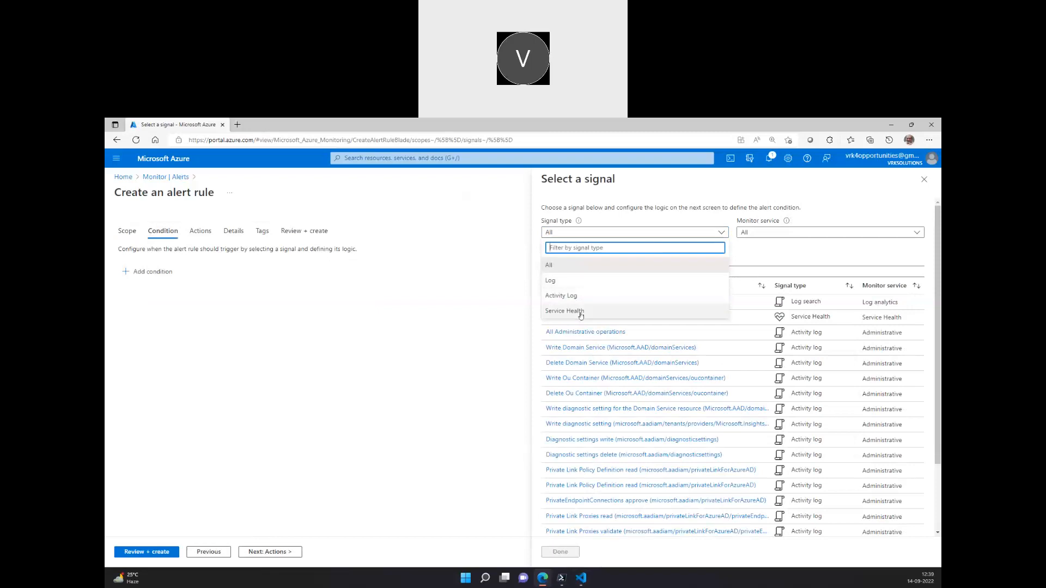
pyautogui.moveTo(578, 298)
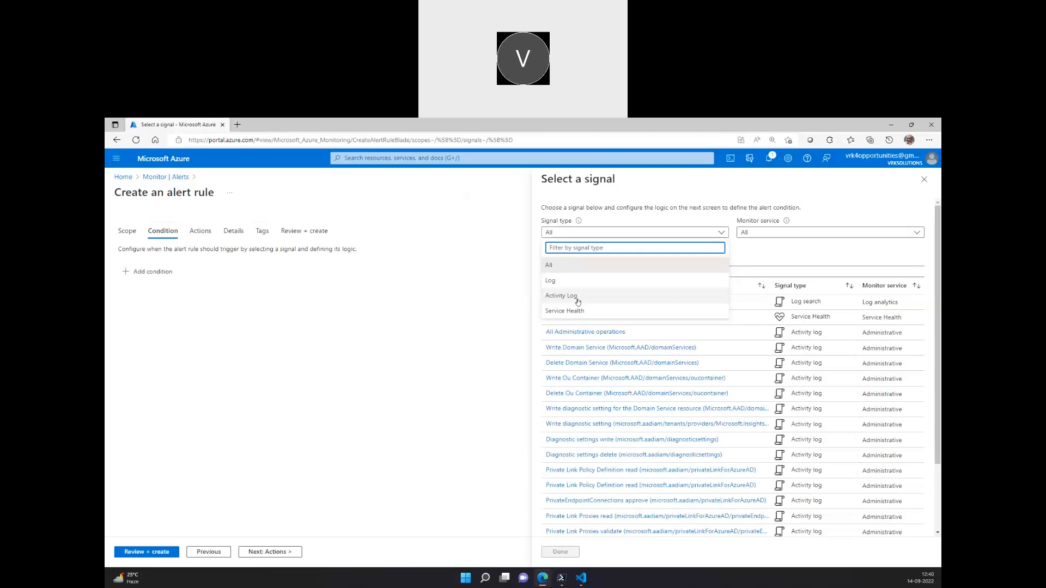
pyautogui.click(550, 280)
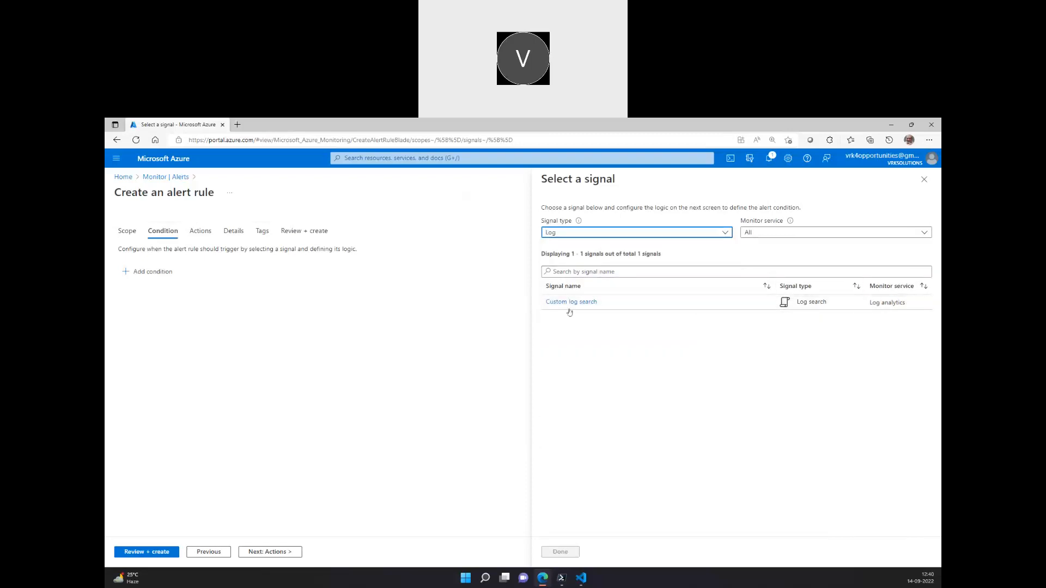
pyautogui.click(635, 232)
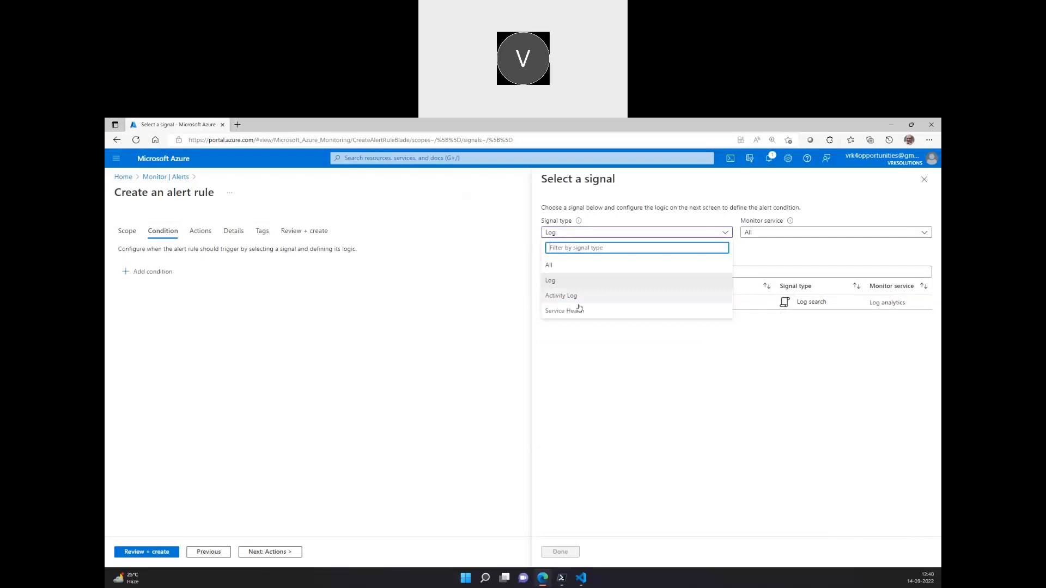
pyautogui.click(564, 311)
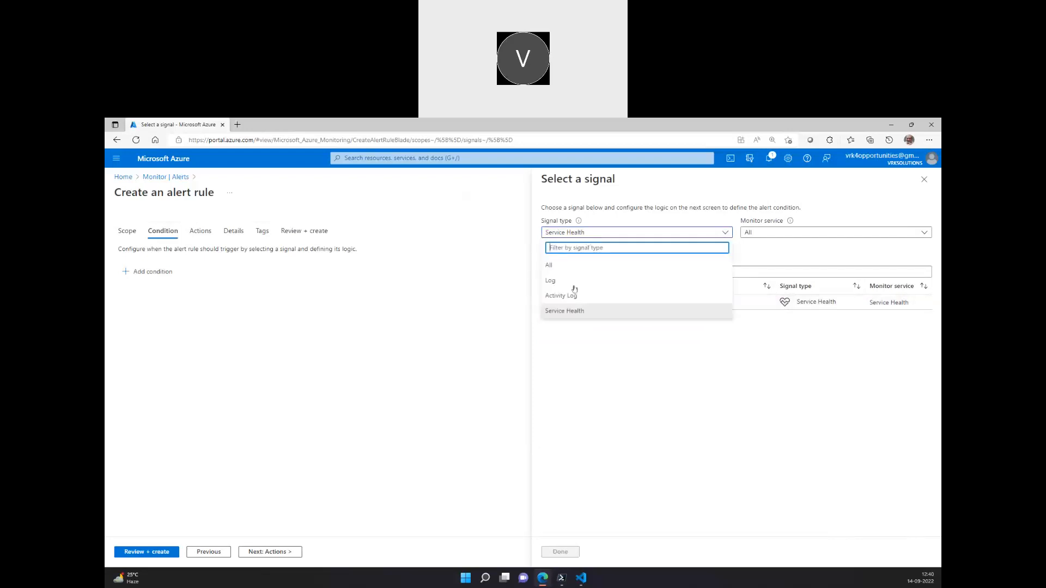
pyautogui.click(556, 295)
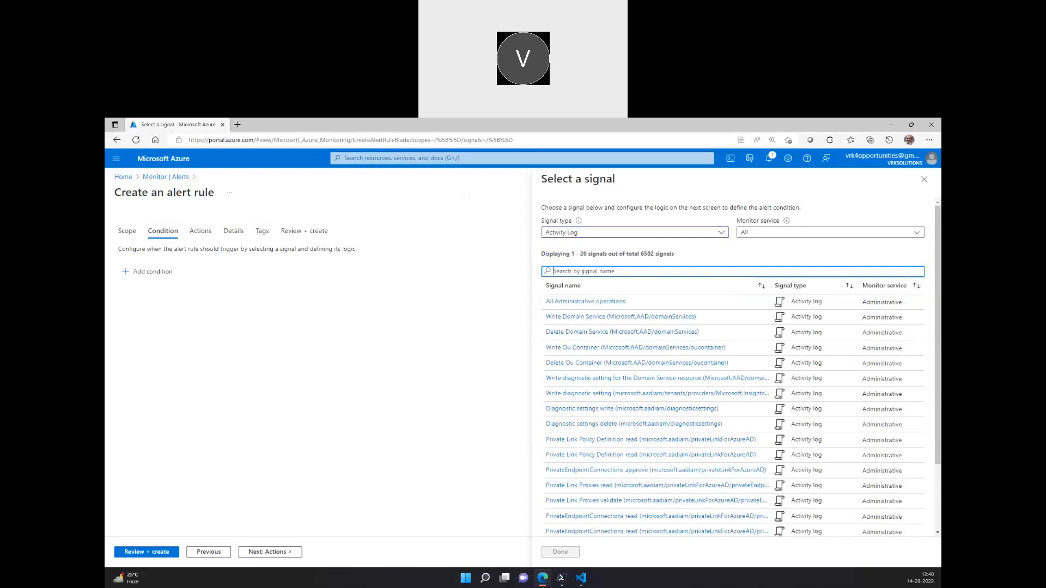
# Step: Search 'Virtual machine' and pick the Start Virtual Machine (Microsoft.Compute/virtualMachines) signal
pyautogui.write('Virtu')
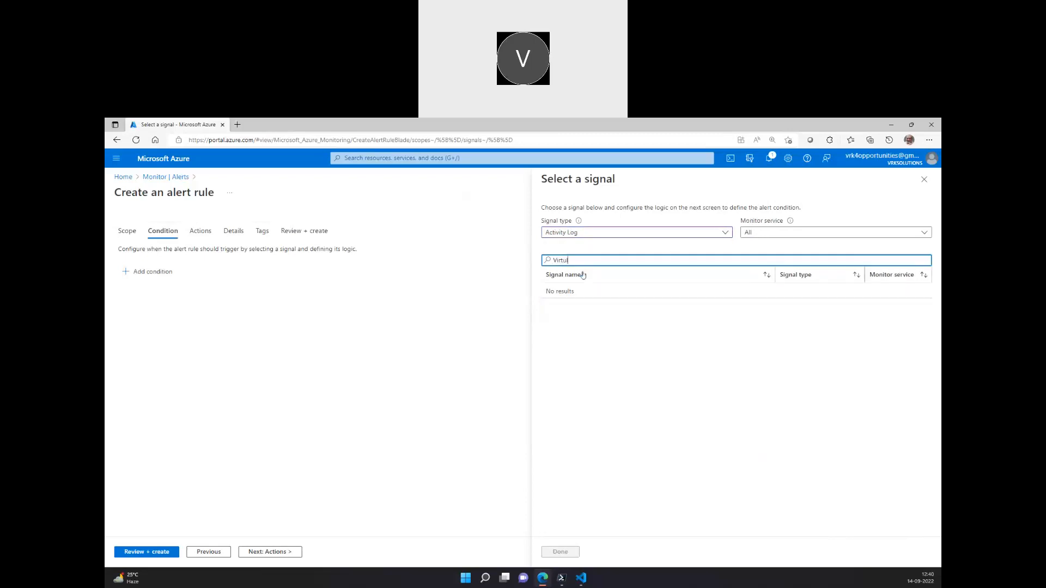
pyautogui.write('Virtual')
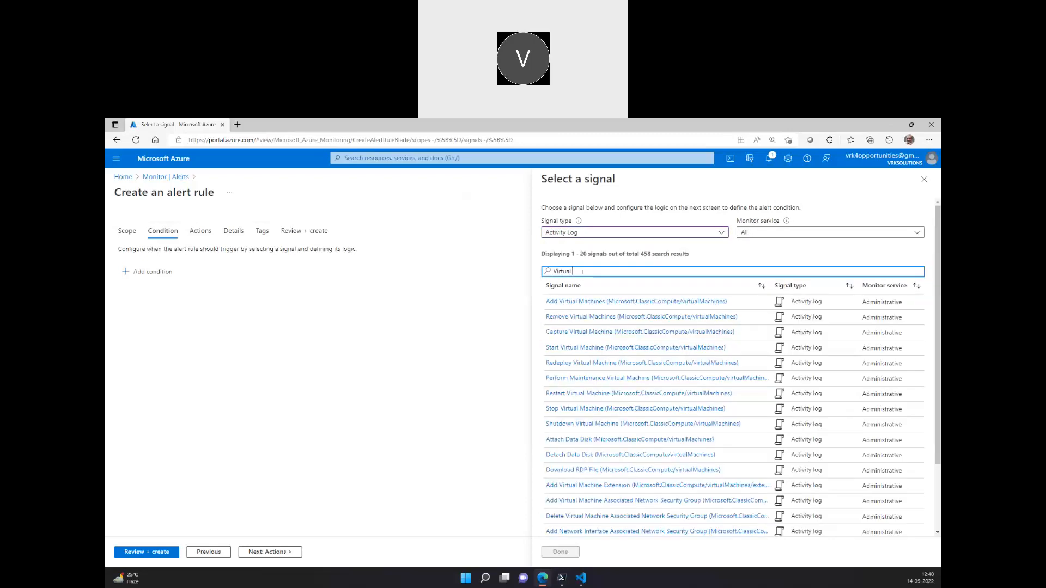
pyautogui.write('machine')
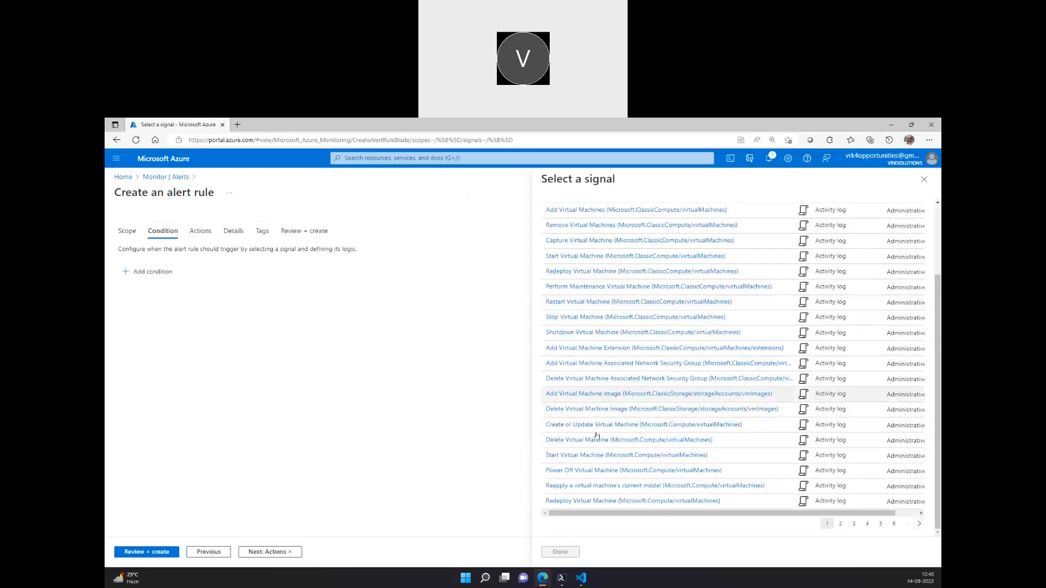
pyautogui.moveTo(598, 455)
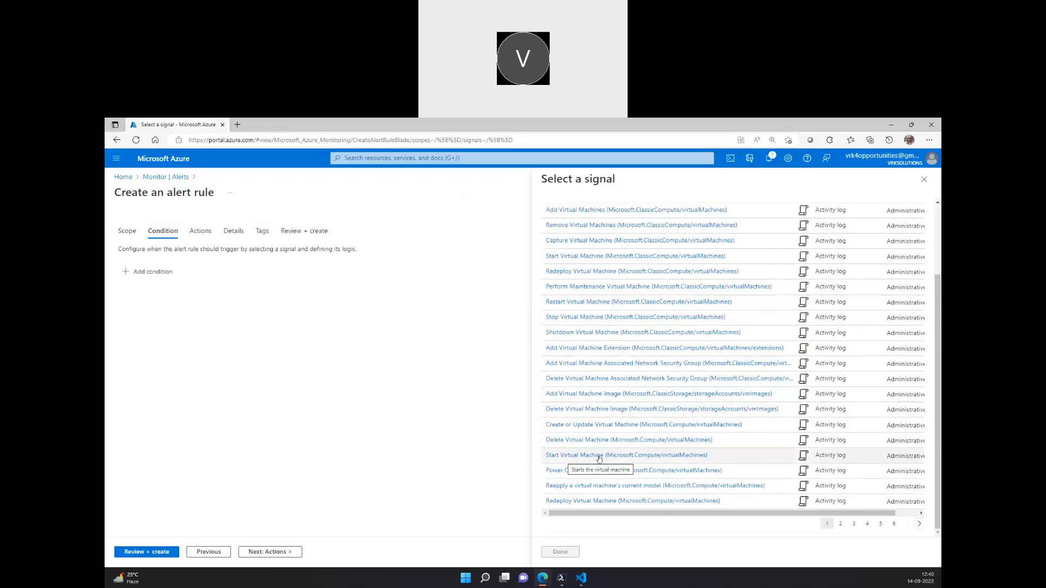
pyautogui.moveTo(690, 462)
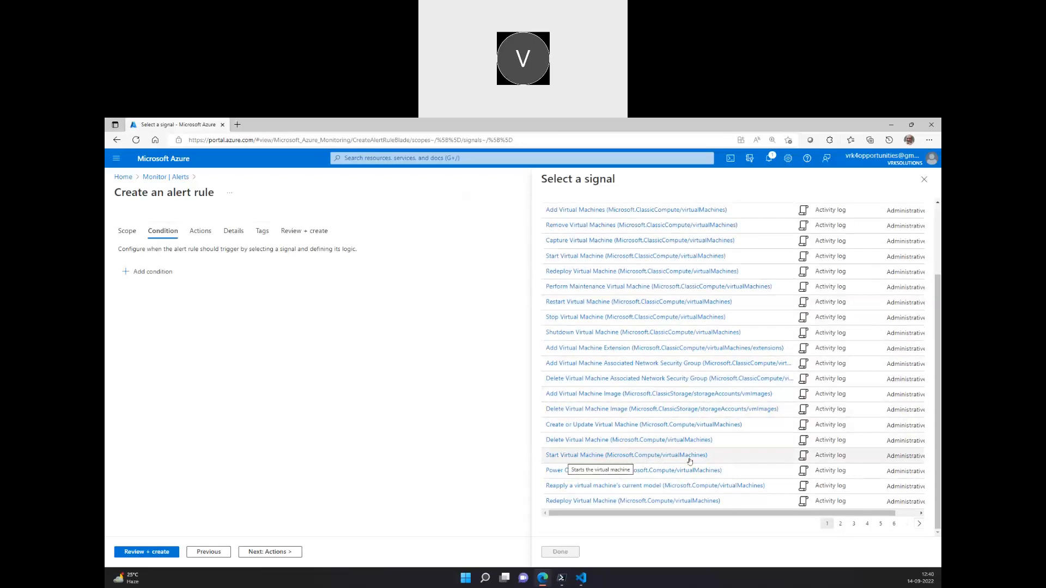
pyautogui.click(924, 179)
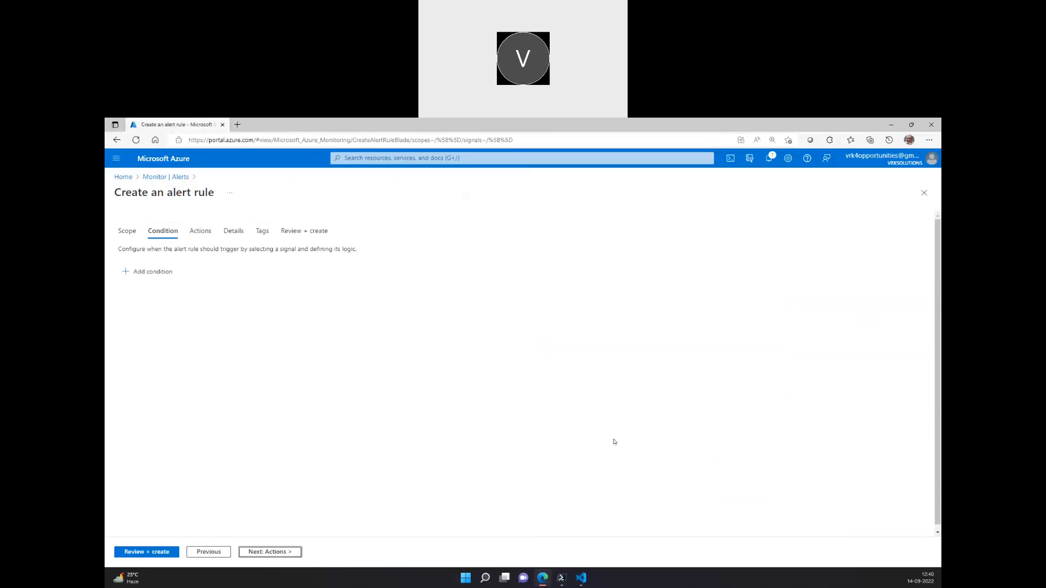
# Step: Review the Start Virtual Machine condition preview and proceed to the Actions tab
pyautogui.click(153, 271)
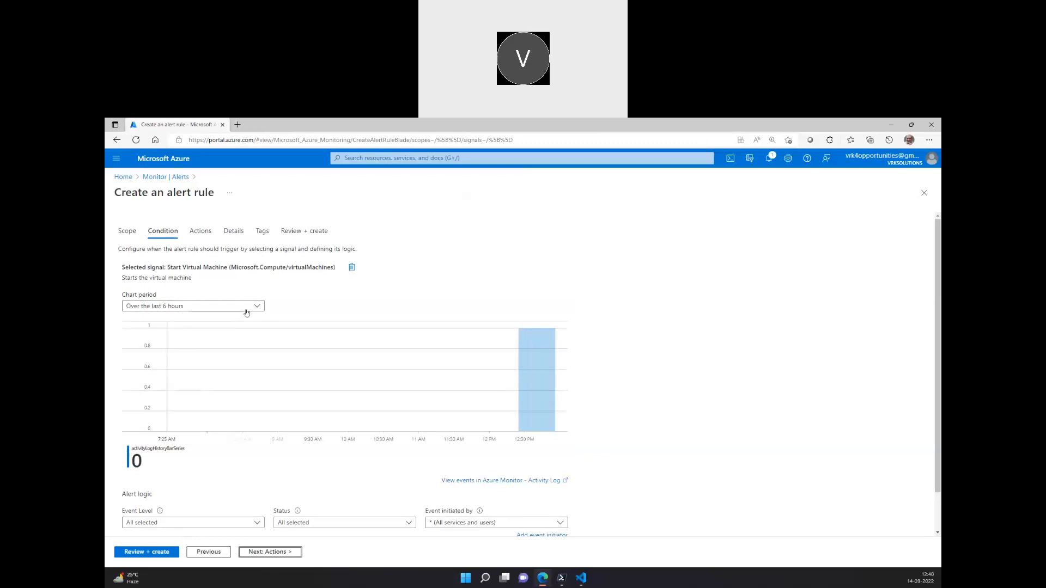
pyautogui.moveTo(412, 281)
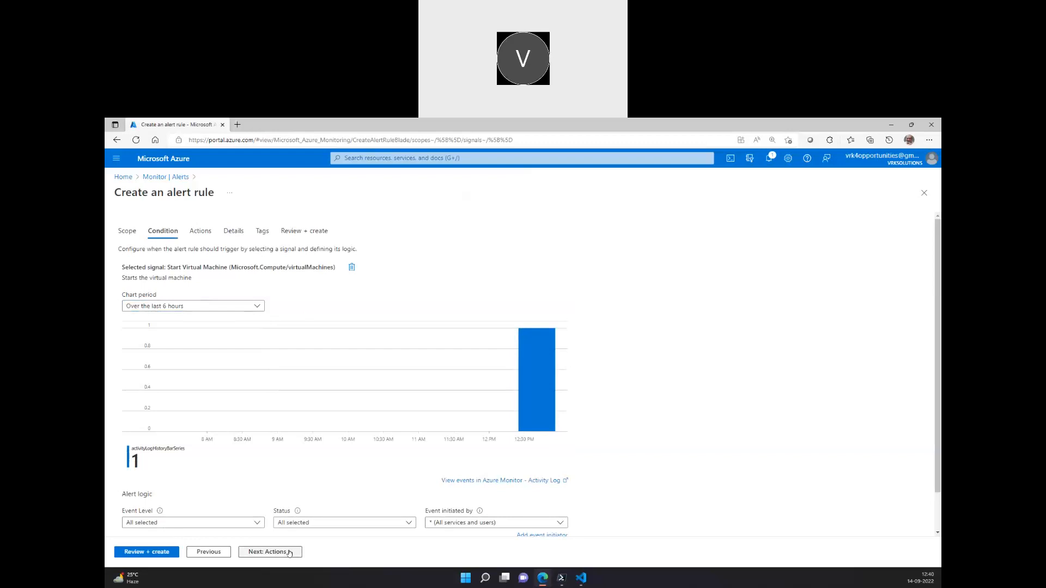
pyautogui.click(270, 551)
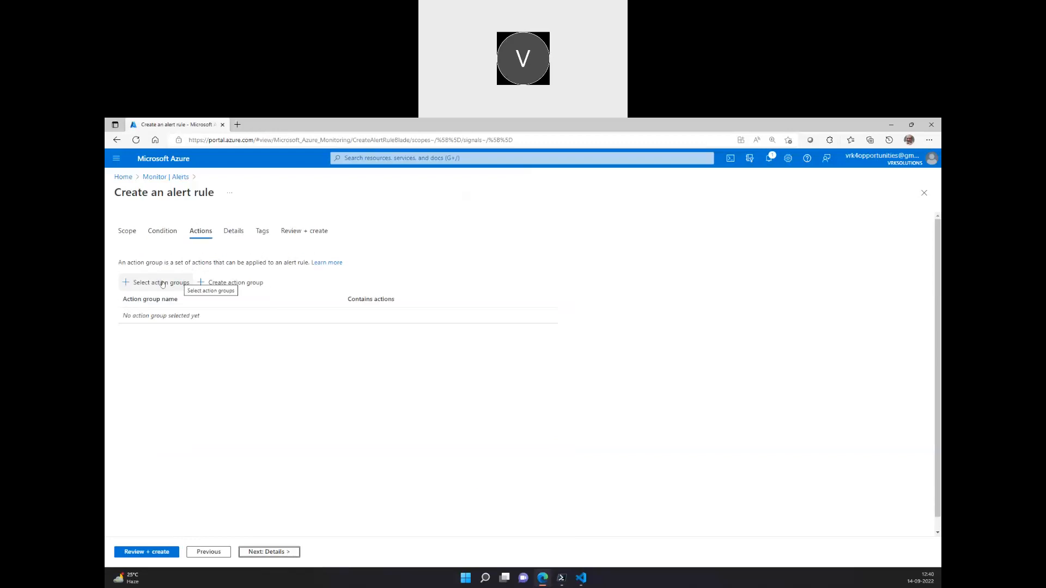
pyautogui.moveTo(235, 282)
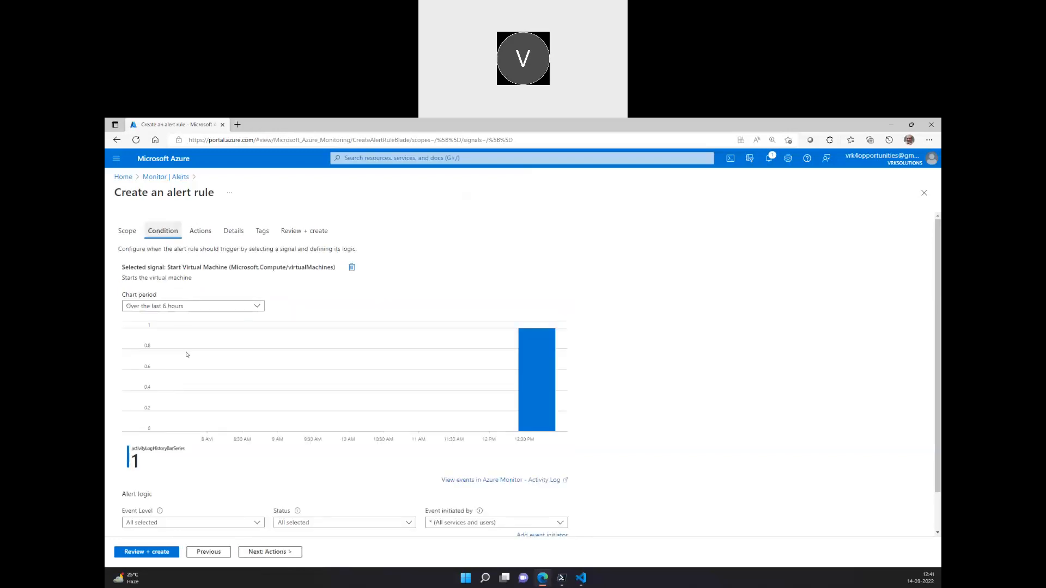
pyautogui.scroll(-3)
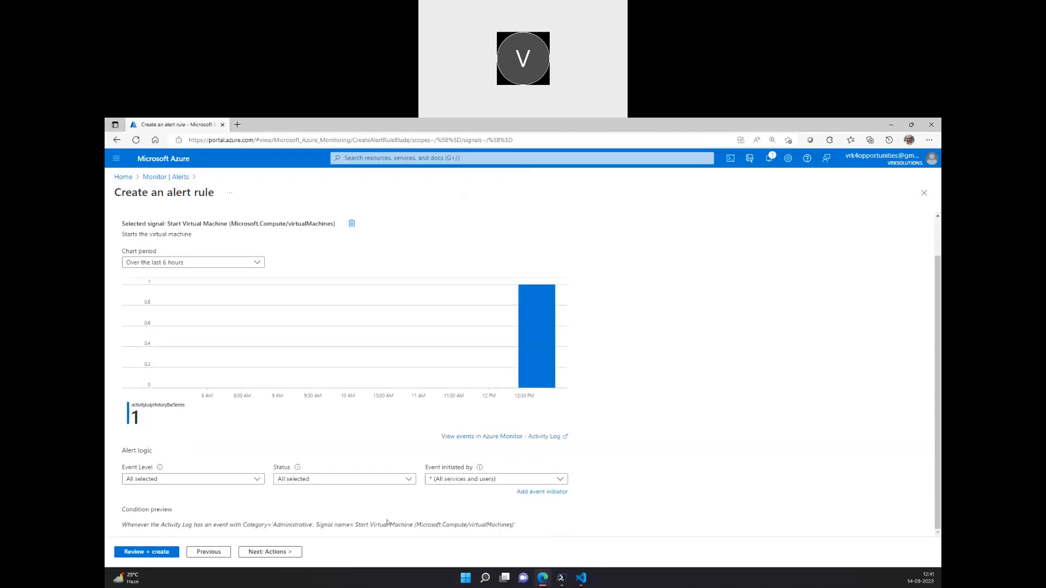
pyautogui.moveTo(509, 488)
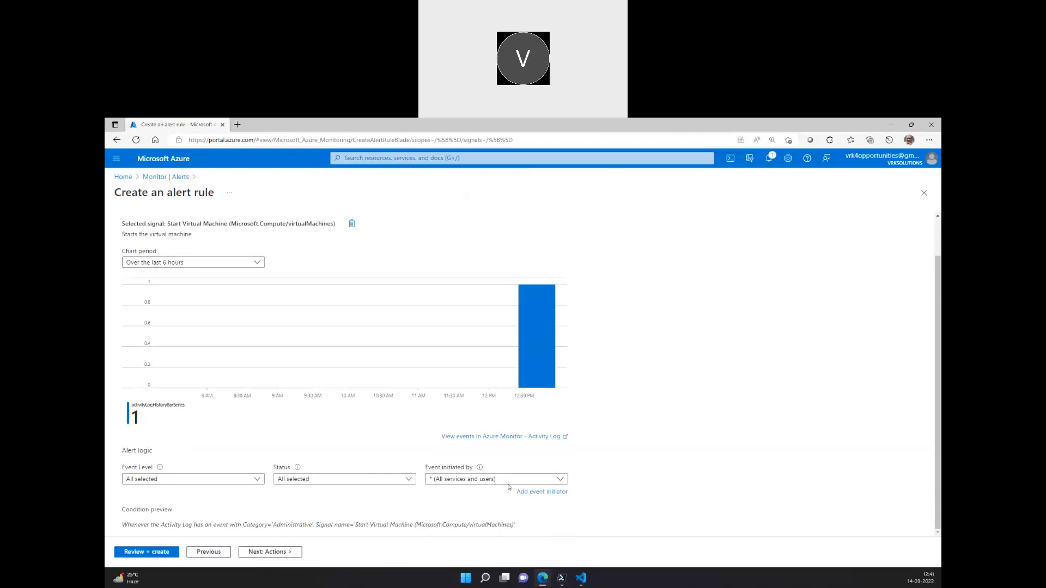
pyautogui.scroll(3)
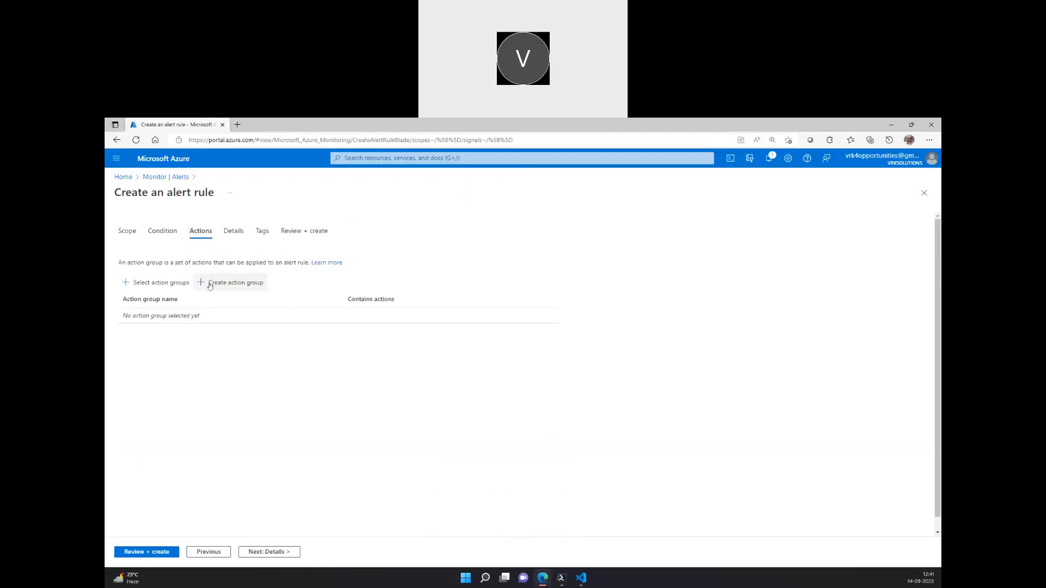
# Step: Begin a new action group in the existing test-rg resource group instead of a new one
pyautogui.click(230, 282)
pyautogui.write('test-rg')
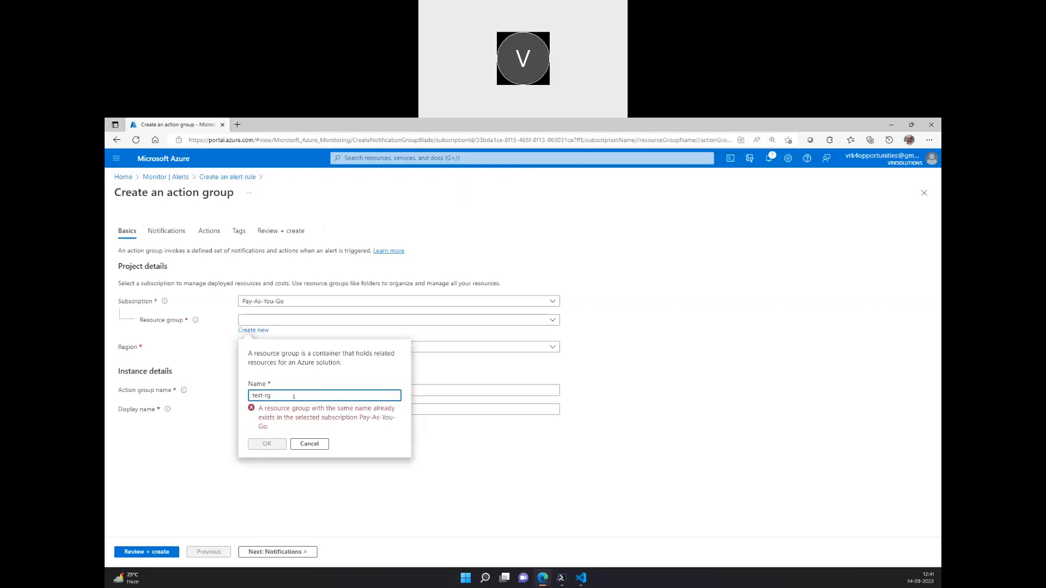
pyautogui.click(308, 444)
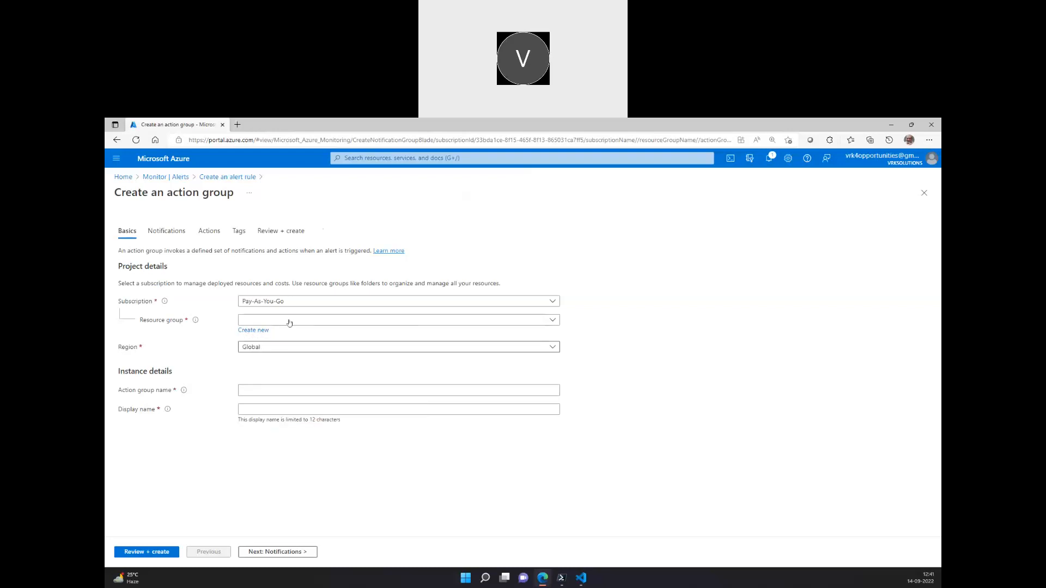
pyautogui.click(398, 319)
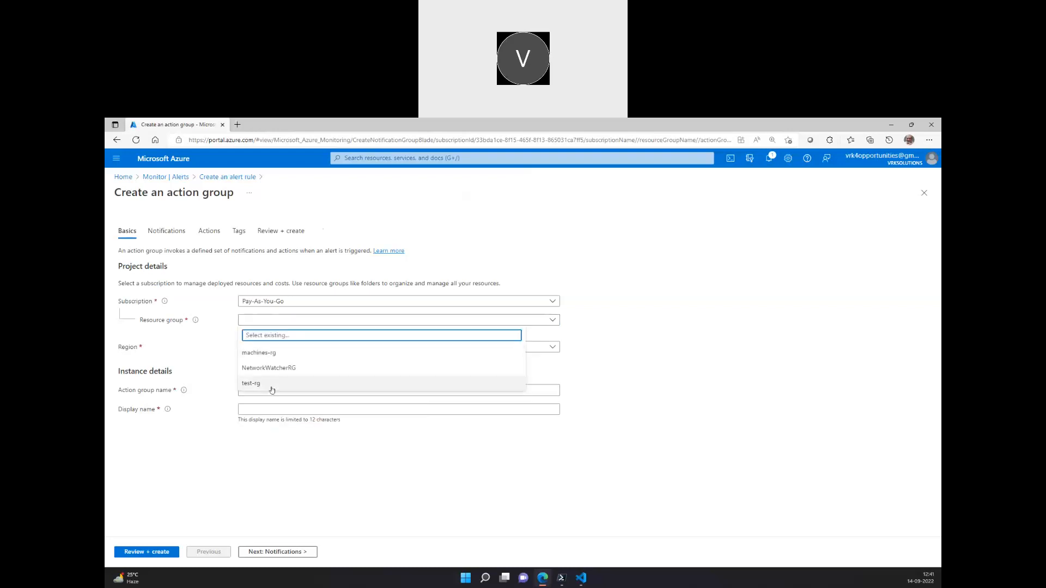
pyautogui.click(251, 383)
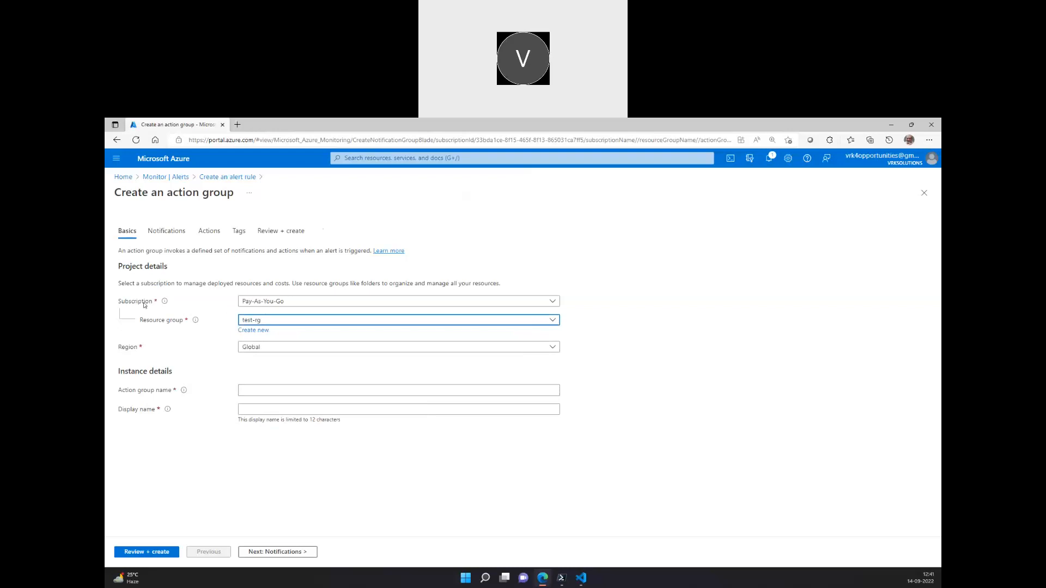
pyautogui.moveTo(188, 360)
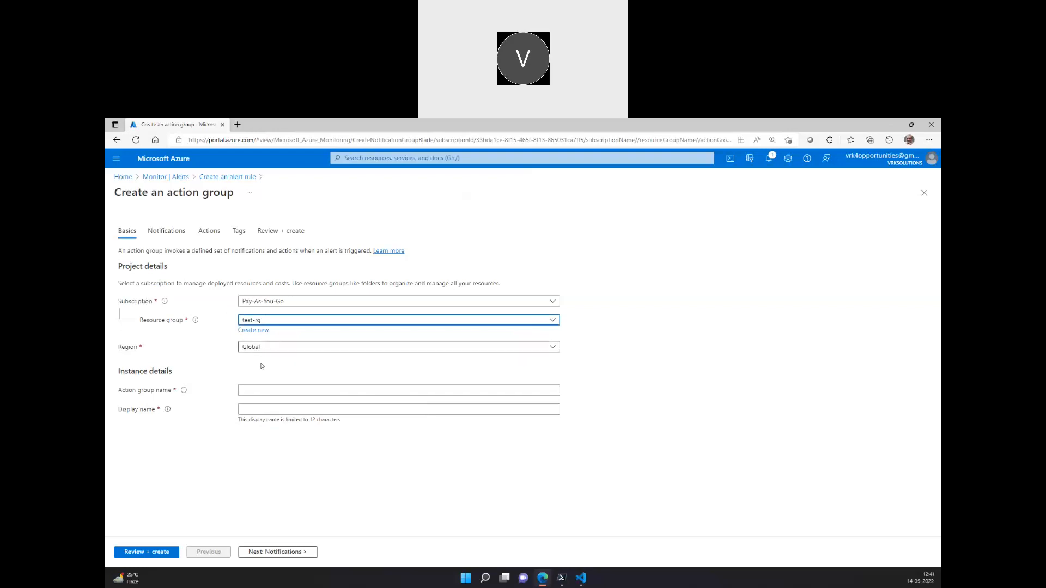
# Step: Name the action group Track-VM-Start and shorten its display name to VM-Start
pyautogui.click(397, 390)
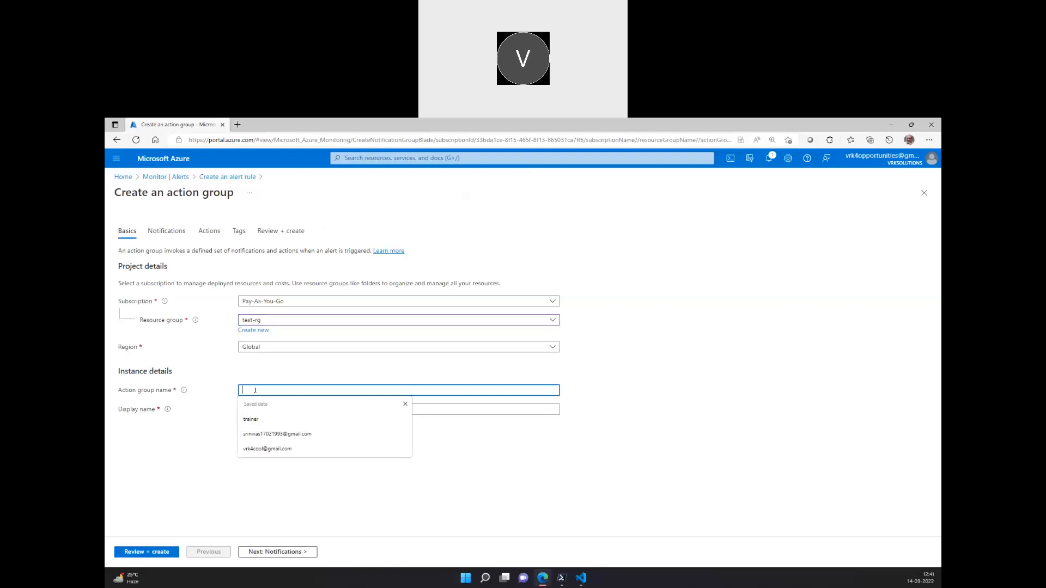
pyautogui.write('T')
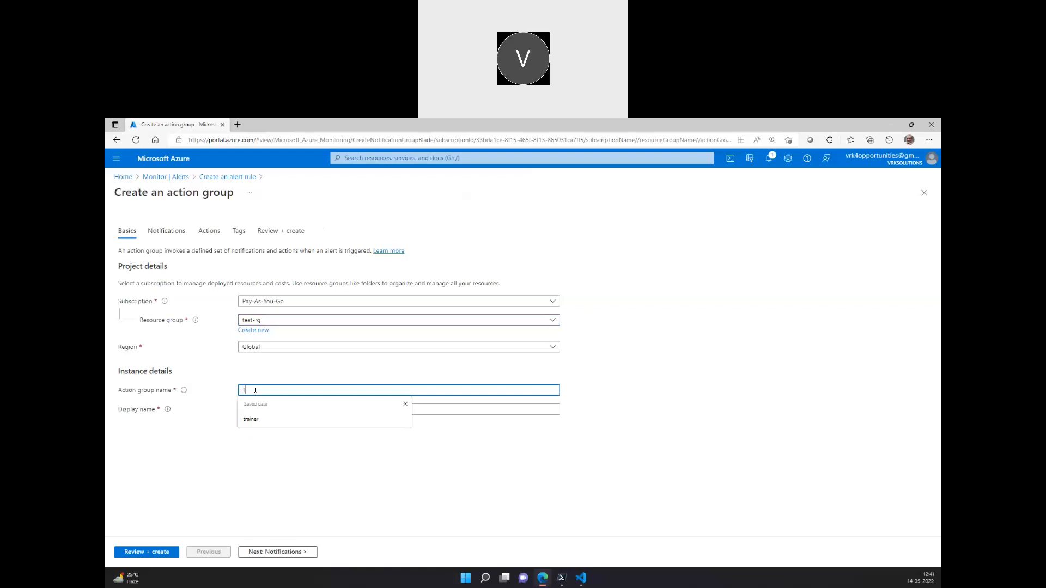
pyautogui.write('Track')
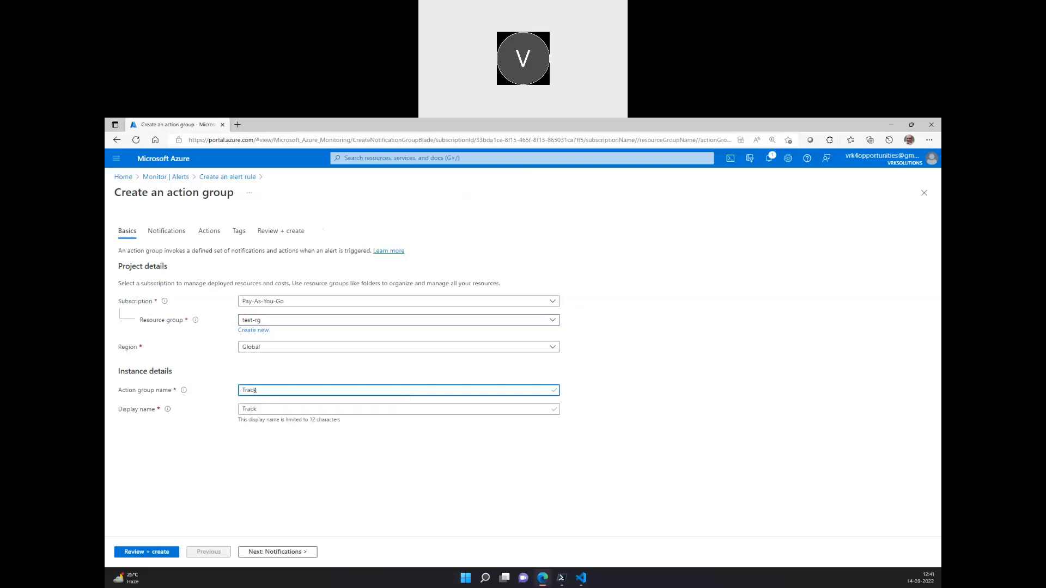
pyautogui.write('-VM')
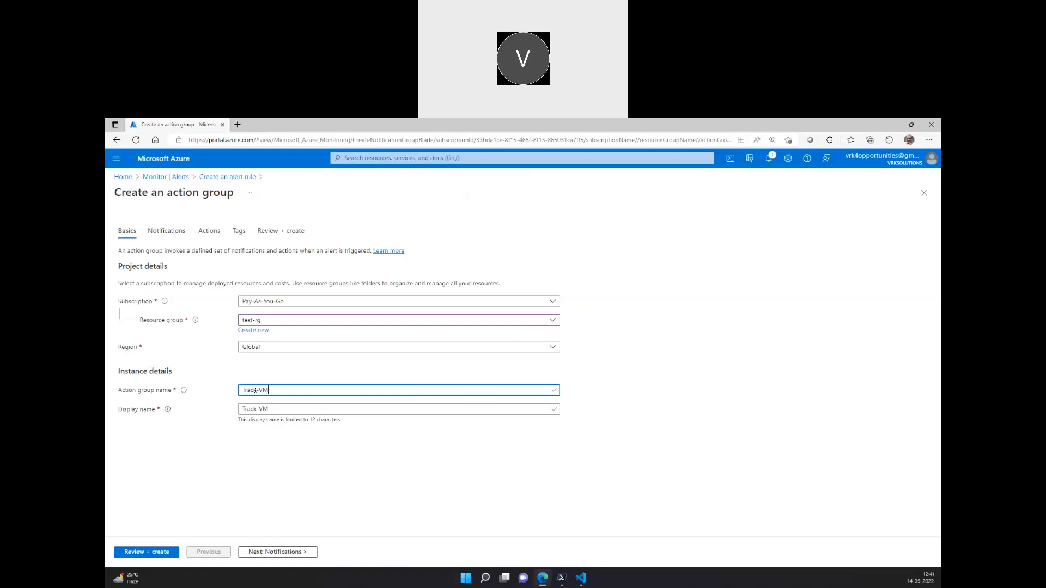
pyautogui.write('-Str')
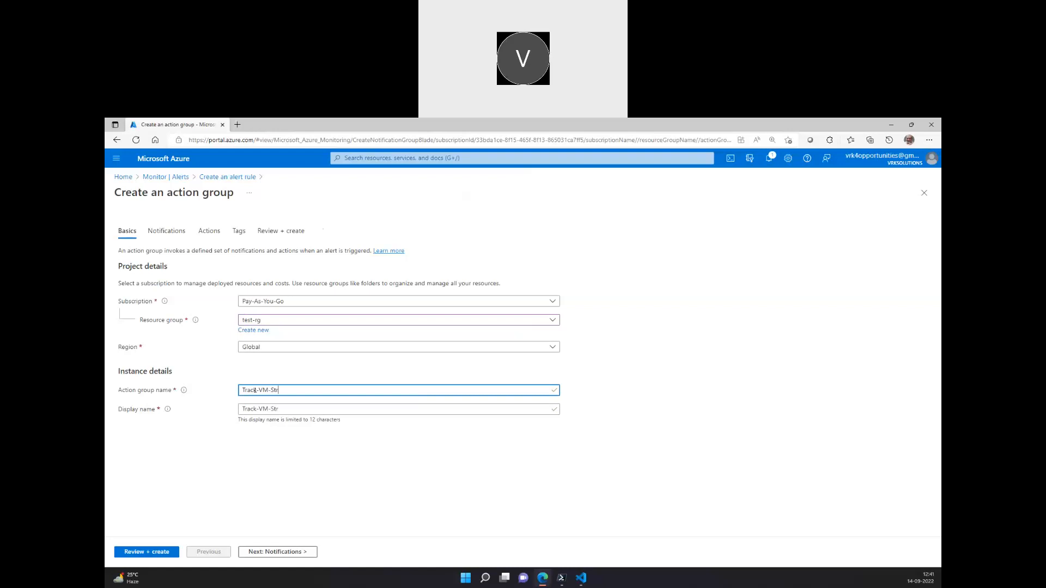
pyautogui.write('art')
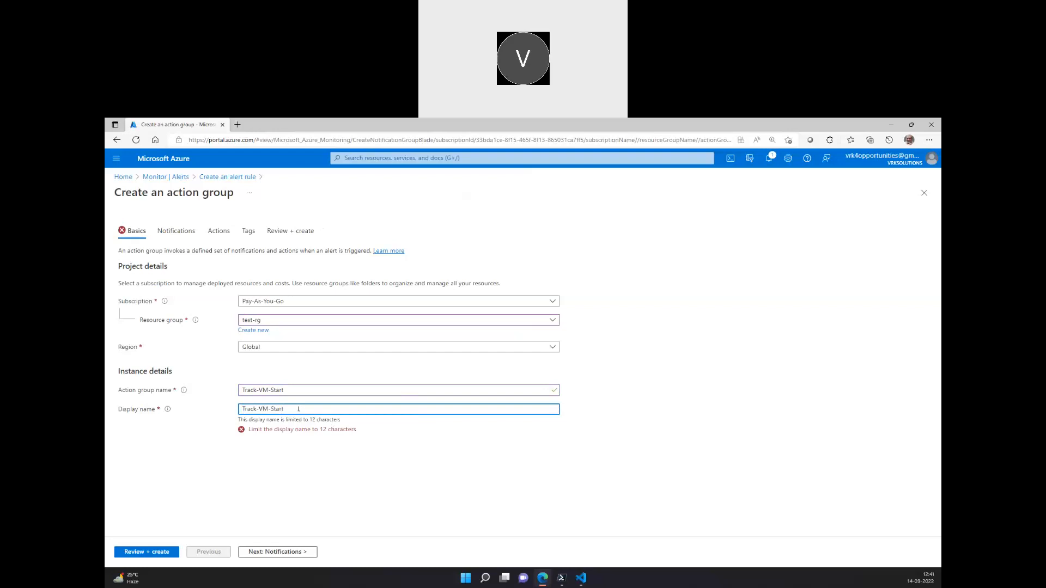
pyautogui.doubleClick(248, 408)
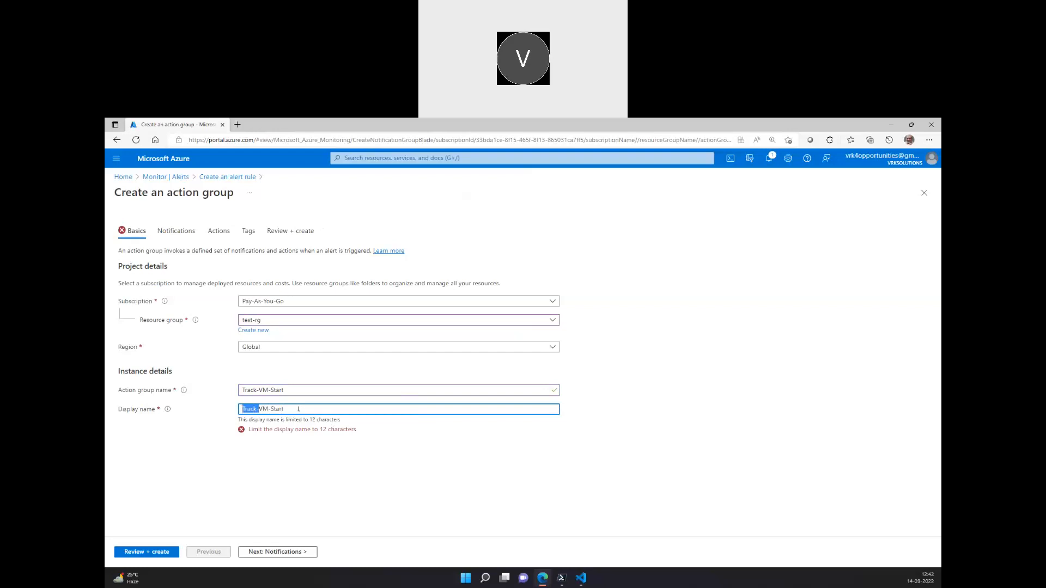
pyautogui.write('VM-Started')
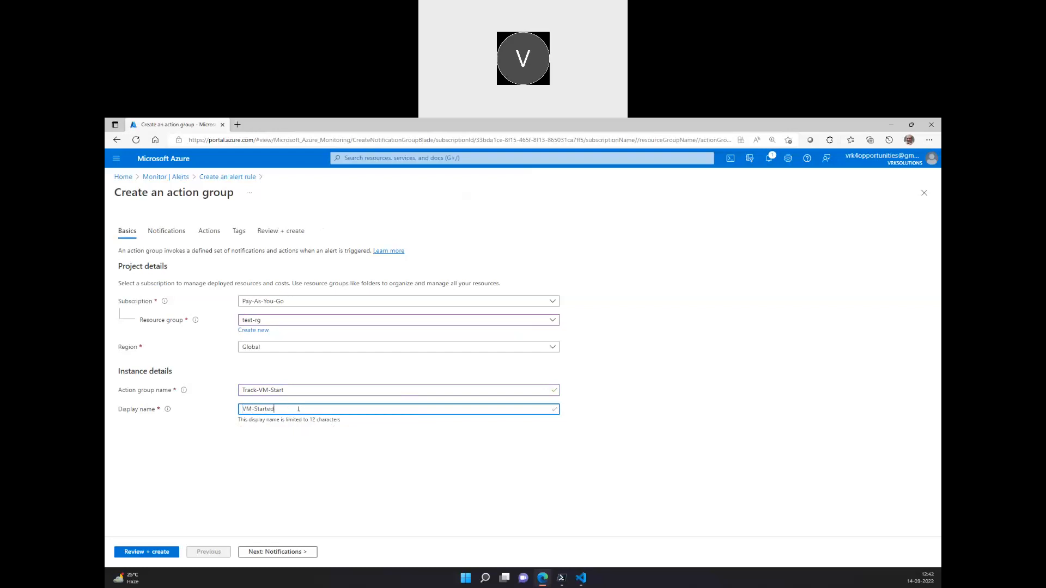
pyautogui.press('Backspace')
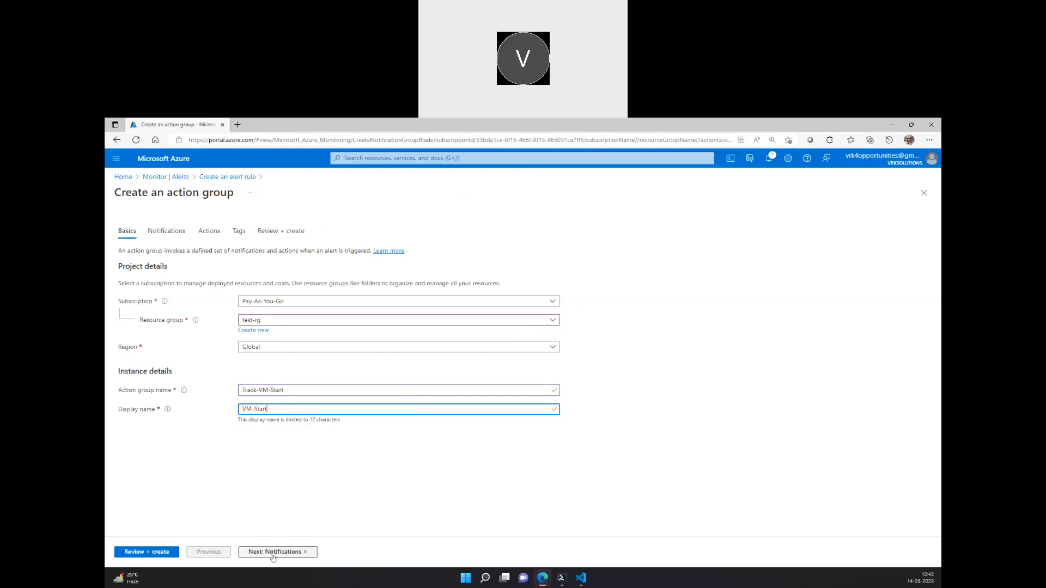
# Step: Peek at Notifications, go back to Basics and append 'Portal' to the action group name
pyautogui.click(275, 551)
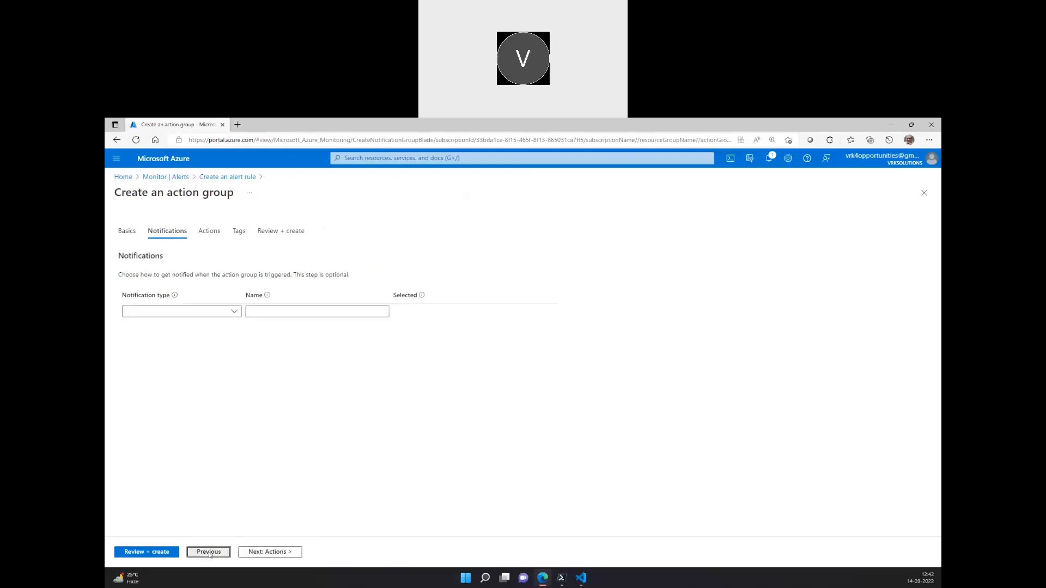
pyautogui.click(208, 552)
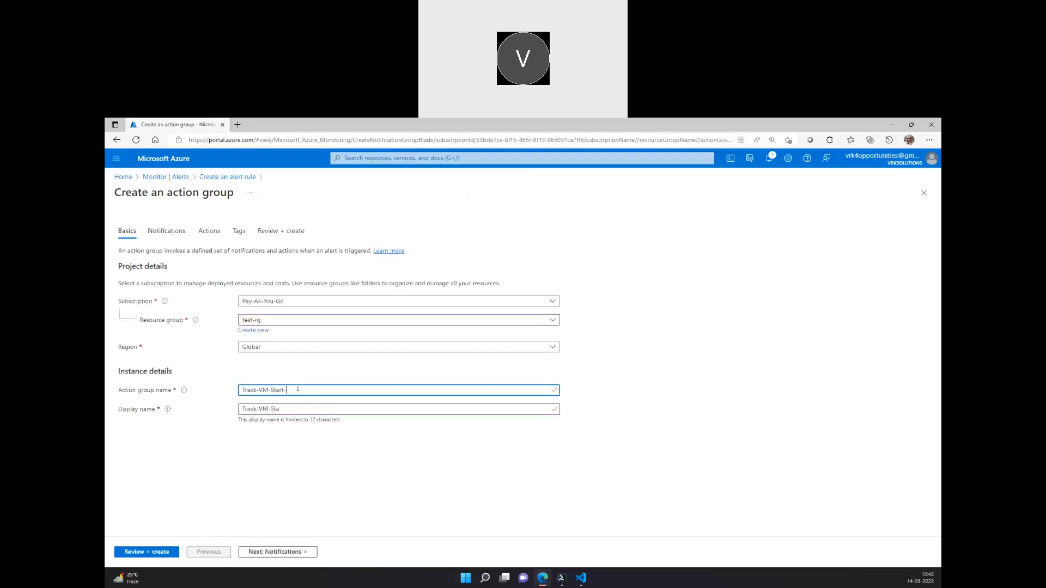
pyautogui.write('Portal')
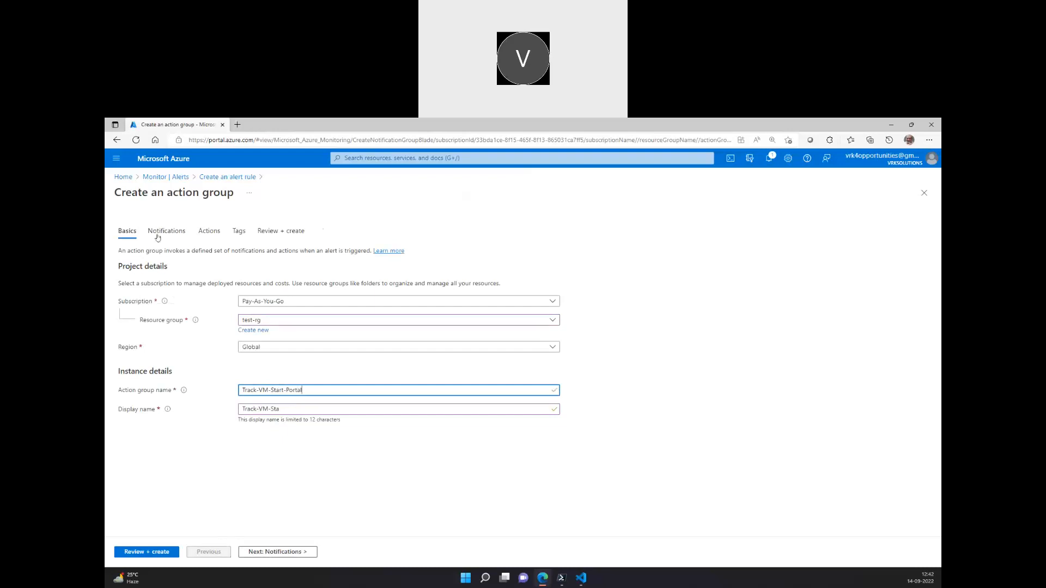
pyautogui.moveTo(277, 551)
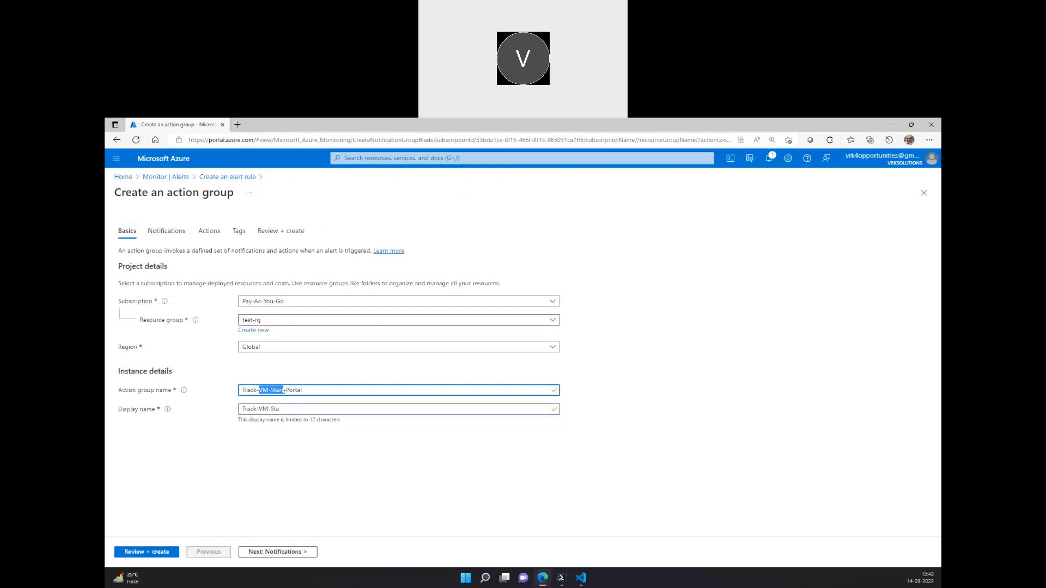
pyautogui.moveTo(335, 462)
pyautogui.write('AG')
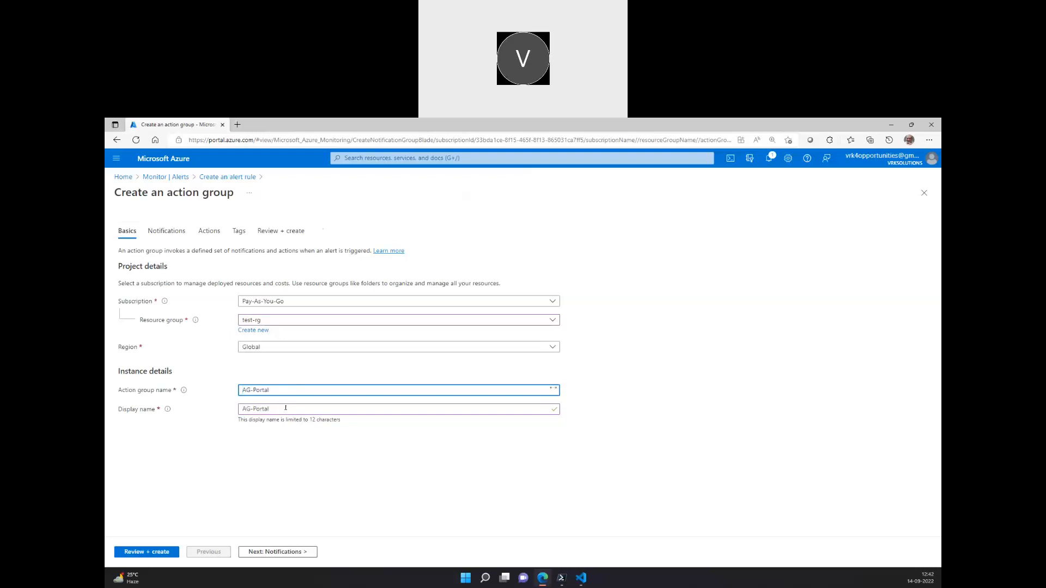
# Step: Add an Email Azure Resource Manager Role notification on the Notifications step
pyautogui.click(166, 231)
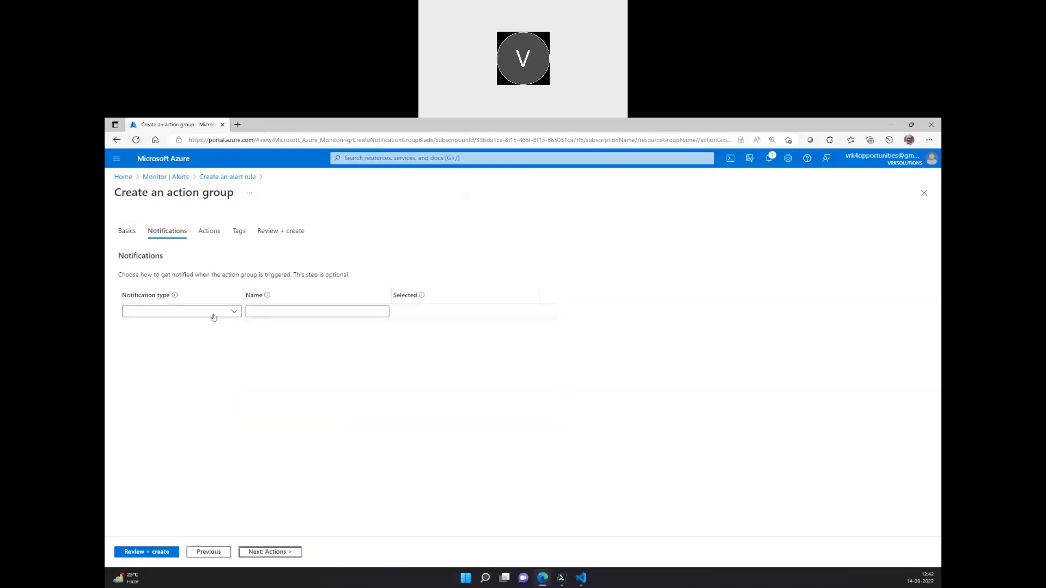
pyautogui.click(180, 312)
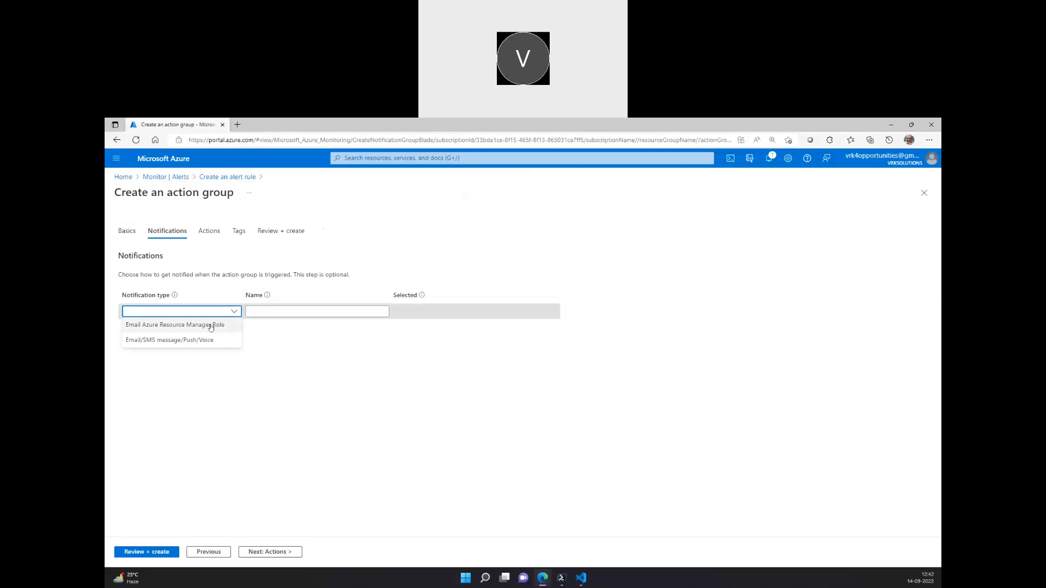
pyautogui.moveTo(199, 342)
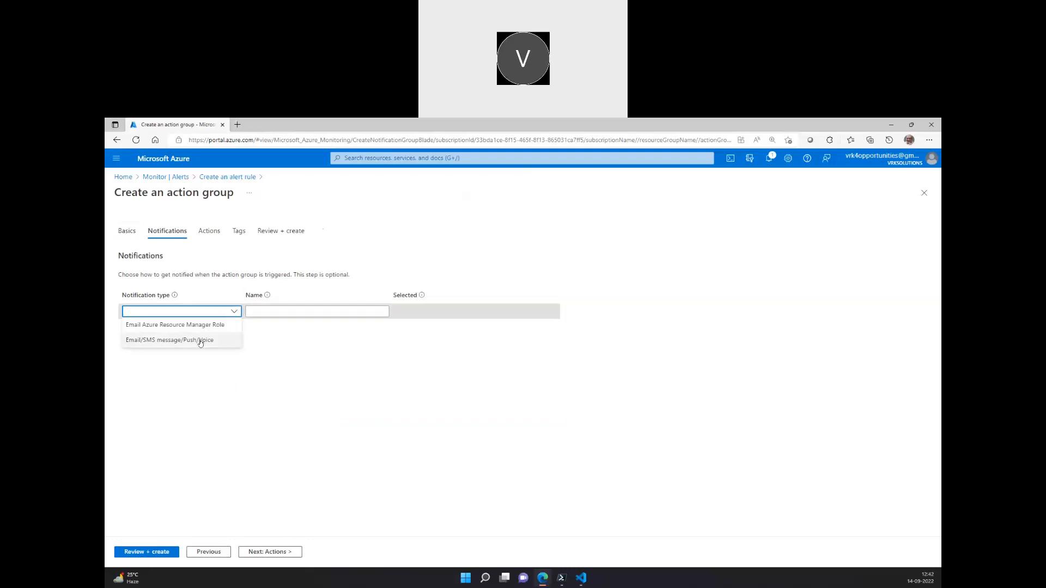
pyautogui.click(170, 340)
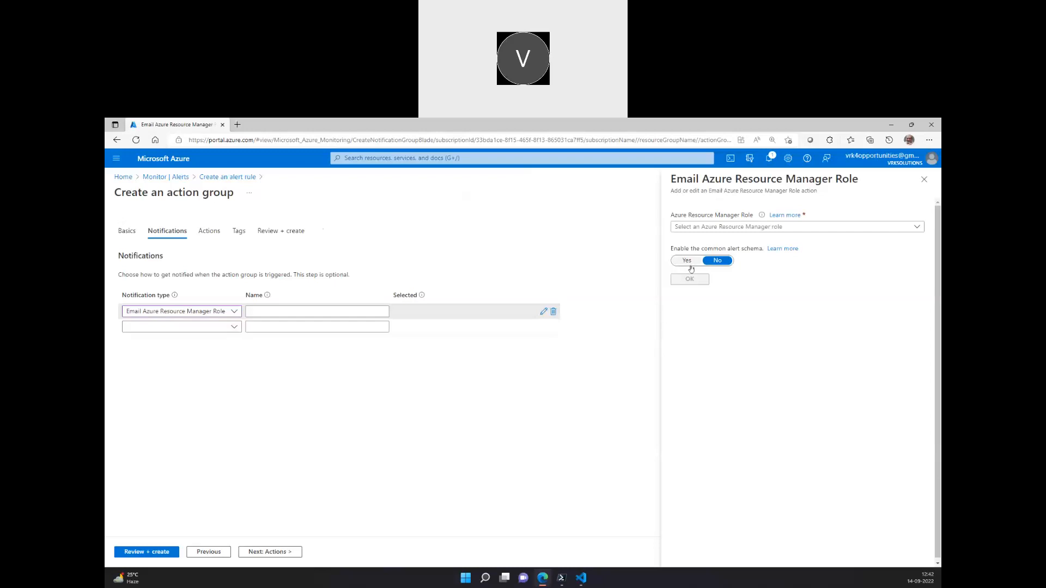
# Step: Target the Owner role with the common alert schema enabled and confirm
pyautogui.click(795, 227)
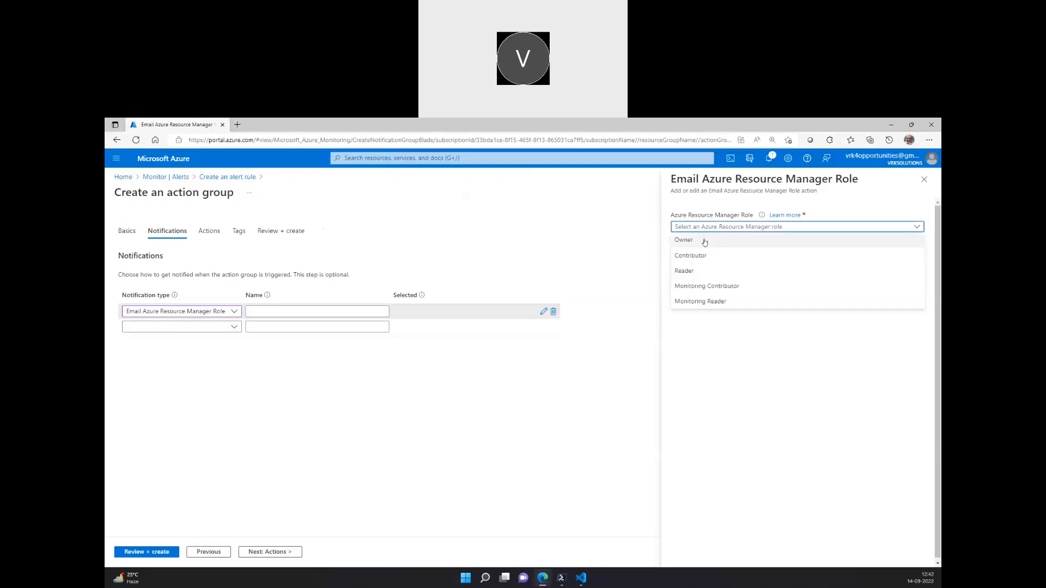
pyautogui.click(683, 239)
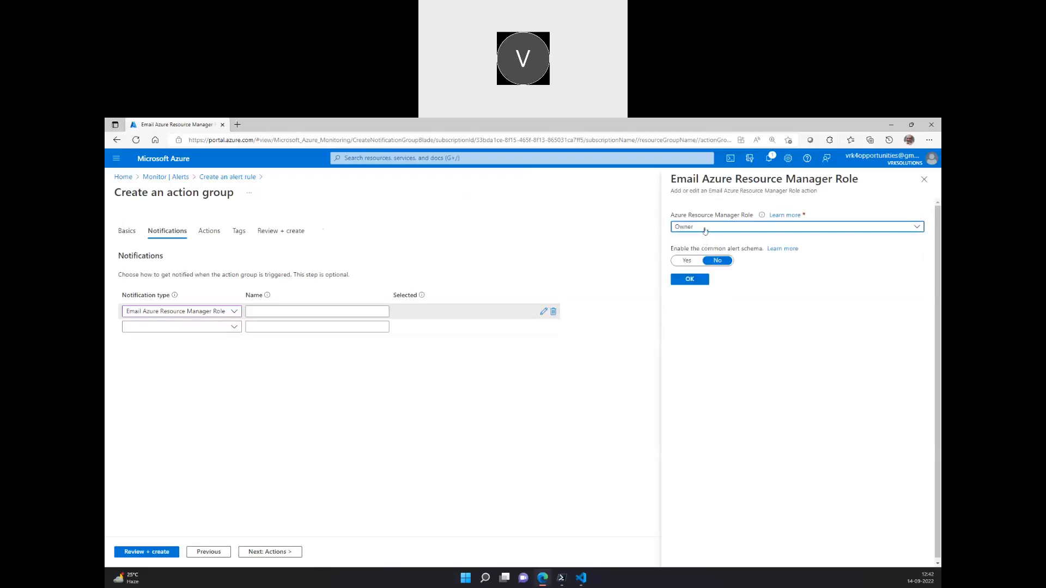
pyautogui.click(685, 261)
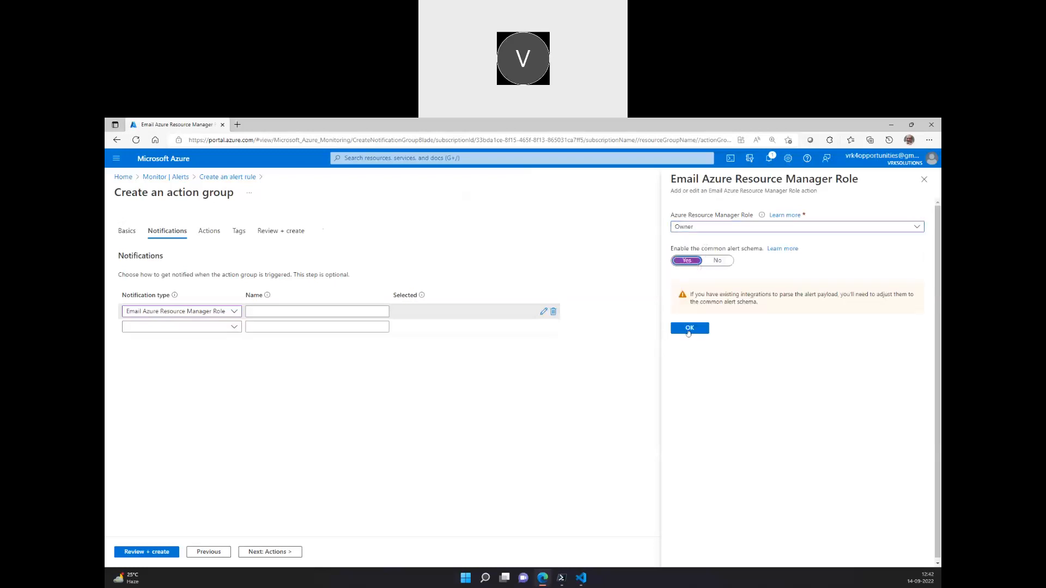
pyautogui.click(688, 328)
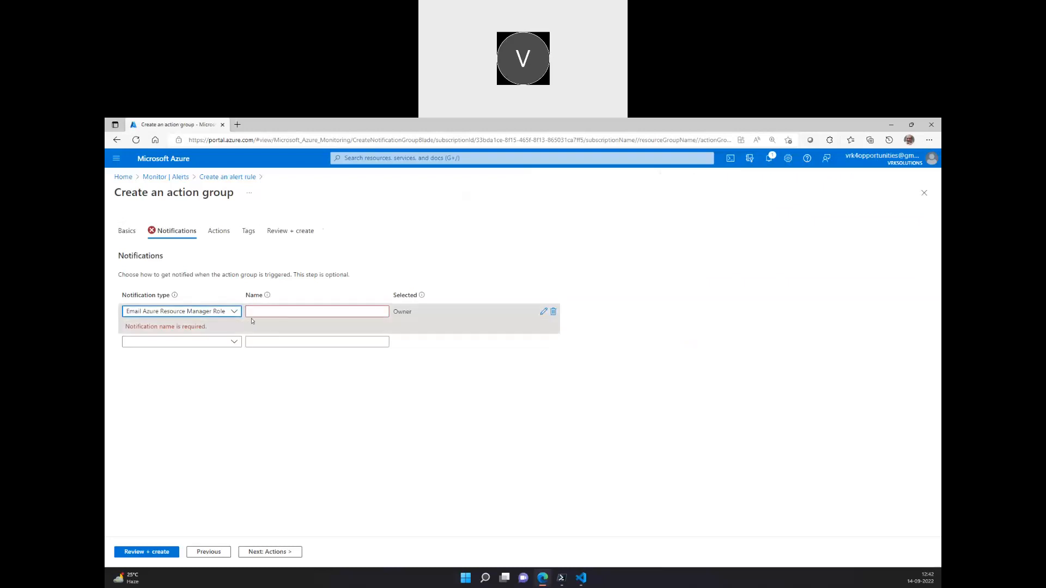
# Step: Name the Owner role notification OwnerNotify-Portal
pyautogui.click(317, 312)
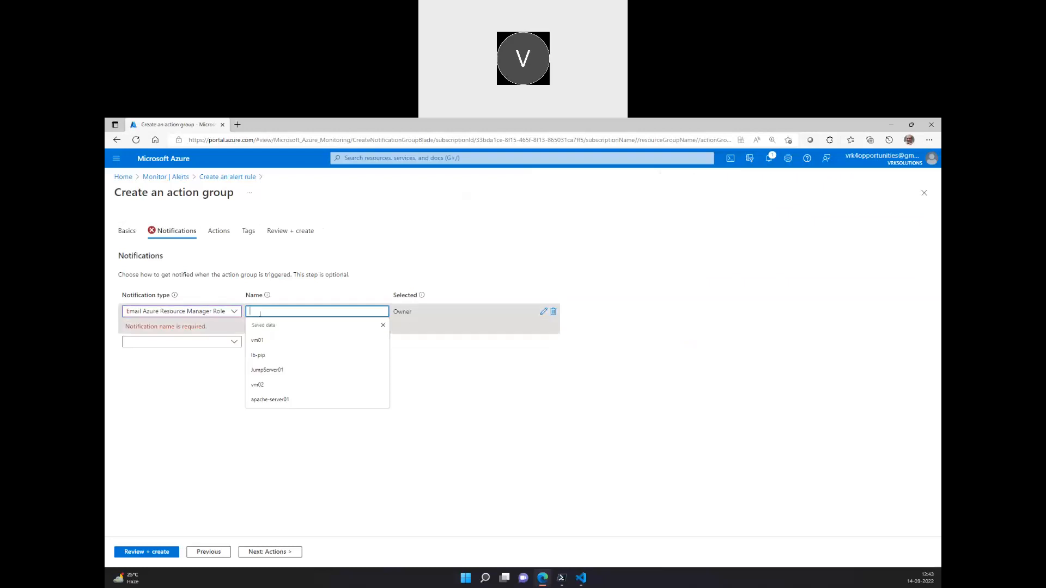
pyautogui.click(383, 325)
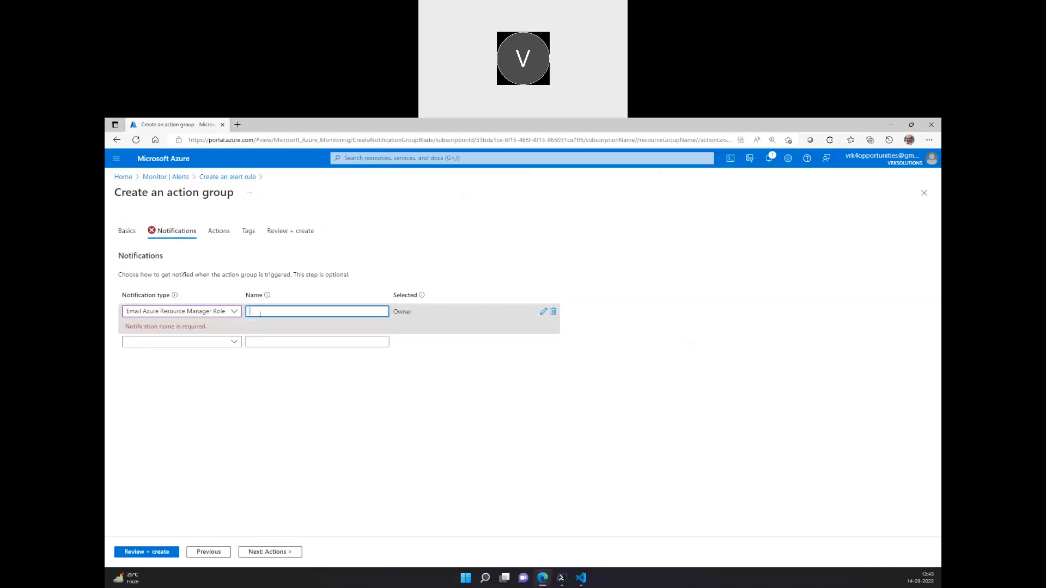
pyautogui.write('Owner')
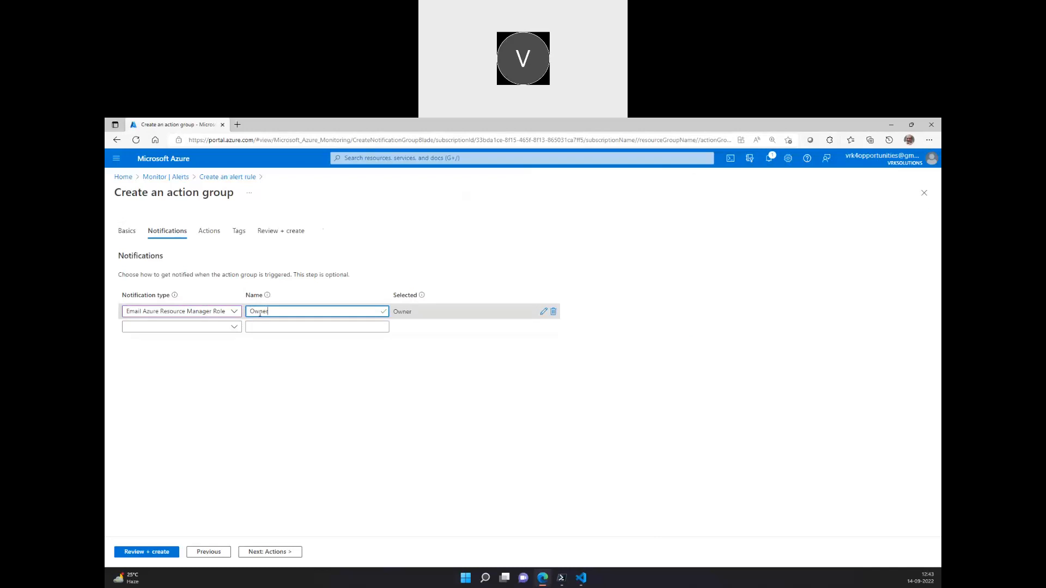
pyautogui.write('Notify')
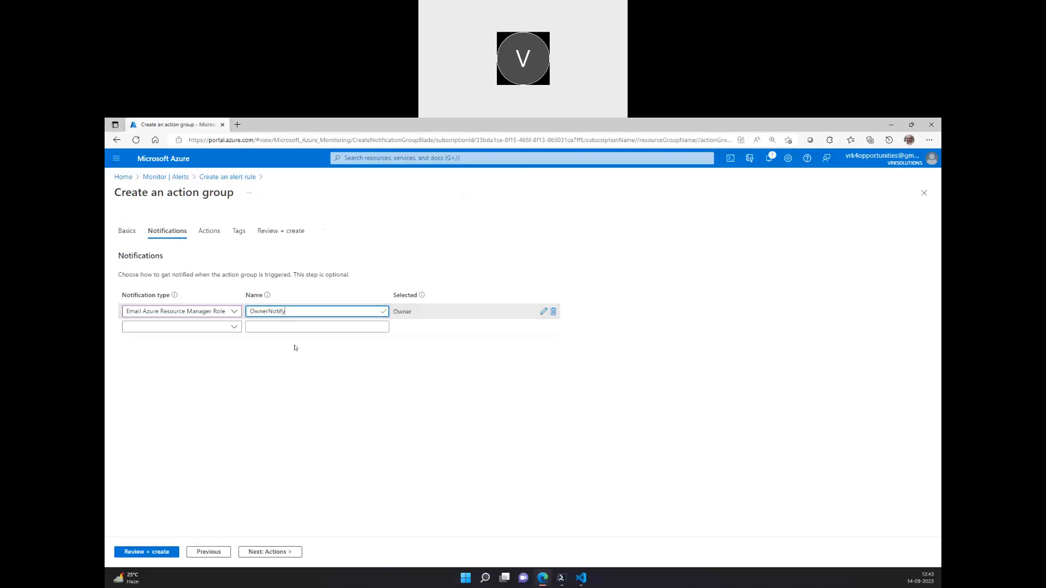
pyautogui.write('-Po')
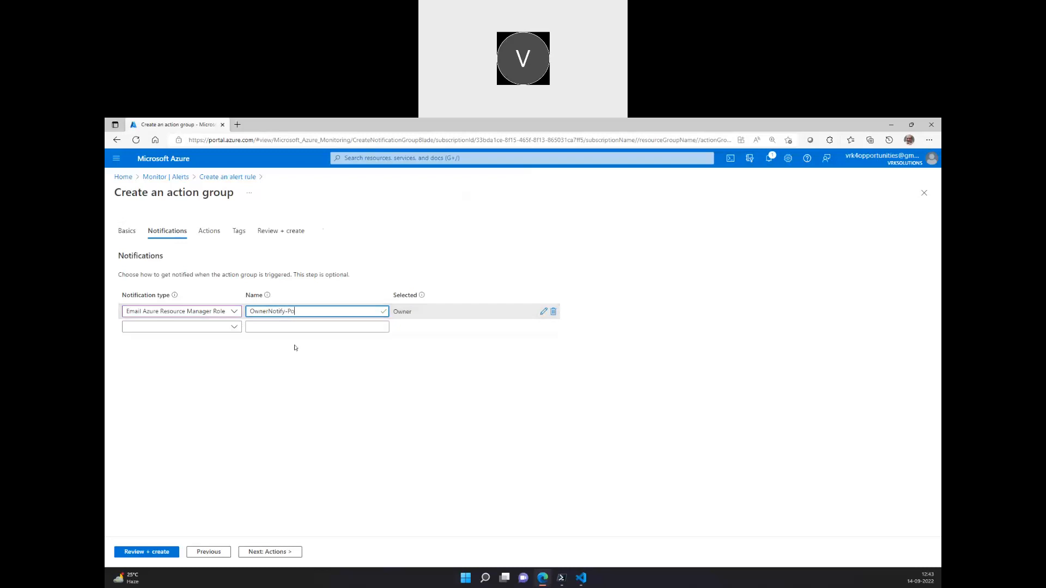
pyautogui.write('rtal')
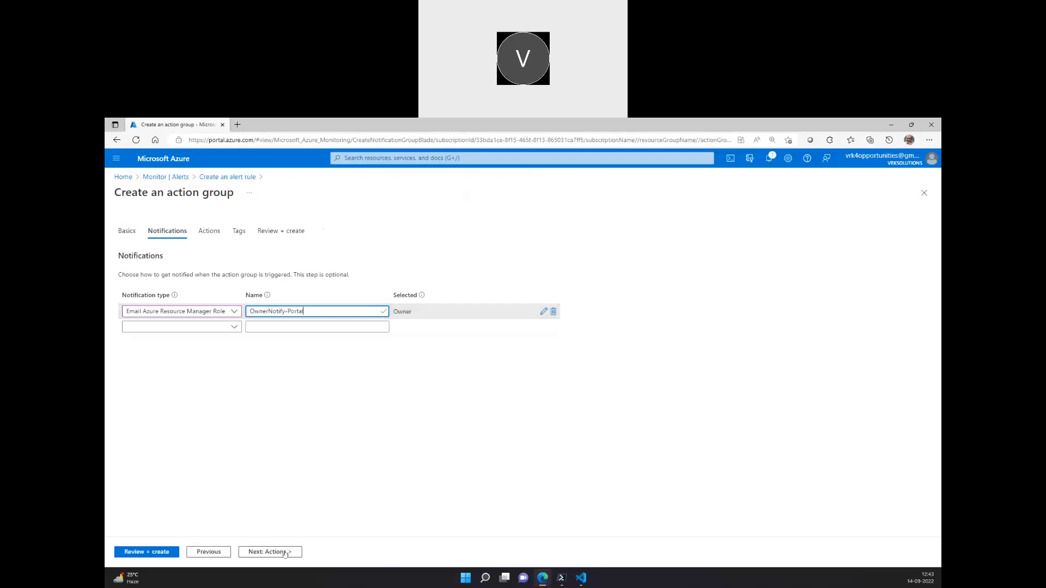
# Step: Move on to the action group's Actions step
pyautogui.click(269, 552)
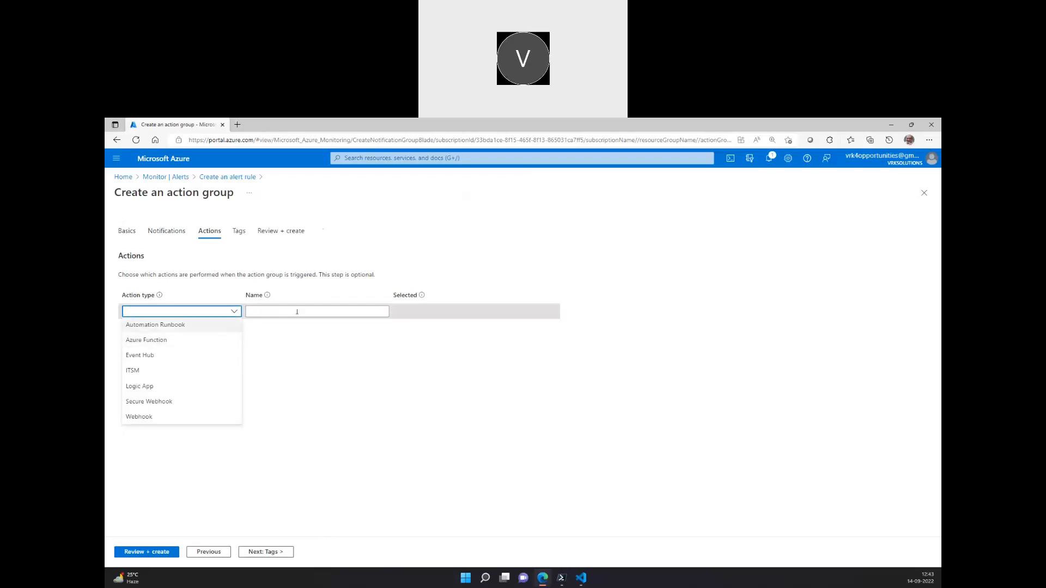
pyautogui.moveTo(242, 388)
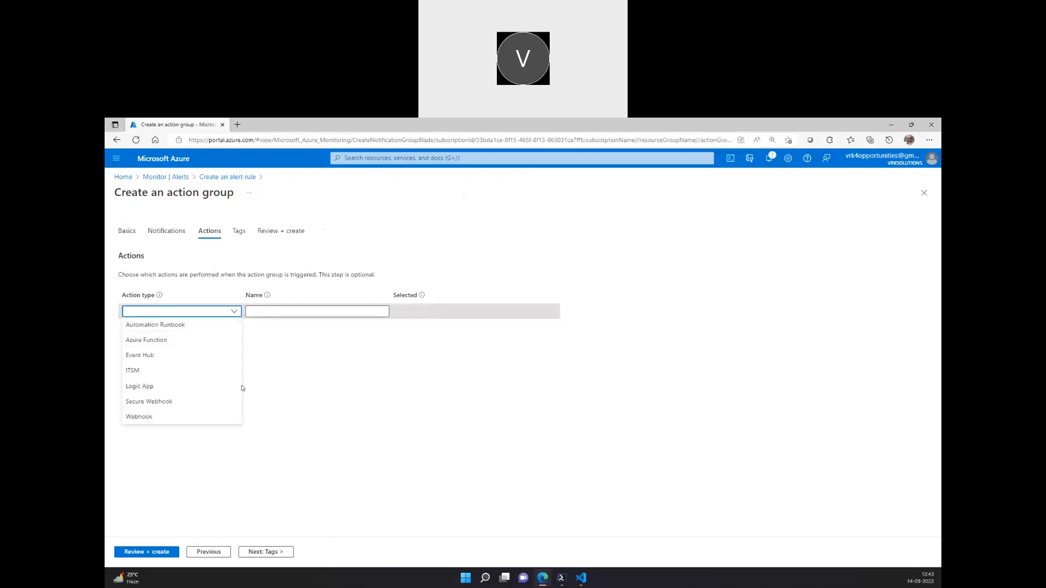
pyautogui.moveTo(255, 394)
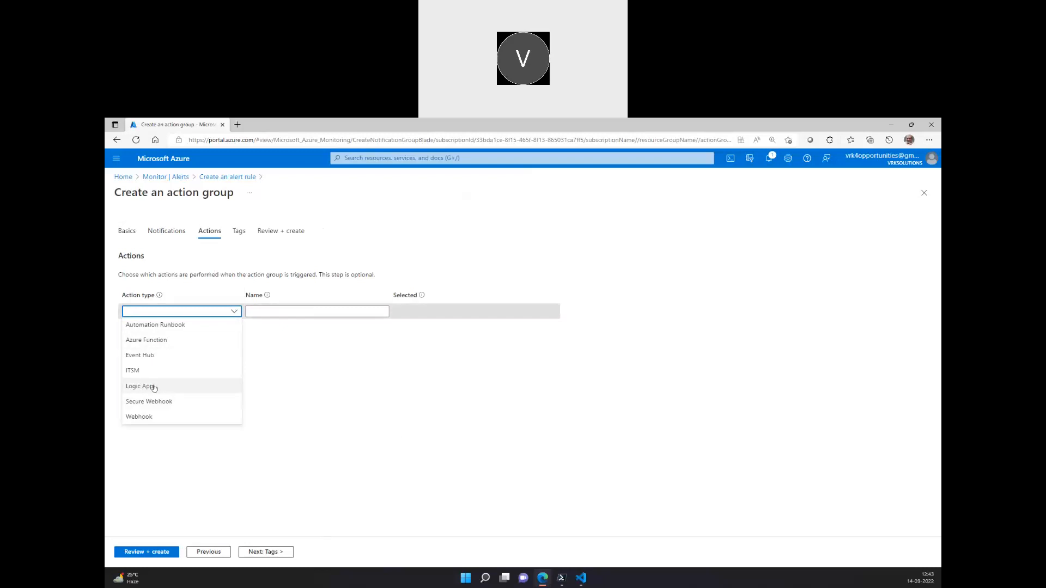
pyautogui.moveTo(274, 372)
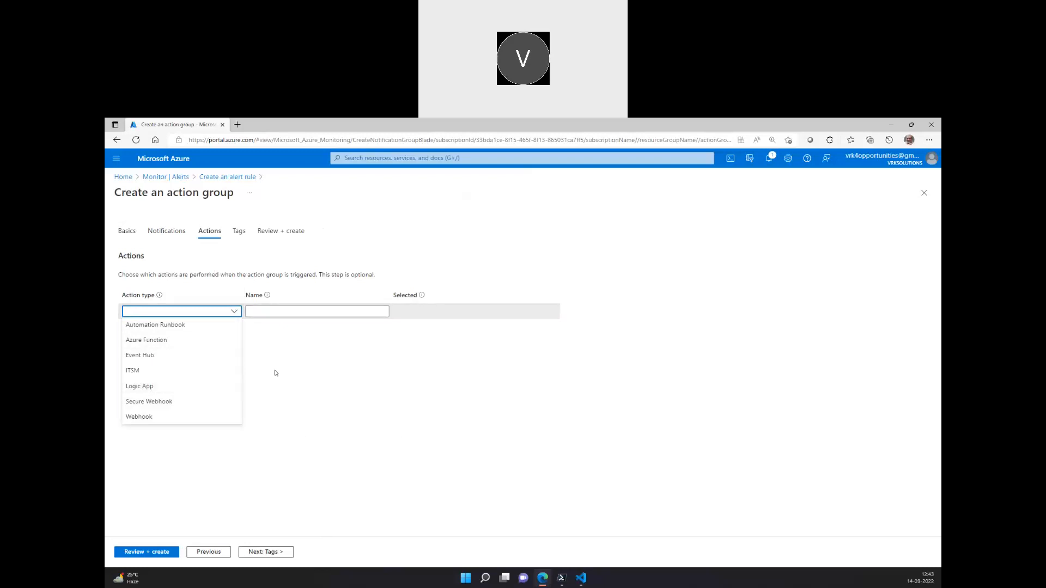
pyautogui.moveTo(170, 328)
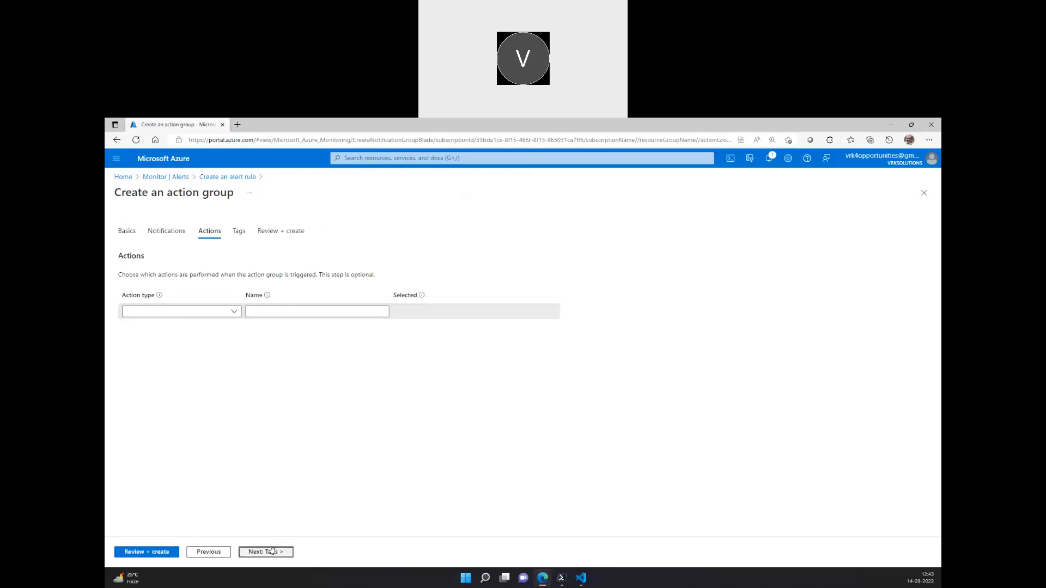
# Step: Reach Review + create and create the AG-Portal action group
pyautogui.click(146, 551)
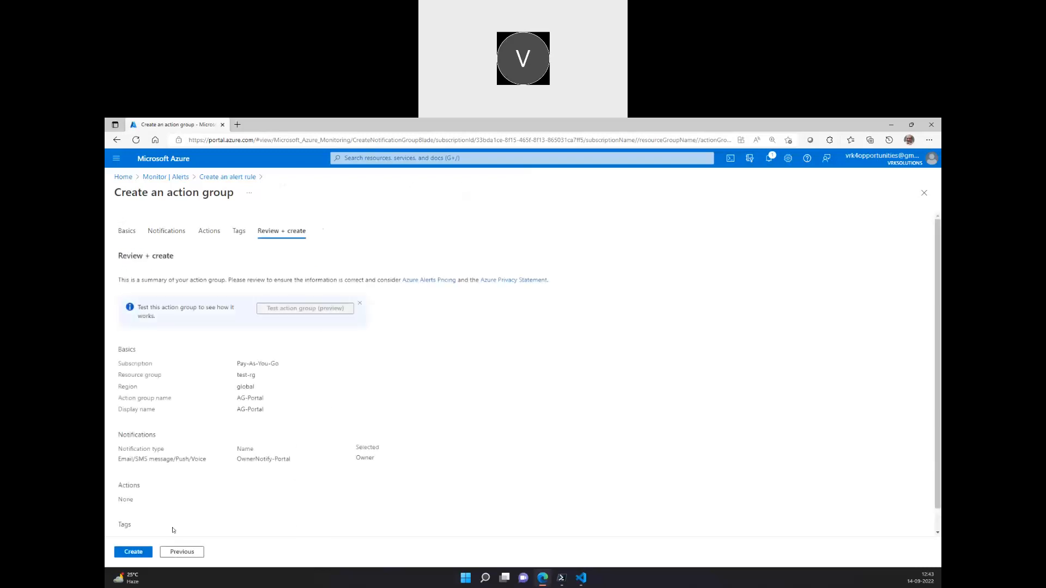
pyautogui.click(133, 551)
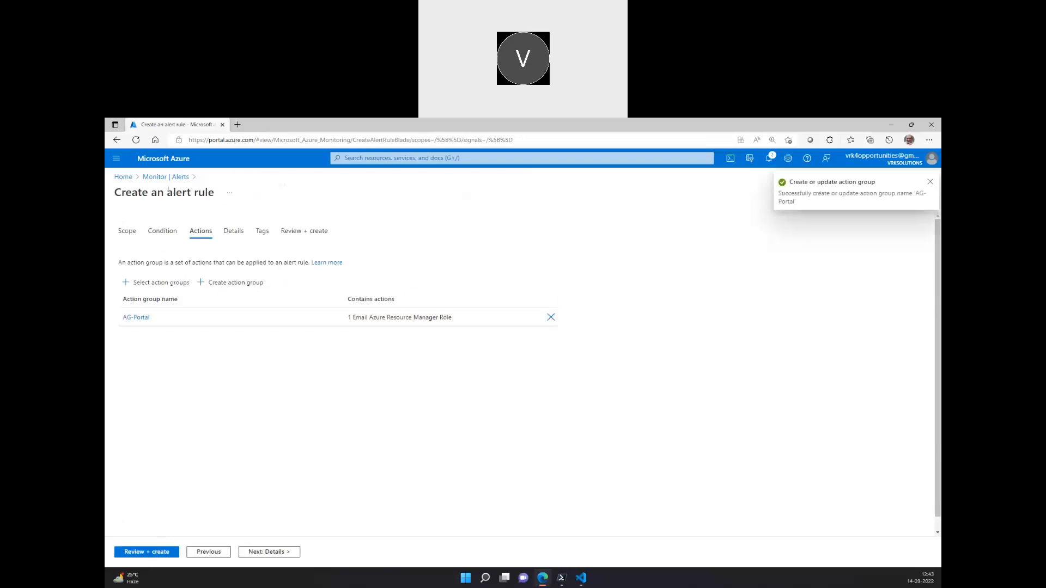
pyautogui.moveTo(163, 231)
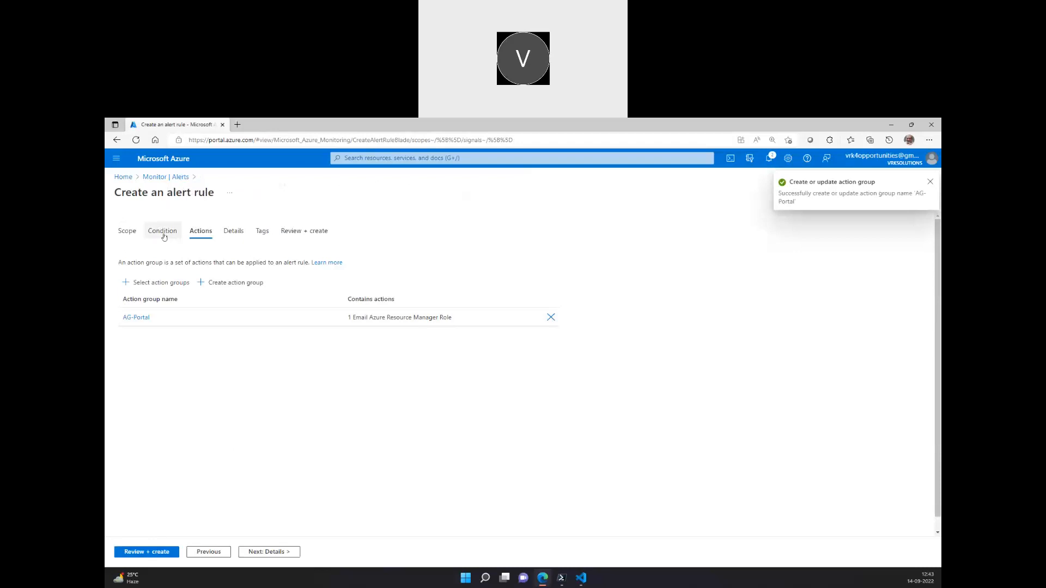
# Step: Confirm AG-Portal is listed on the rule's Actions tab and proceed to Details
pyautogui.click(162, 231)
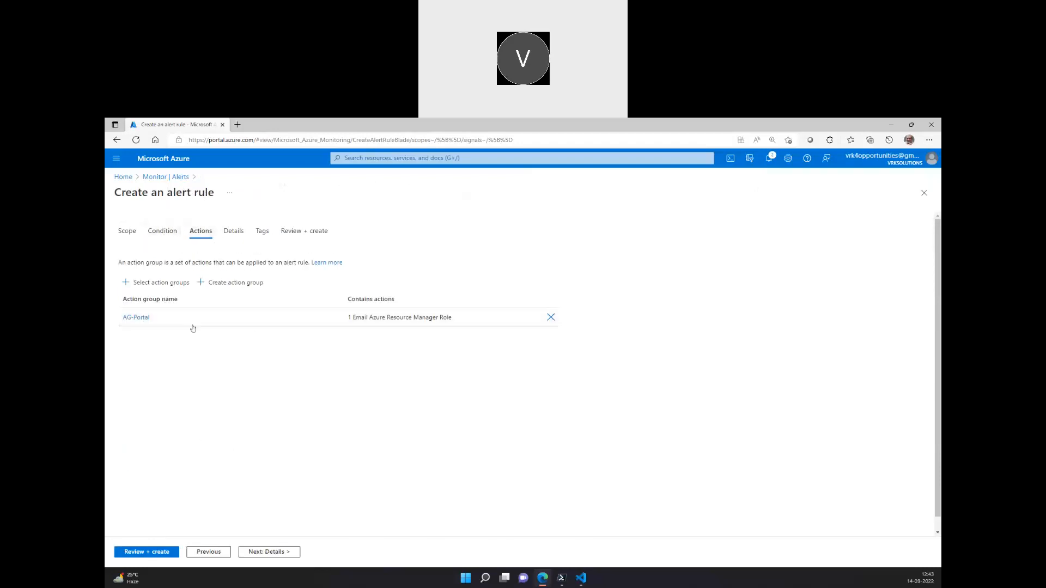
pyautogui.click(135, 317)
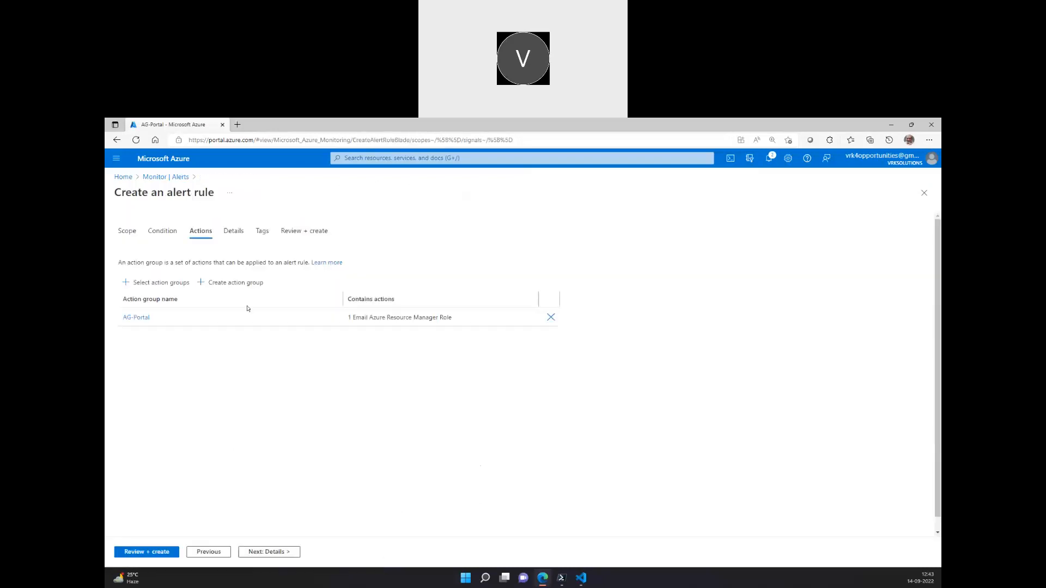
pyautogui.click(268, 551)
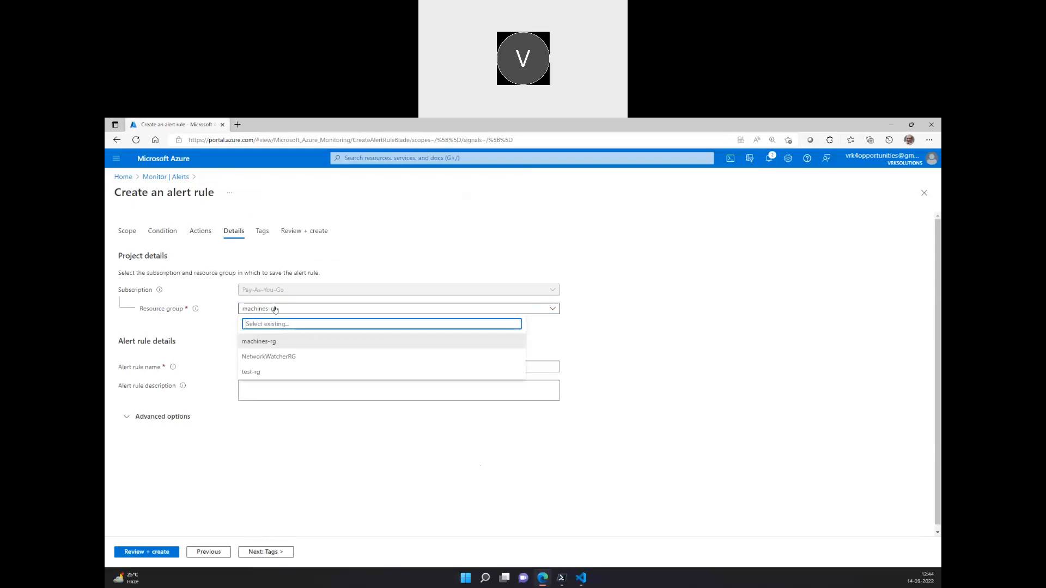
# Step: Place the rule in test-rg and name it Track-VM-Start
pyautogui.click(260, 341)
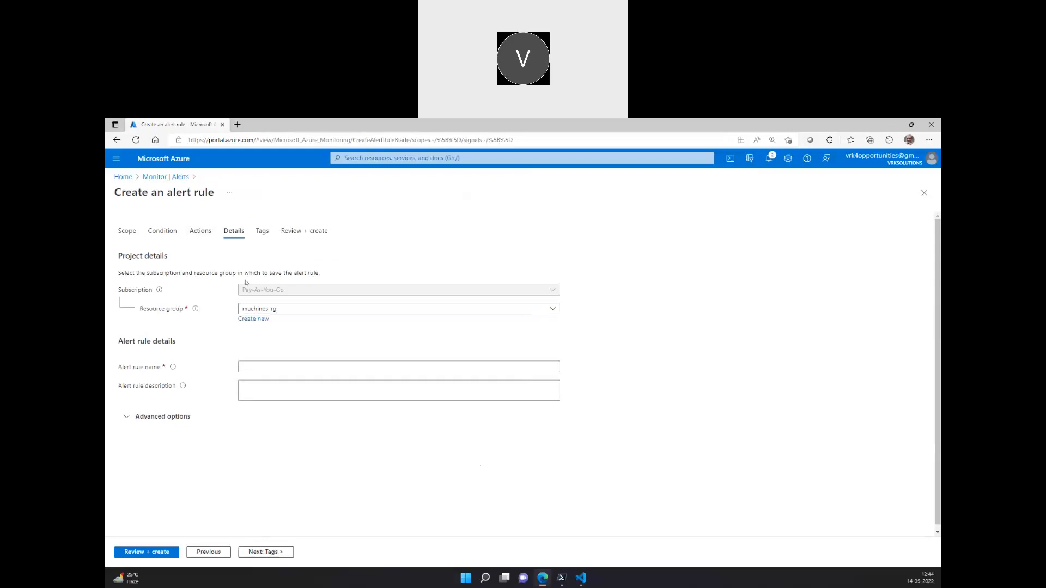
pyautogui.moveTo(299, 302)
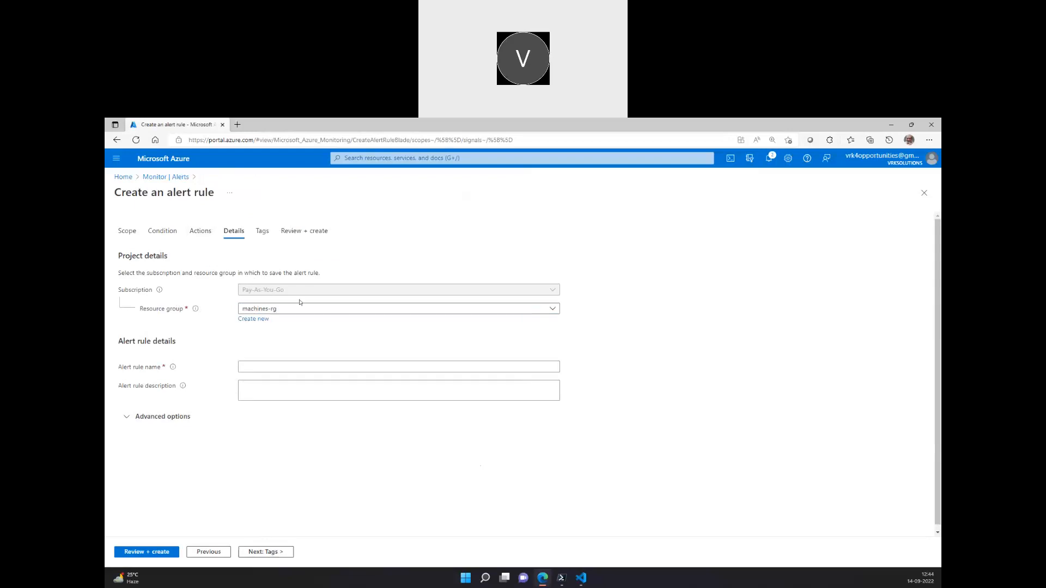
pyautogui.click(399, 367)
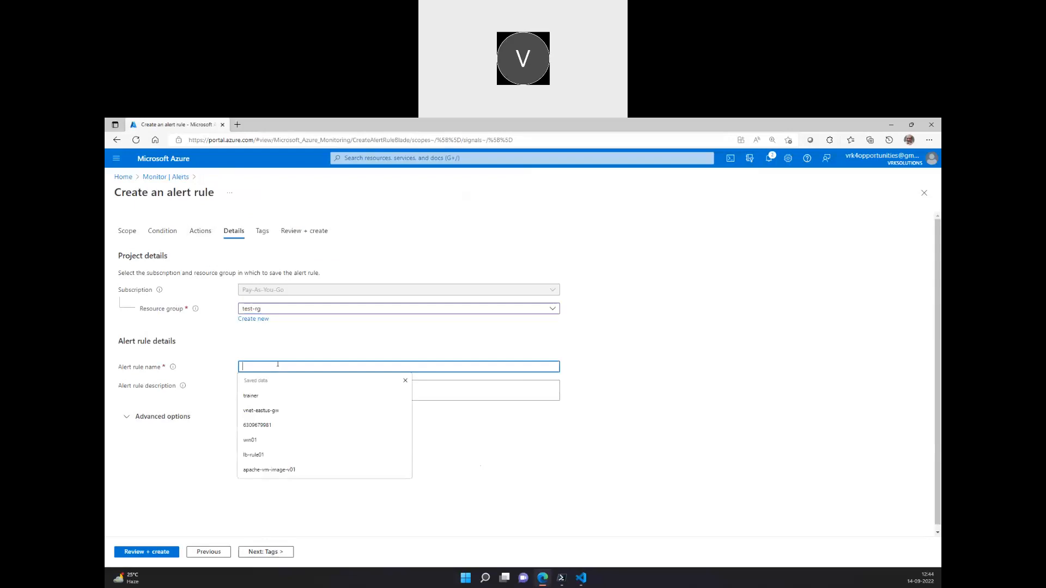
pyautogui.write('a')
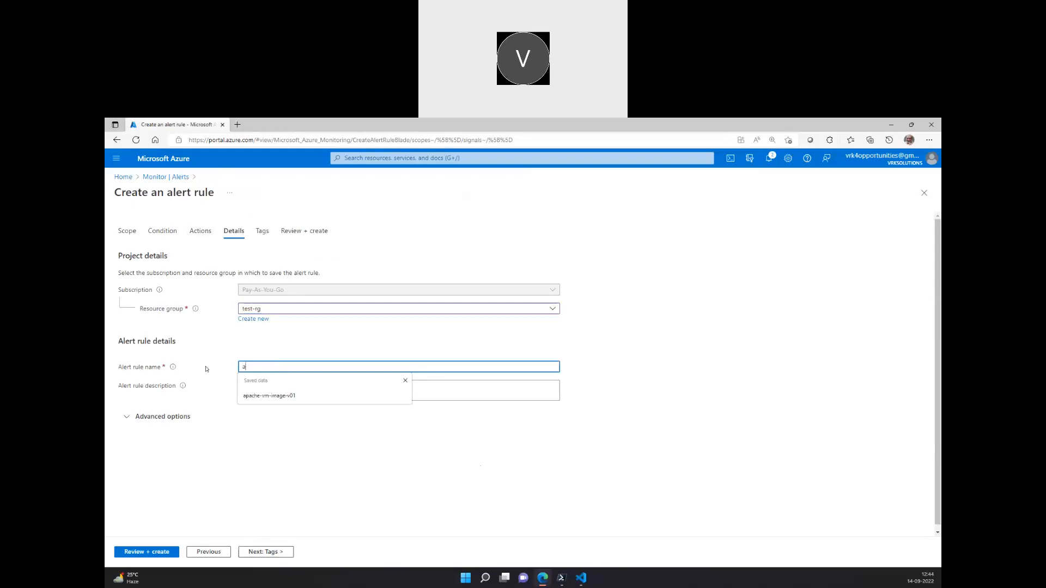
pyautogui.press('Backspace')
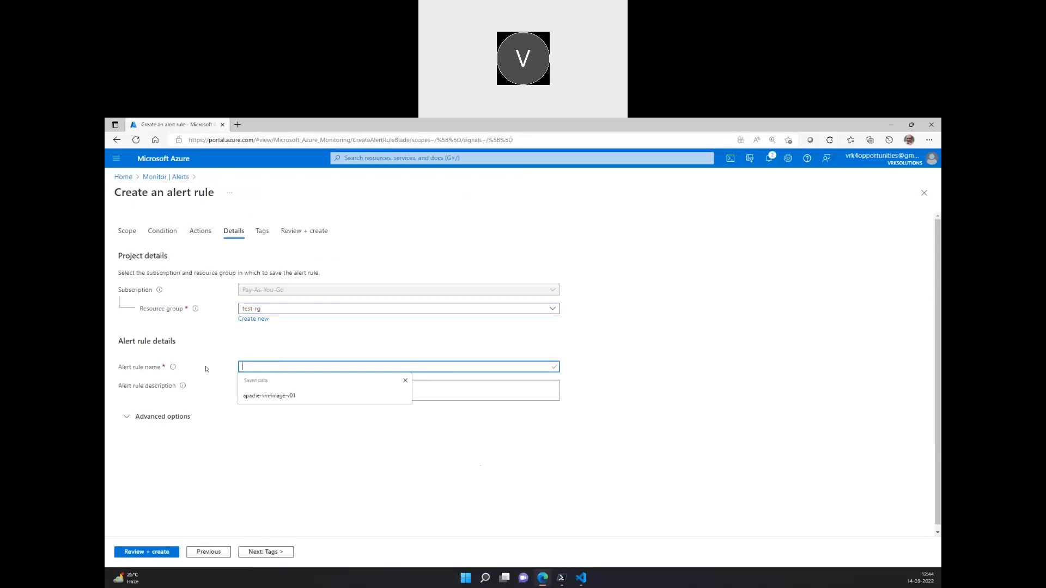
pyautogui.write('Track')
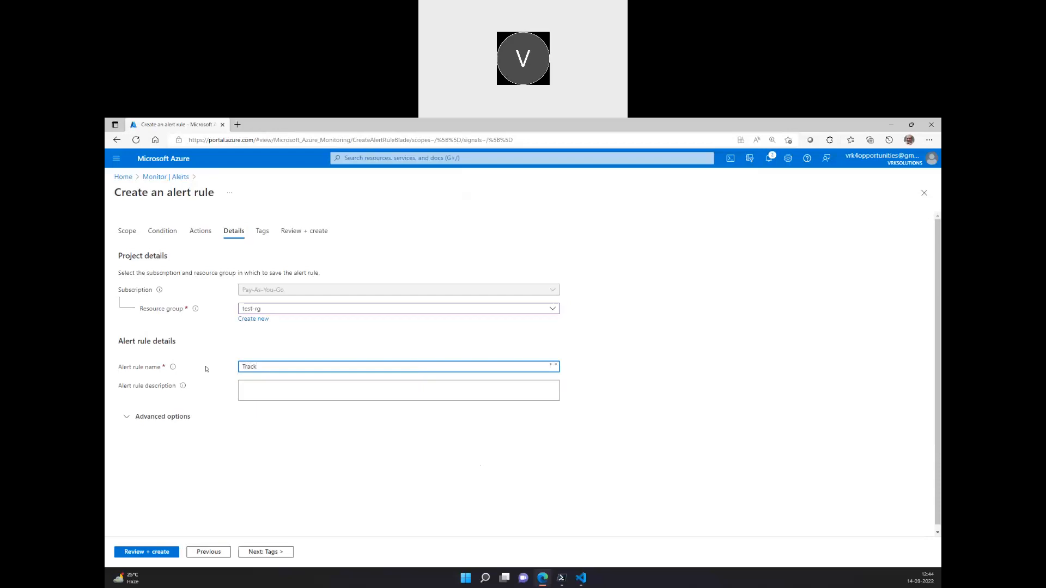
pyautogui.write('-VM-Start')
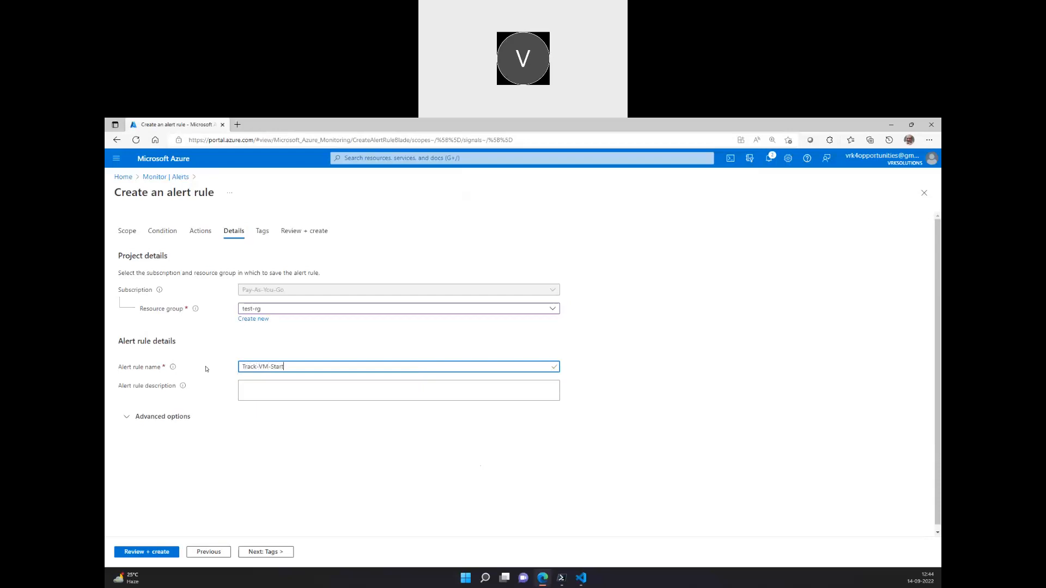
# Step: Describe the rule as 'Raise an alert notification to Owner whenever VM has started'
pyautogui.click(399, 390)
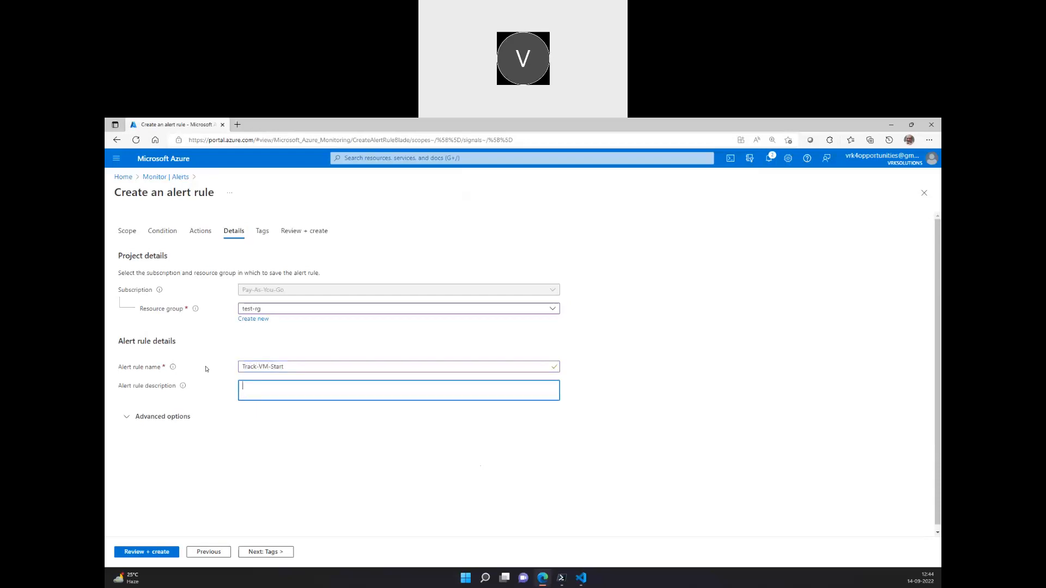
pyautogui.write('Raise')
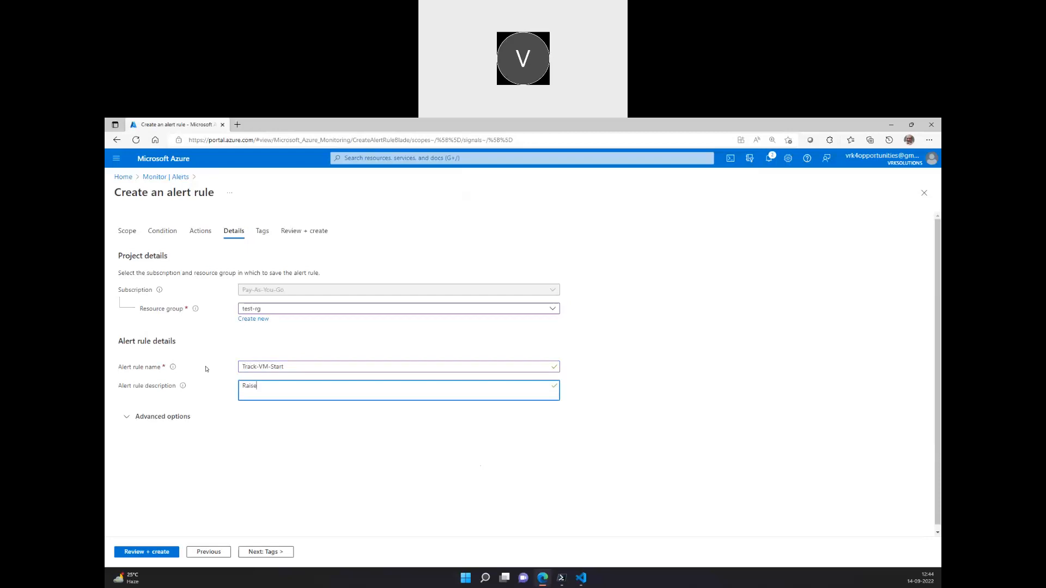
pyautogui.write('an alert')
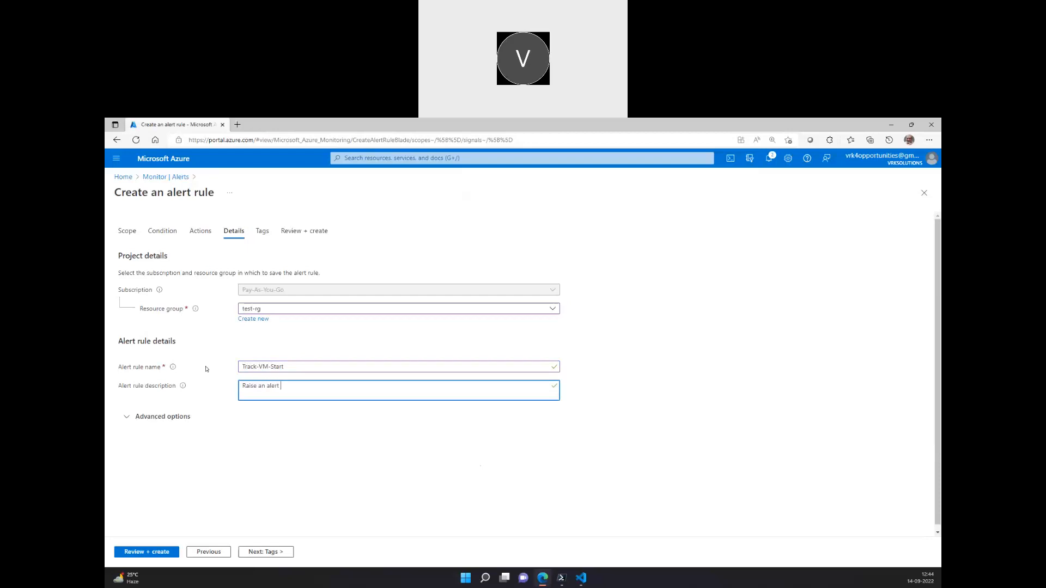
pyautogui.write('notif')
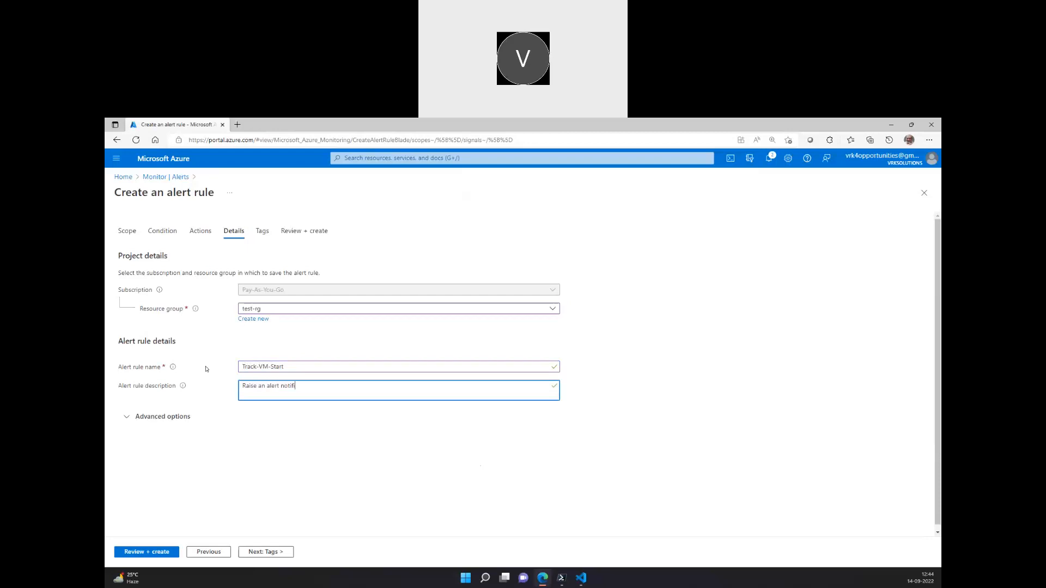
pyautogui.write('ication to Ow')
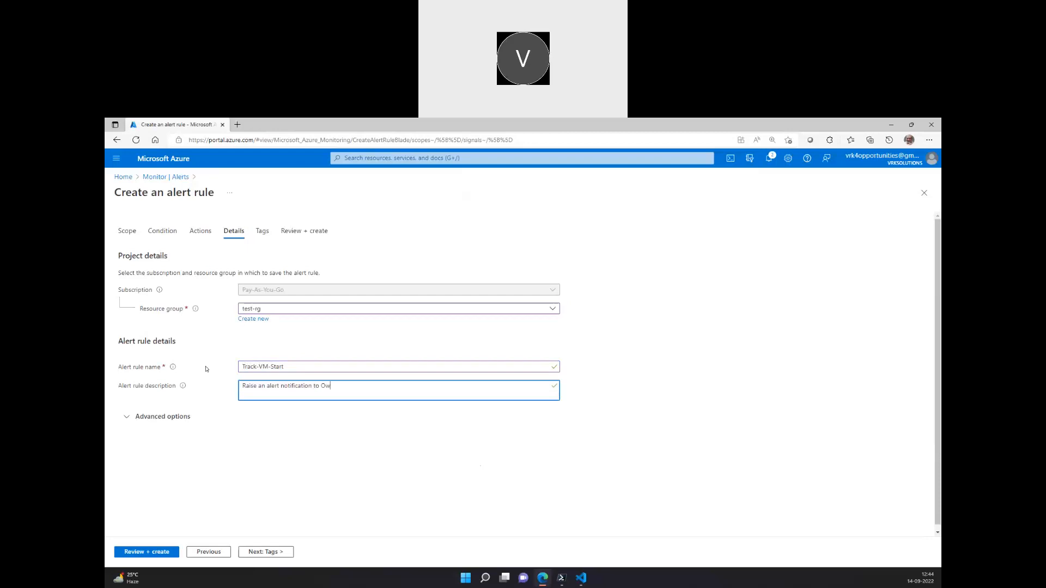
pyautogui.write('ner whe')
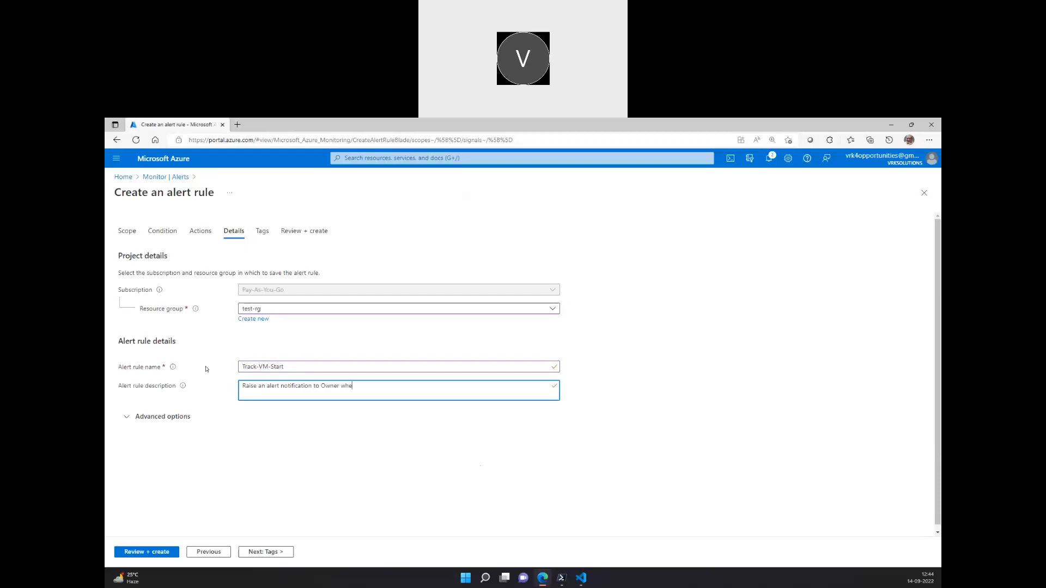
pyautogui.write('never VM Is')
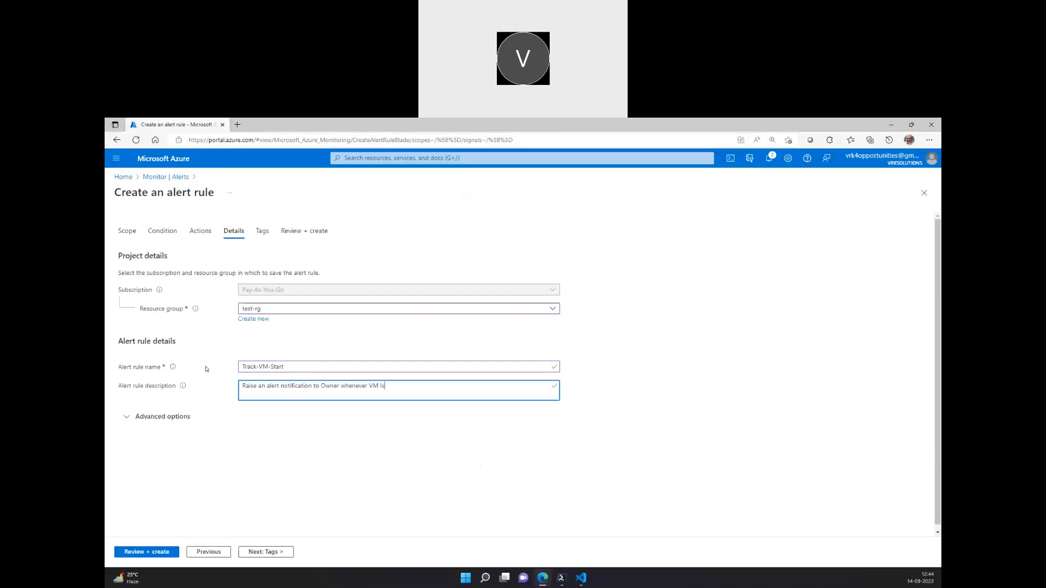
pyautogui.write('has sta')
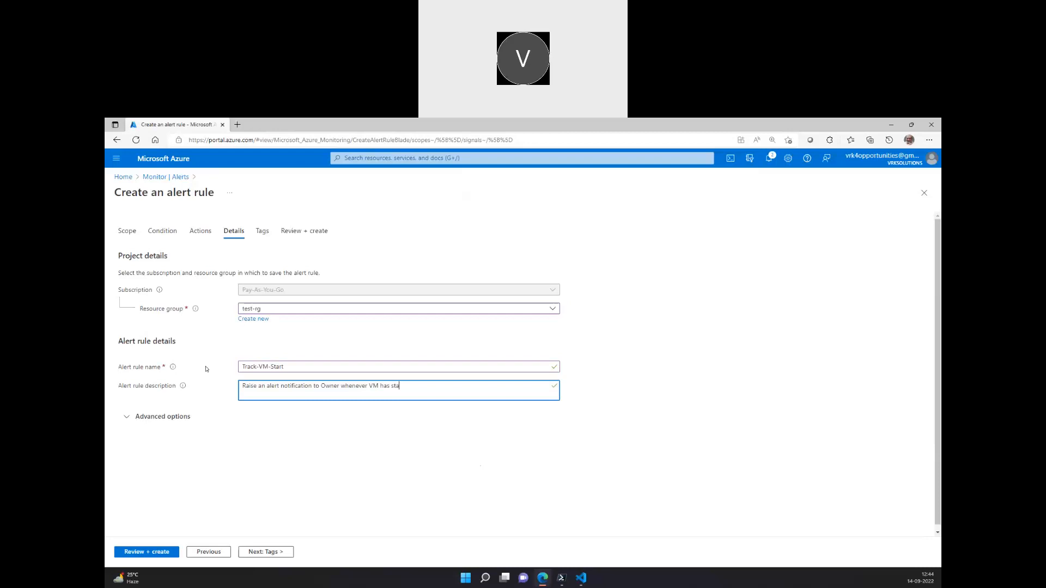
pyautogui.write('rted')
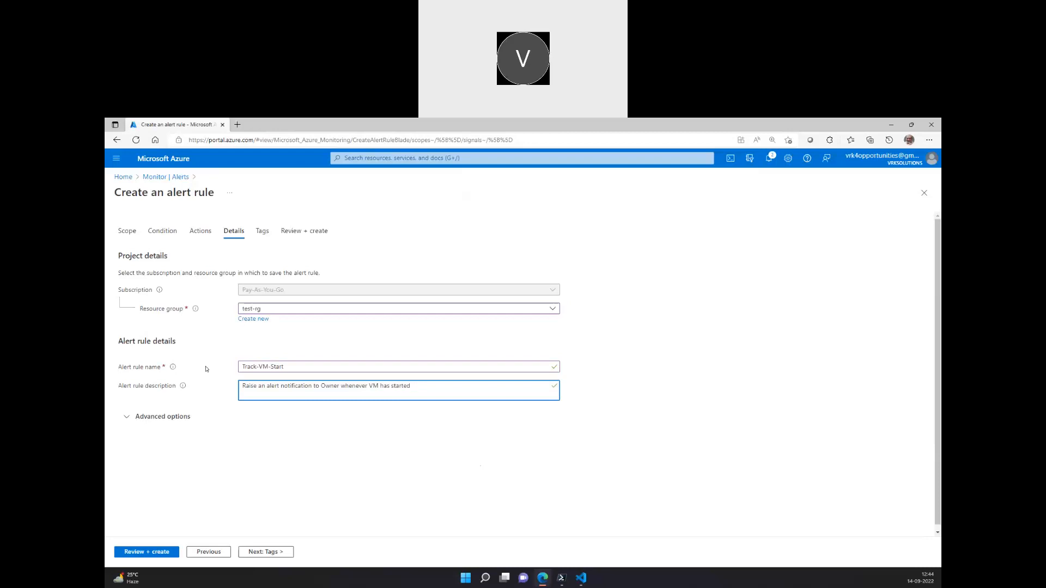
pyautogui.moveTo(211, 362)
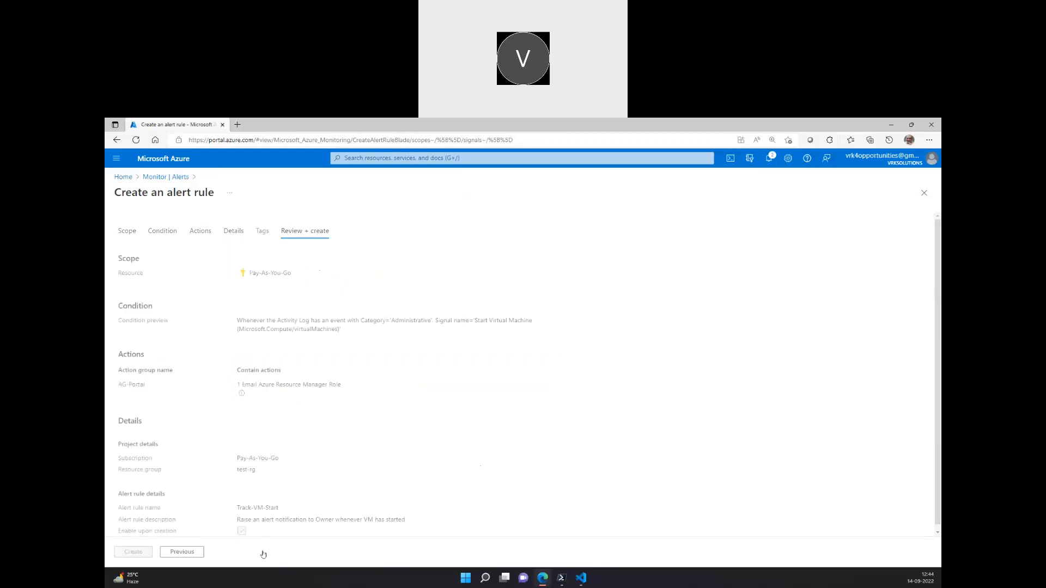
pyautogui.moveTo(132, 551)
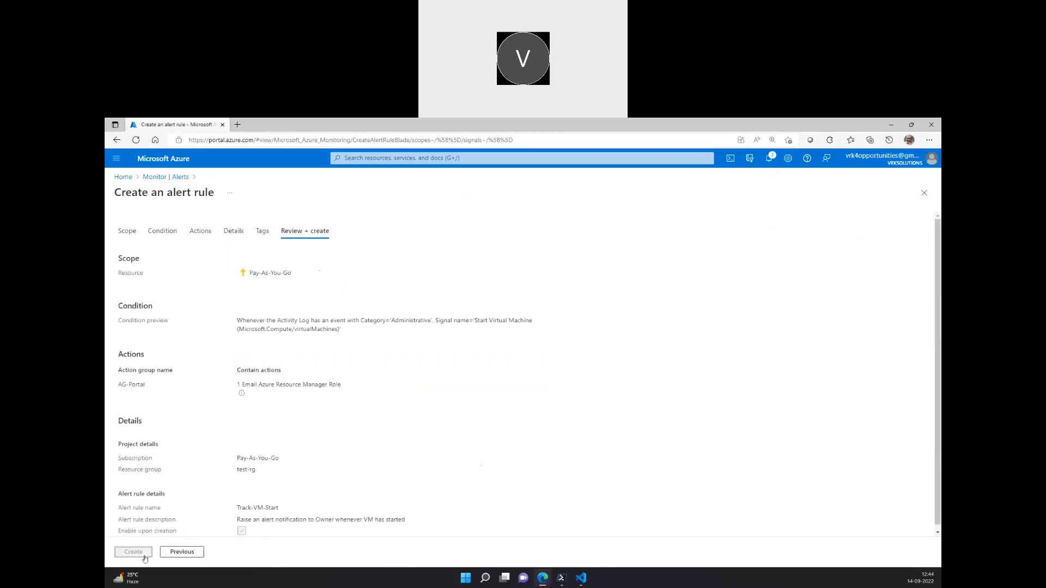
# Step: Create the Track-VM-Start rule, dismiss the notification and return to Monitor alerts
pyautogui.click(133, 551)
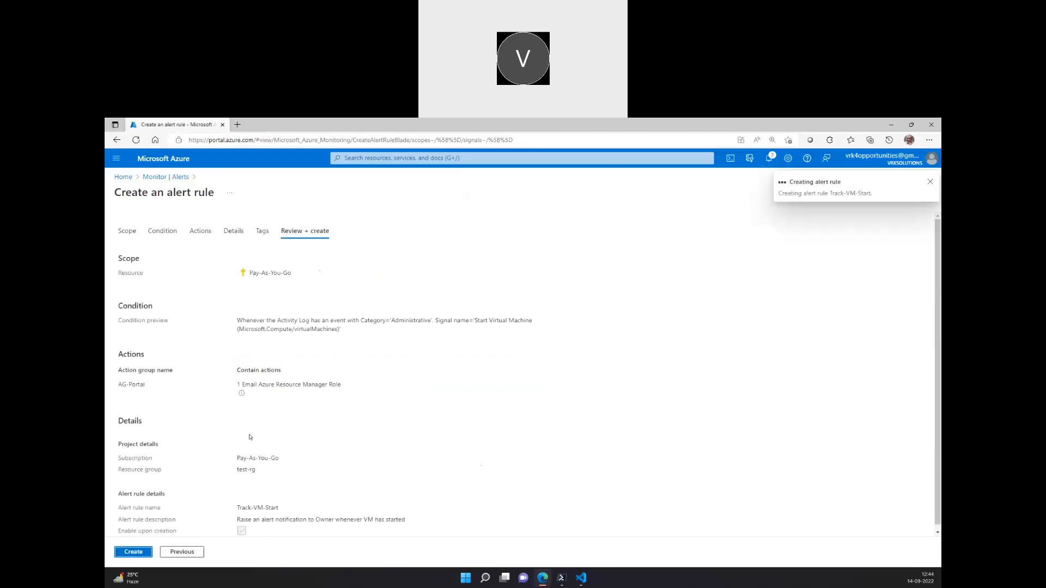
pyautogui.moveTo(271, 393)
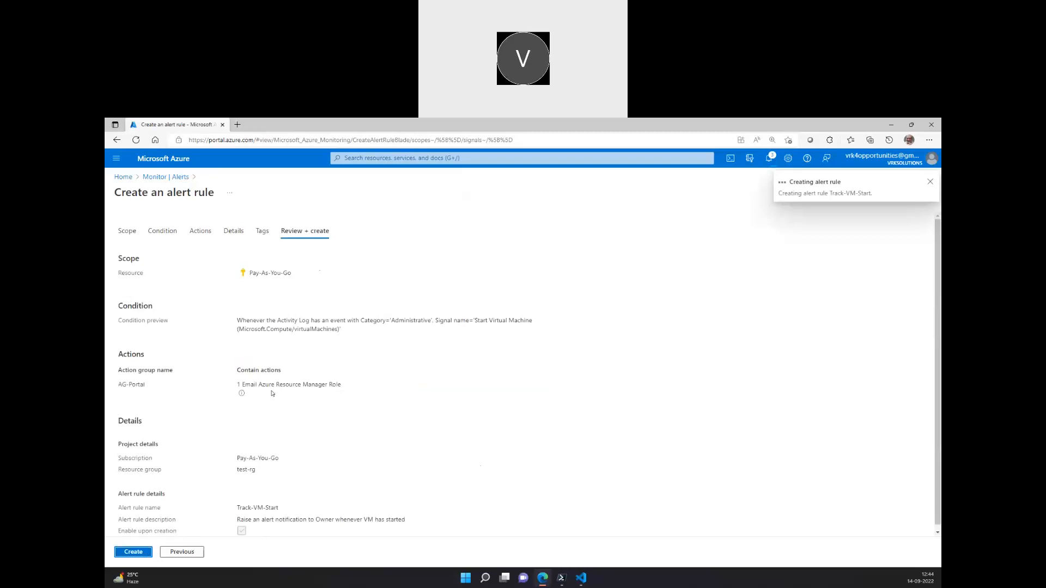
pyautogui.click(930, 182)
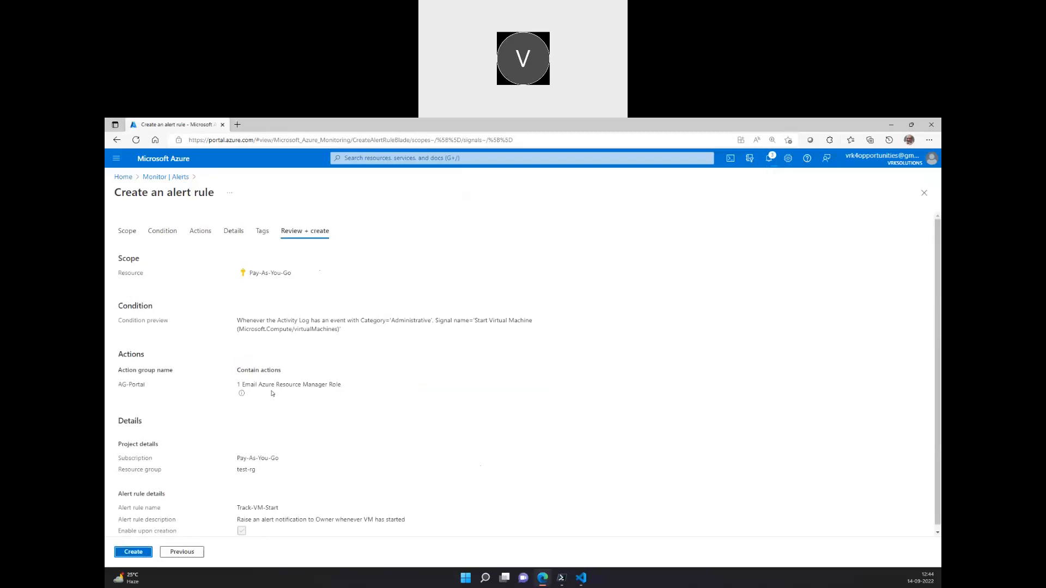
pyautogui.click(132, 551)
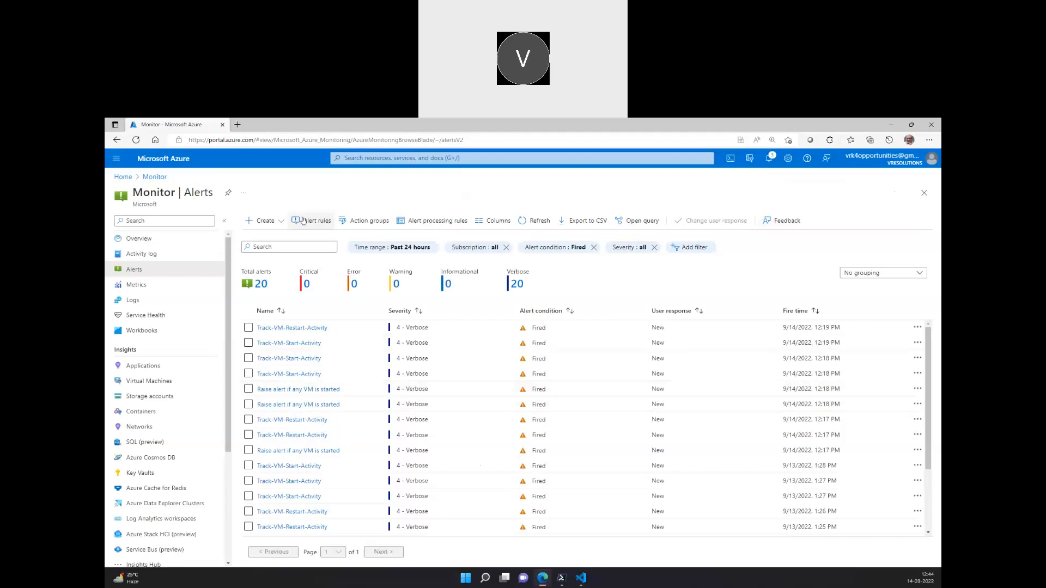
# Step: Show the alert rules list and refresh it so Track-VM-Start appears enabled
pyautogui.click(315, 220)
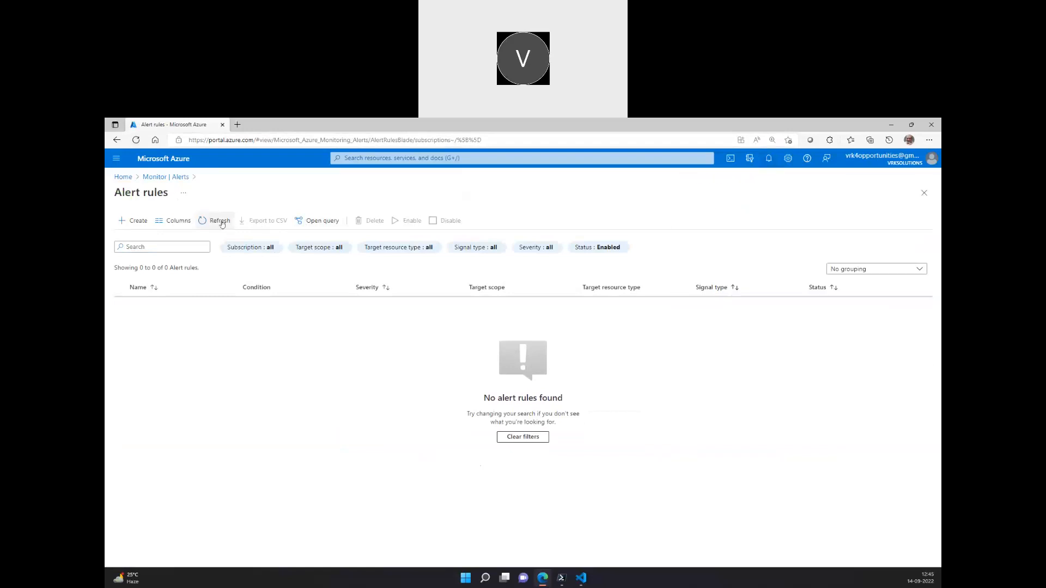
pyautogui.click(214, 220)
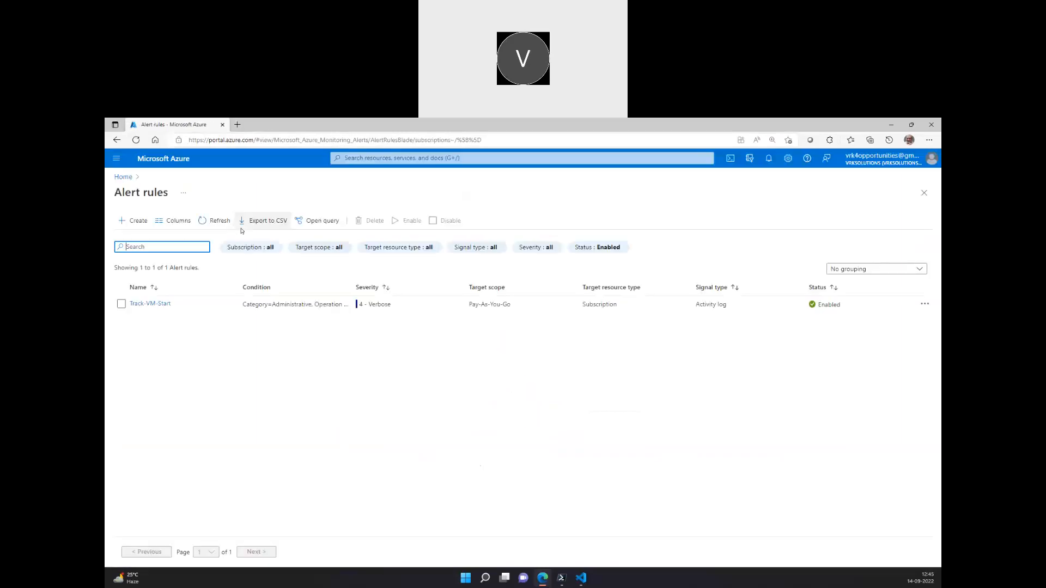
pyautogui.moveTo(773, 304)
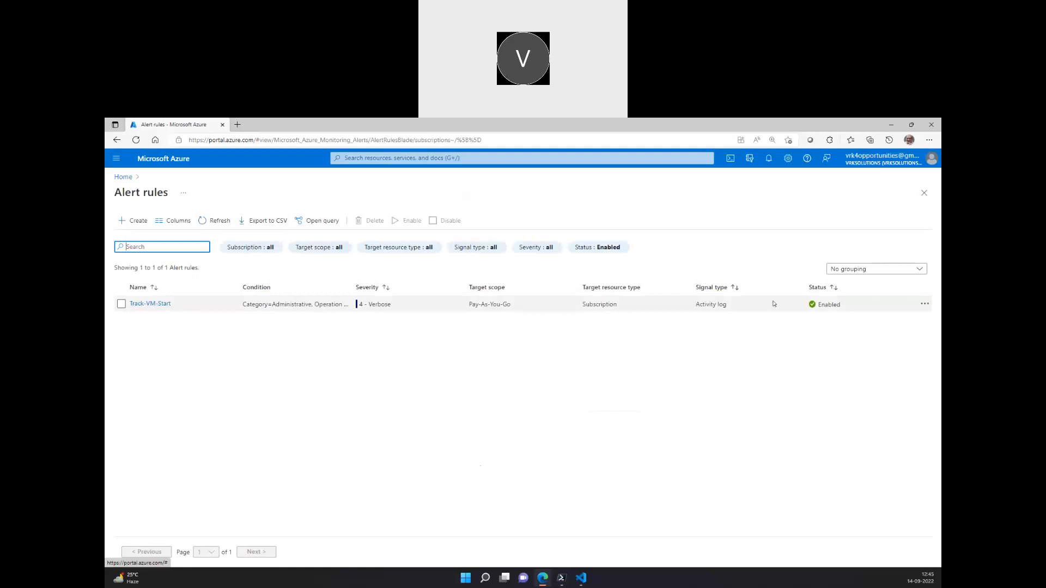
pyautogui.moveTo(151, 304)
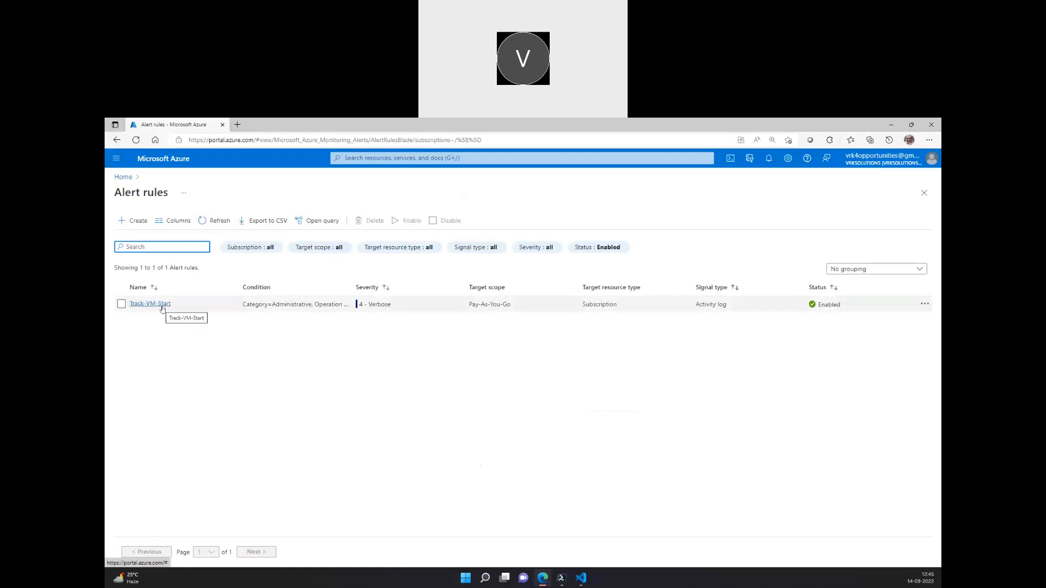
pyautogui.moveTo(439, 287)
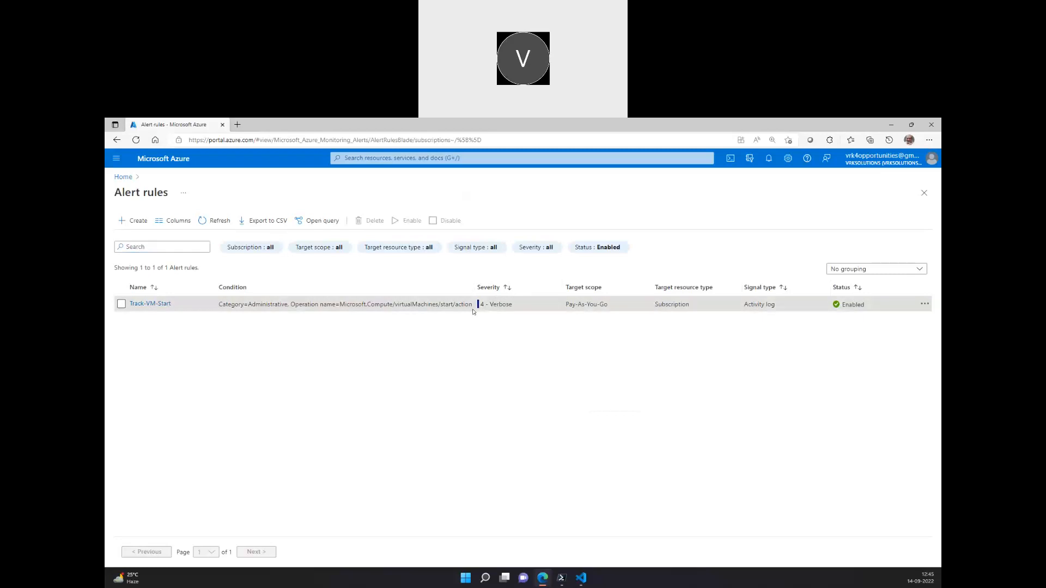
pyautogui.moveTo(762, 305)
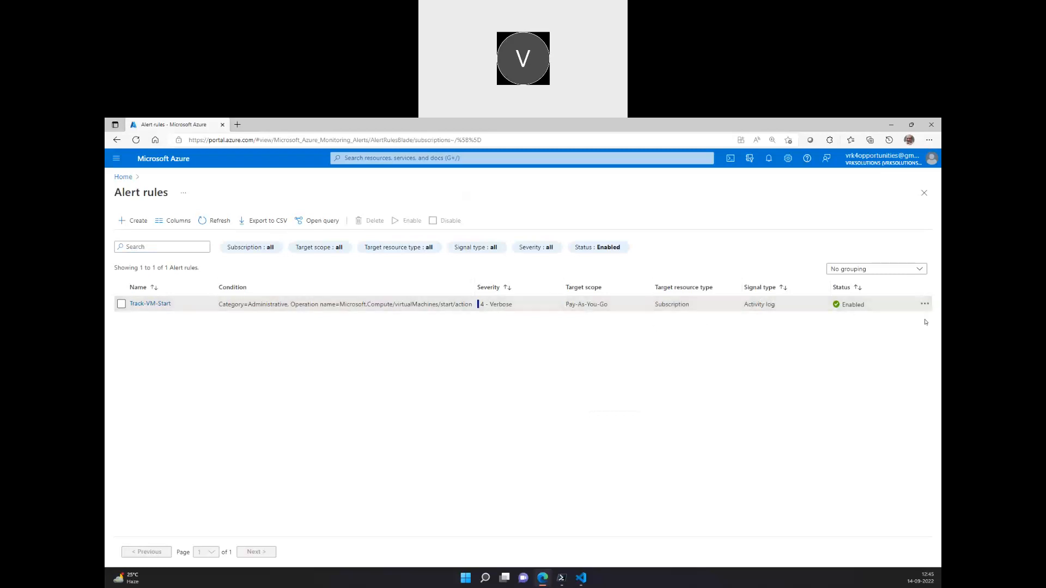
# Step: View Track-VM-Start's details and full properties page, then return to the rules list
pyautogui.click(925, 304)
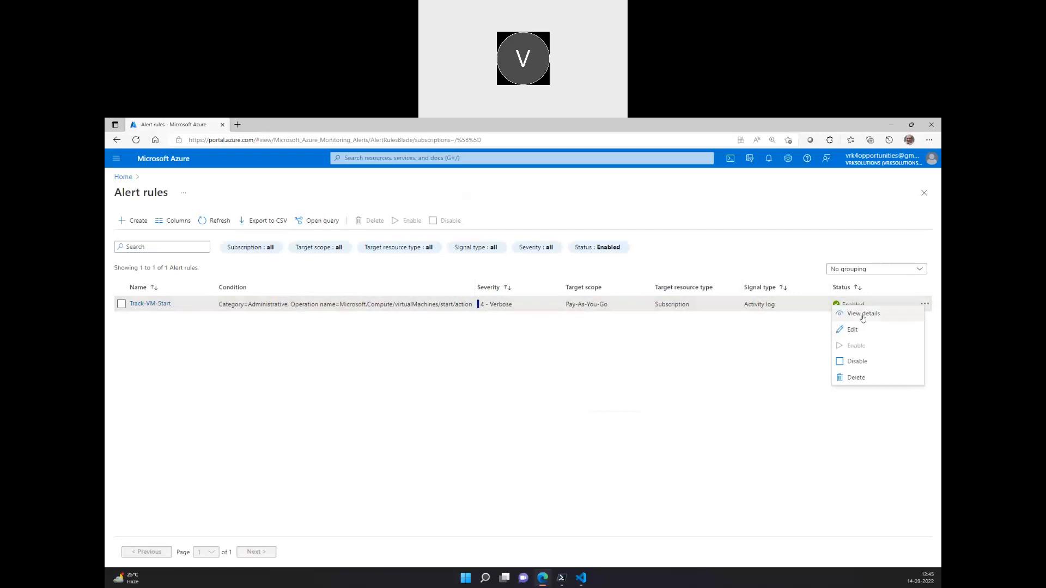
pyautogui.click(863, 314)
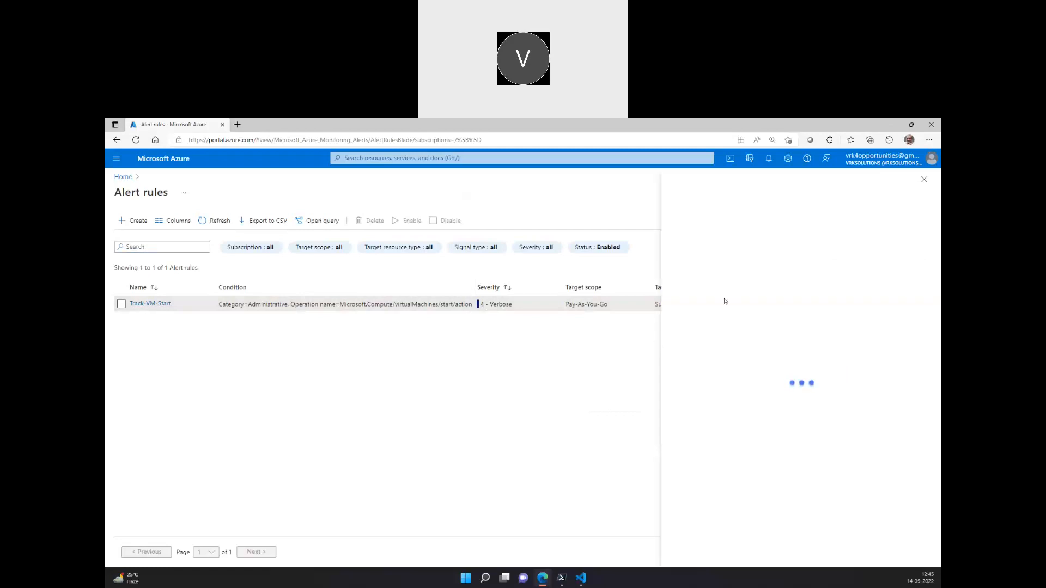
pyautogui.click(149, 304)
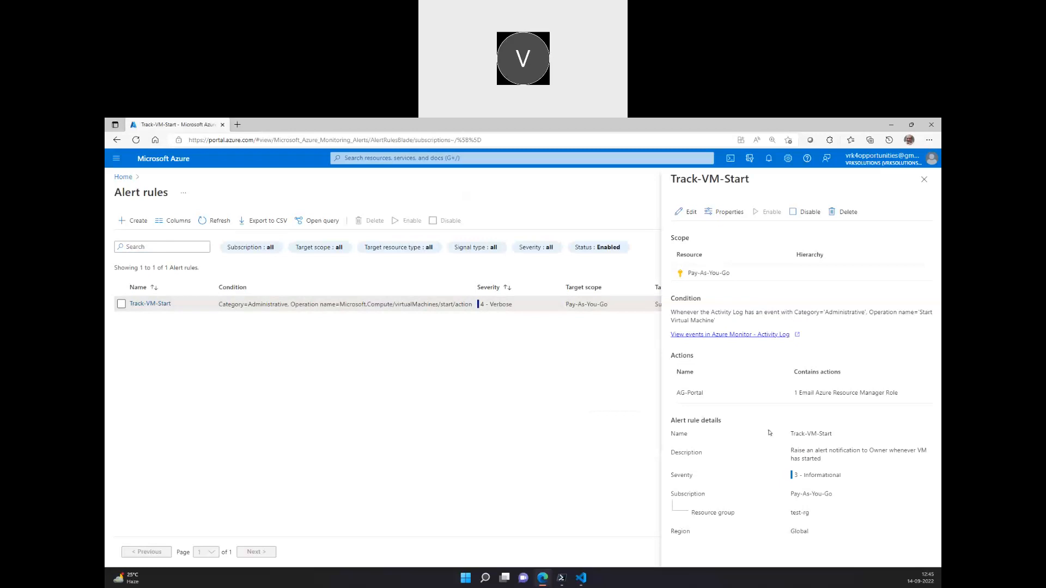
pyautogui.moveTo(830, 462)
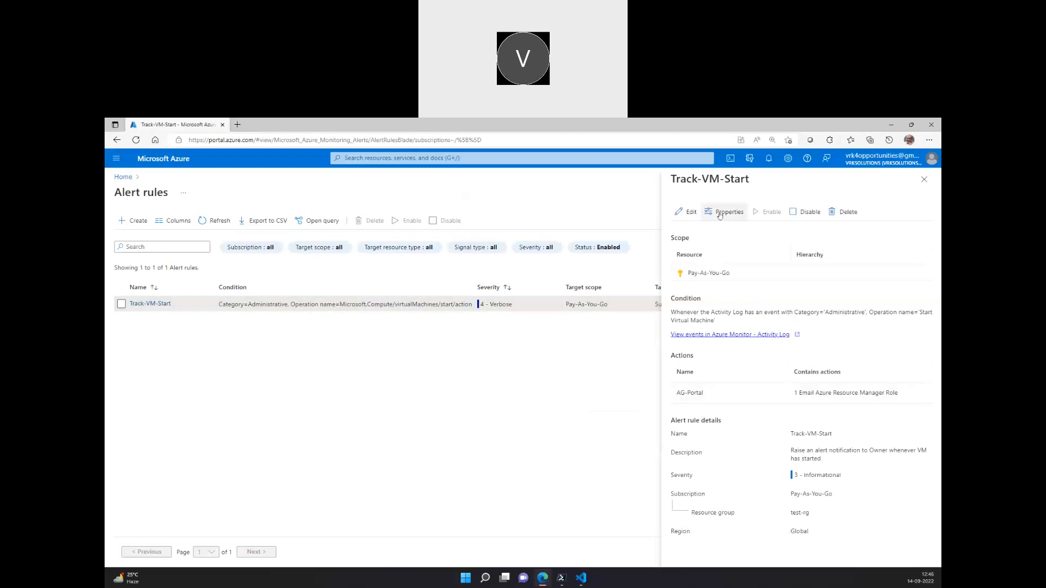
pyautogui.click(729, 212)
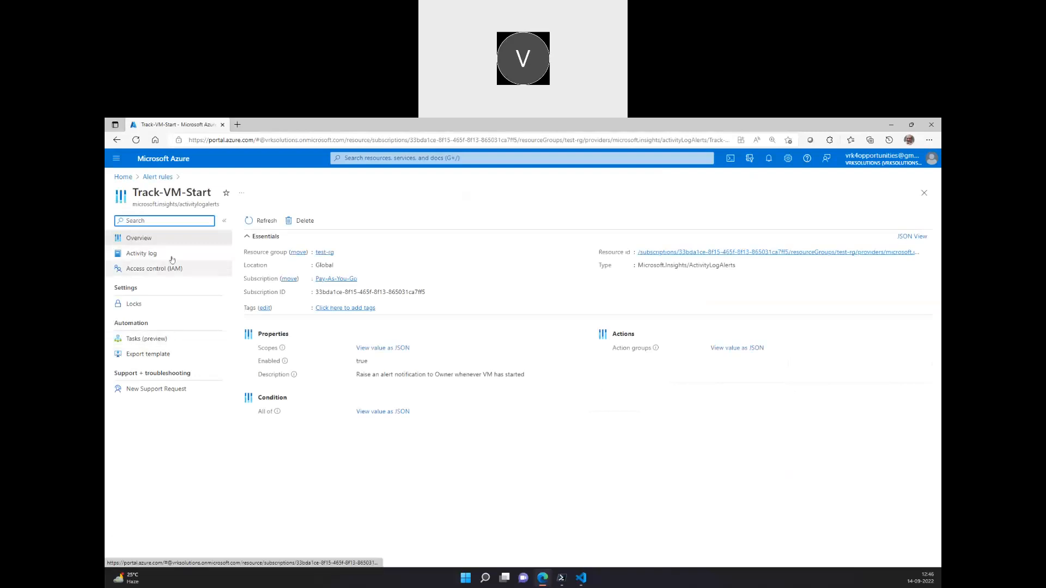
pyautogui.click(157, 177)
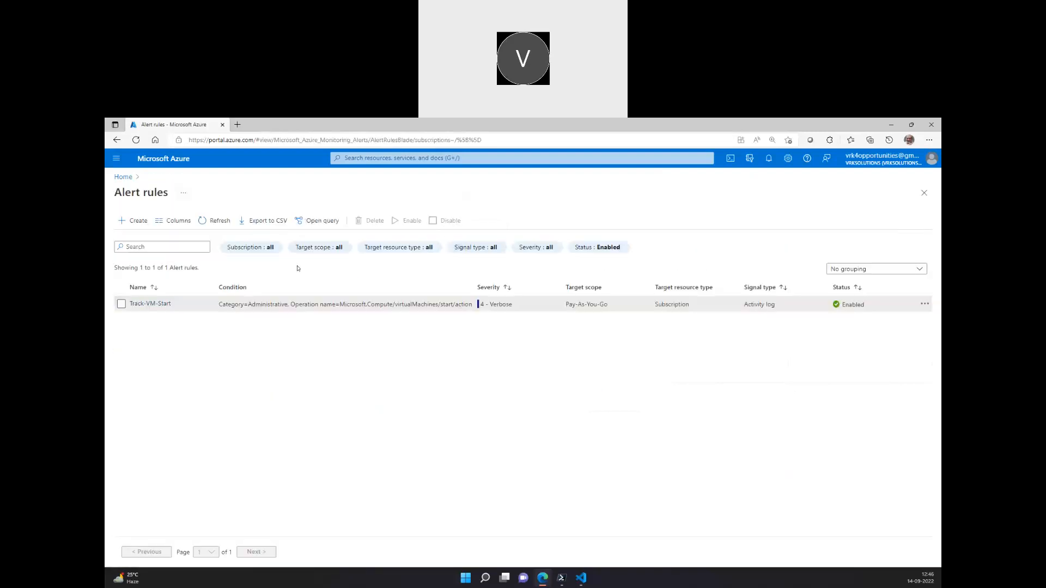
# Step: Review the rule's edit page down to its AG-Portal actions, then go back to the portal home
pyautogui.click(925, 304)
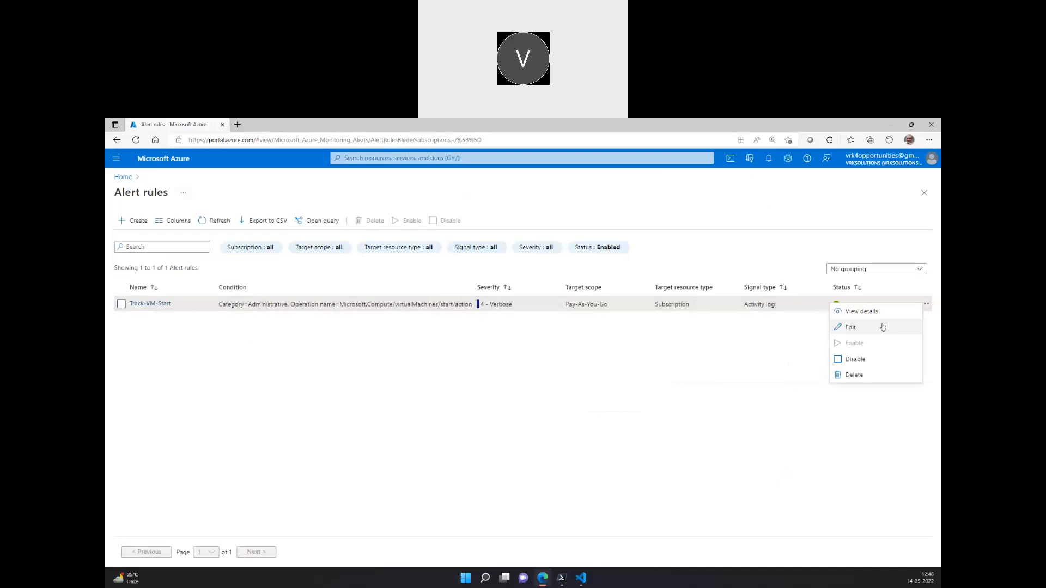
pyautogui.click(850, 327)
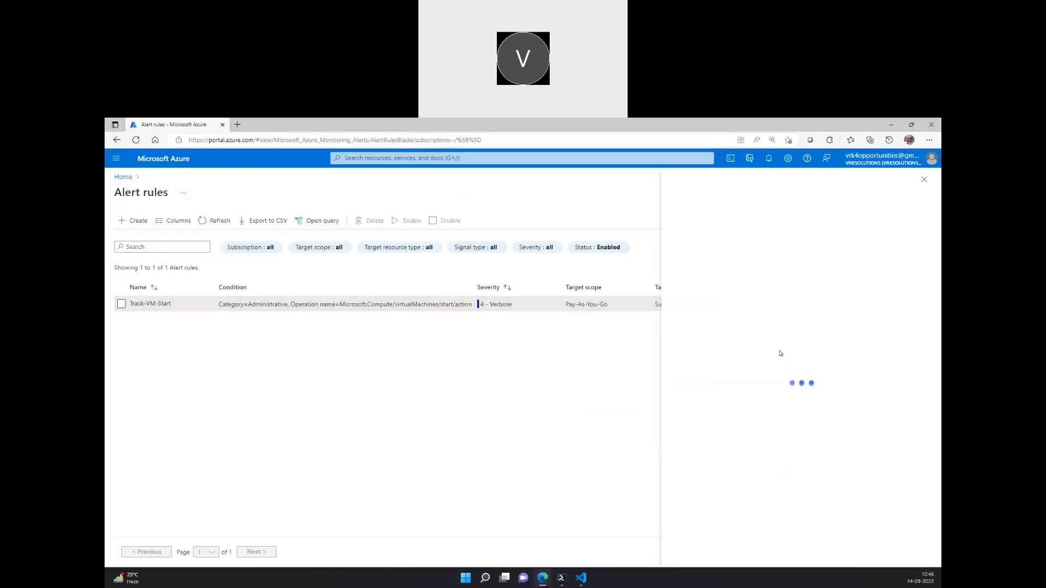
pyautogui.click(151, 304)
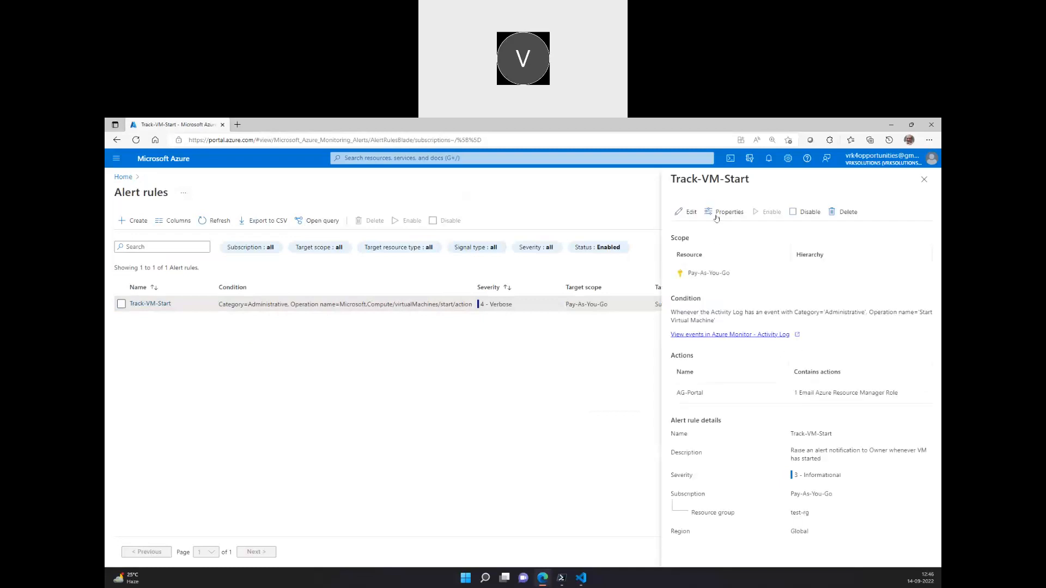
pyautogui.click(691, 211)
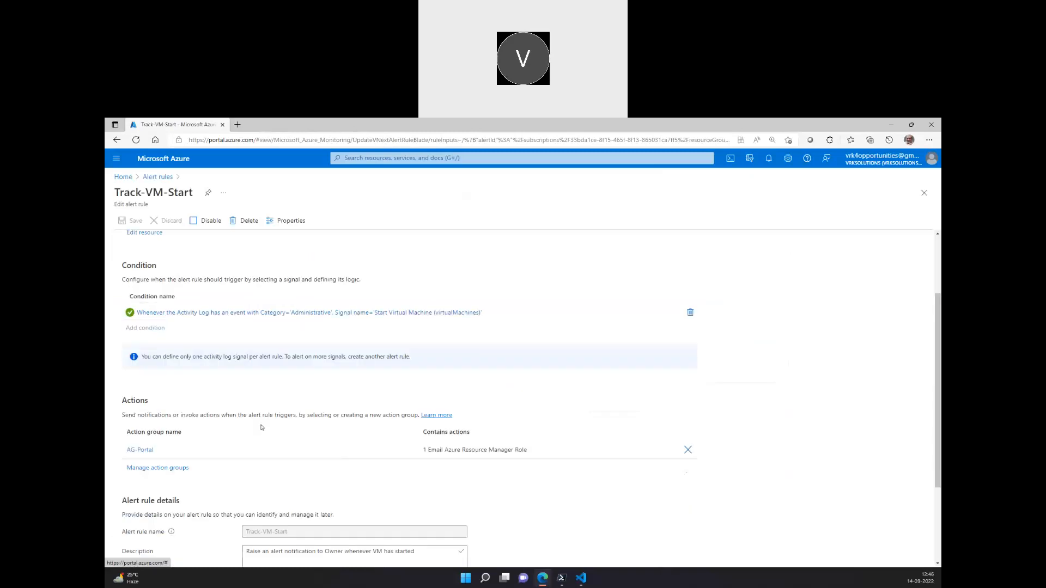
pyautogui.scroll(-3)
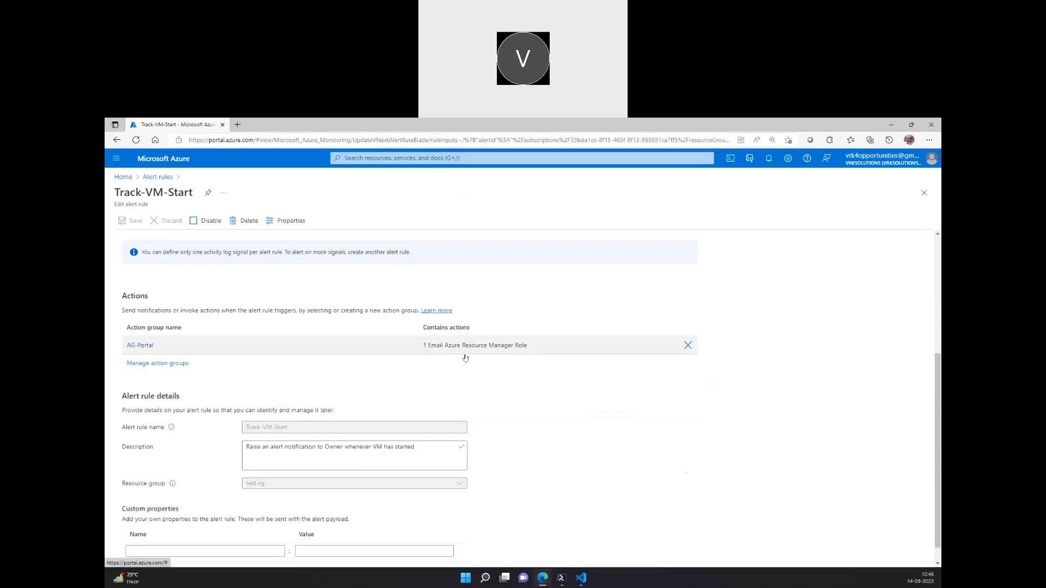
pyautogui.moveTo(485, 352)
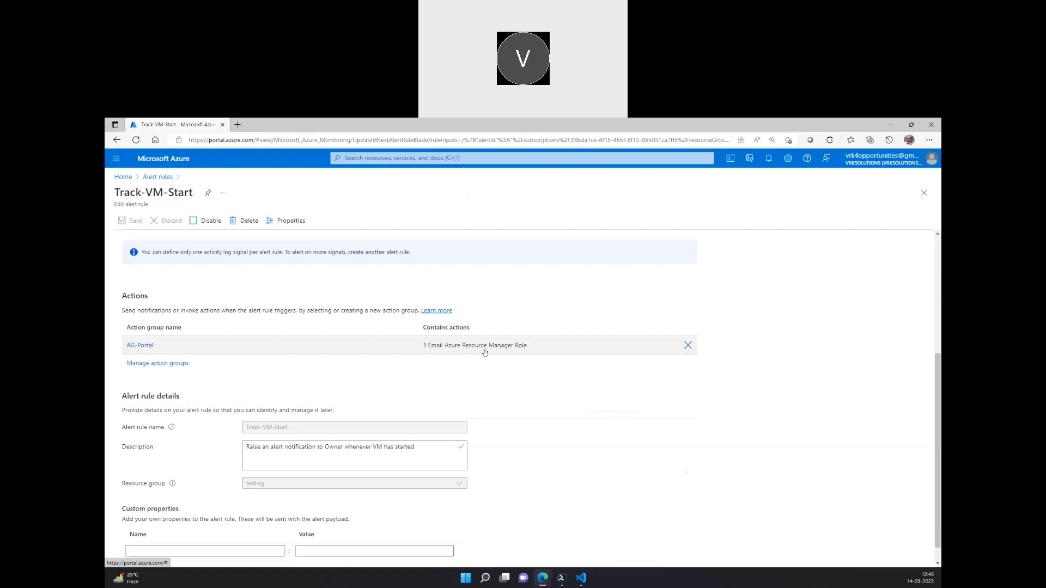
pyautogui.moveTo(329, 346)
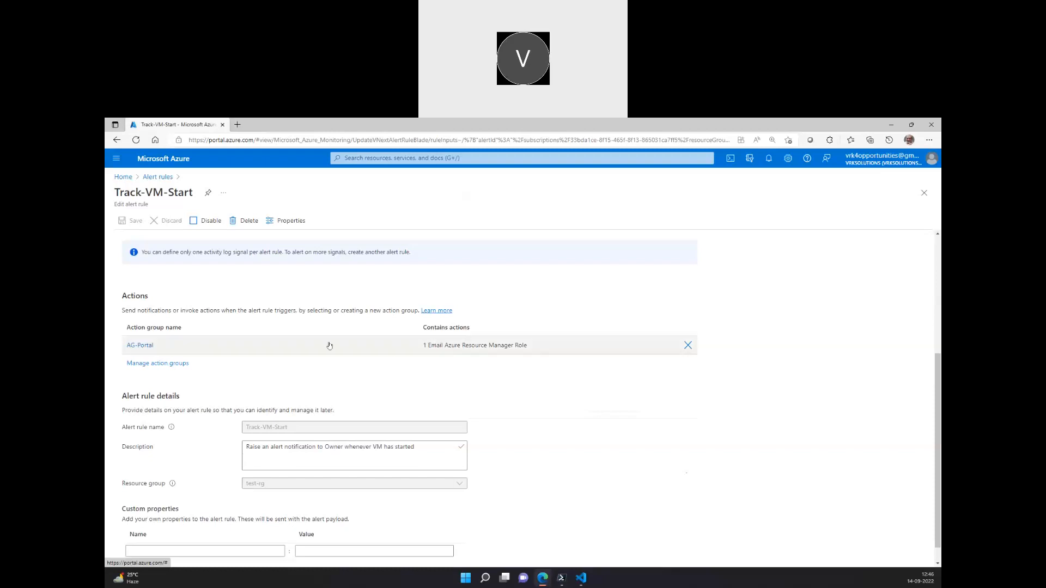
pyautogui.click(140, 346)
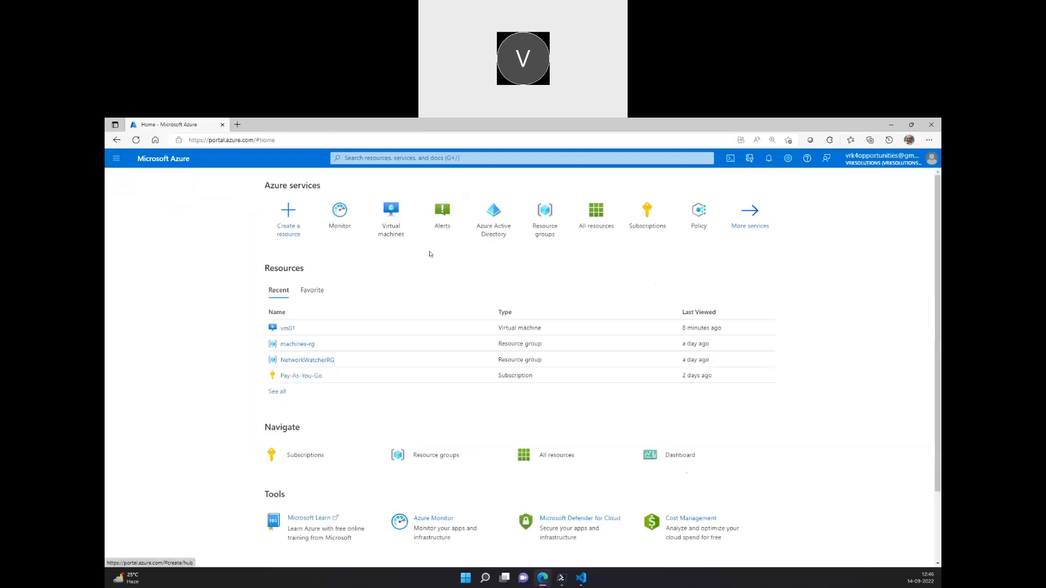
# Step: Go through Monitor to the fired alerts and alert rules, then back to Alerts
pyautogui.click(340, 213)
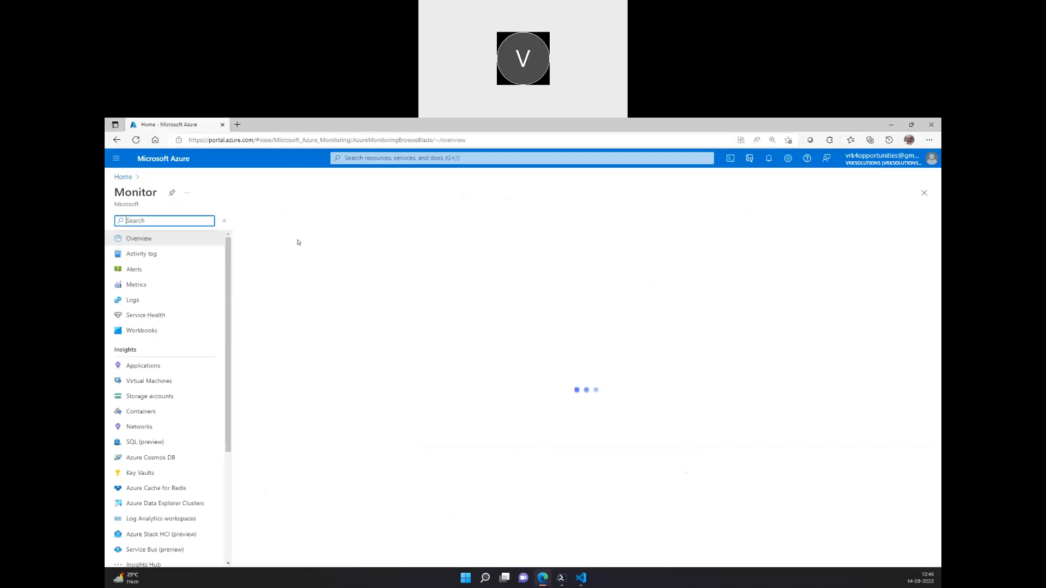
pyautogui.click(133, 270)
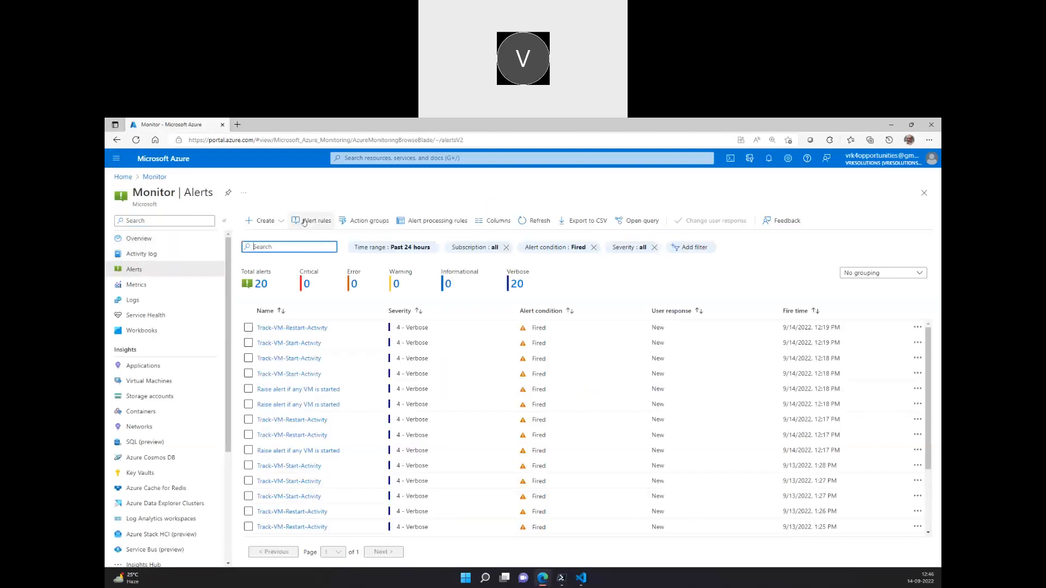
pyautogui.click(315, 220)
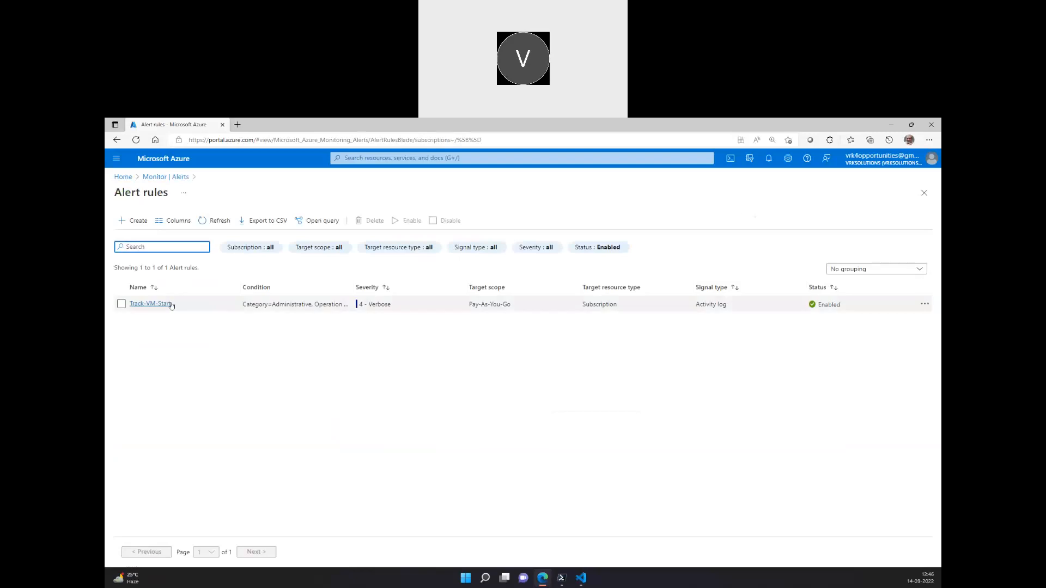
pyautogui.moveTo(150, 304)
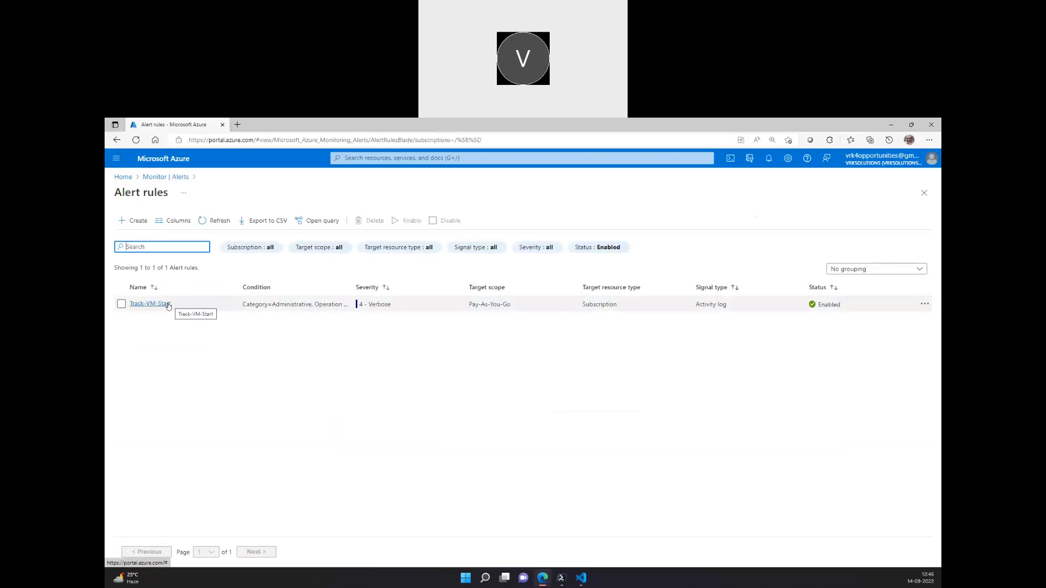
pyautogui.click(180, 177)
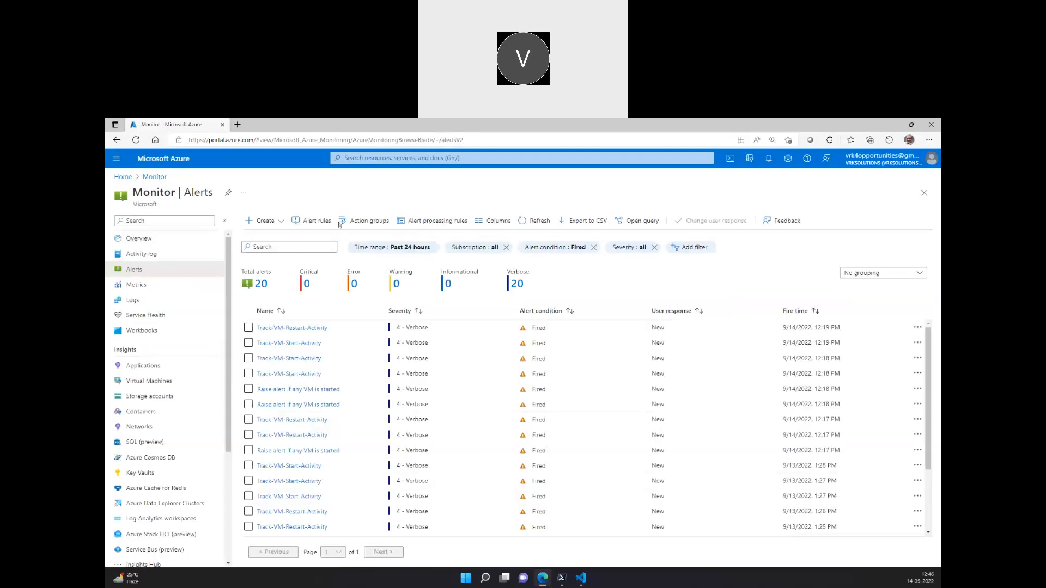
# Step: Show the action groups list and open AG-Portal's details pane
pyautogui.click(368, 221)
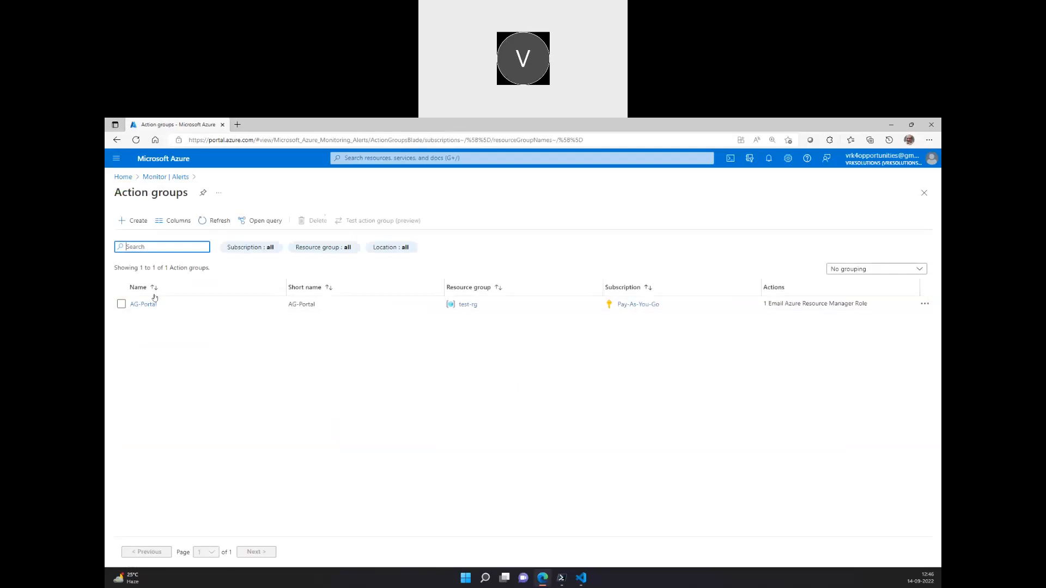
pyautogui.click(143, 304)
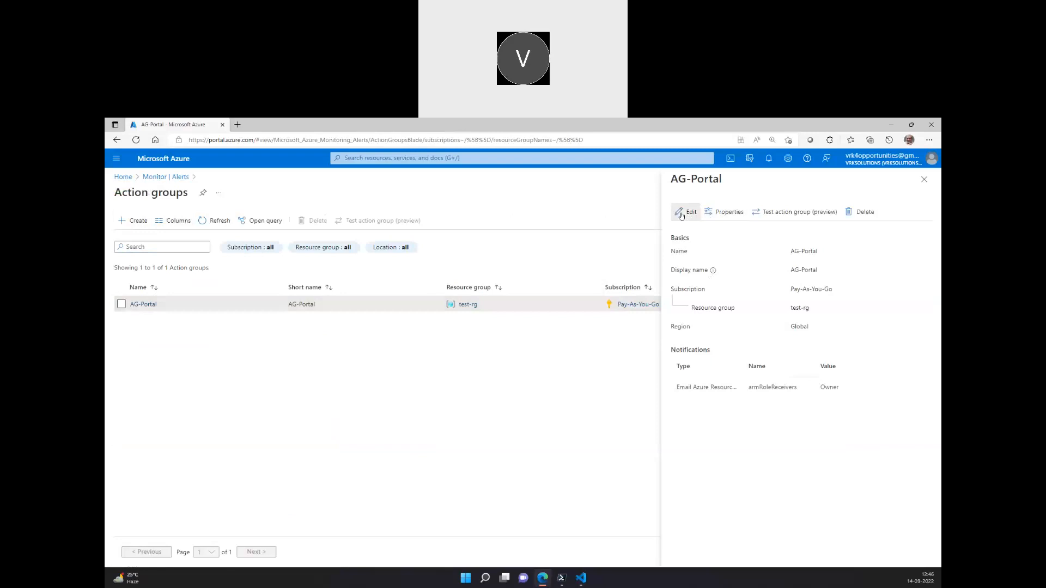
# Step: Begin editing AG-Portal and inspect the Resource Manager role notification options without choosing one
pyautogui.click(687, 211)
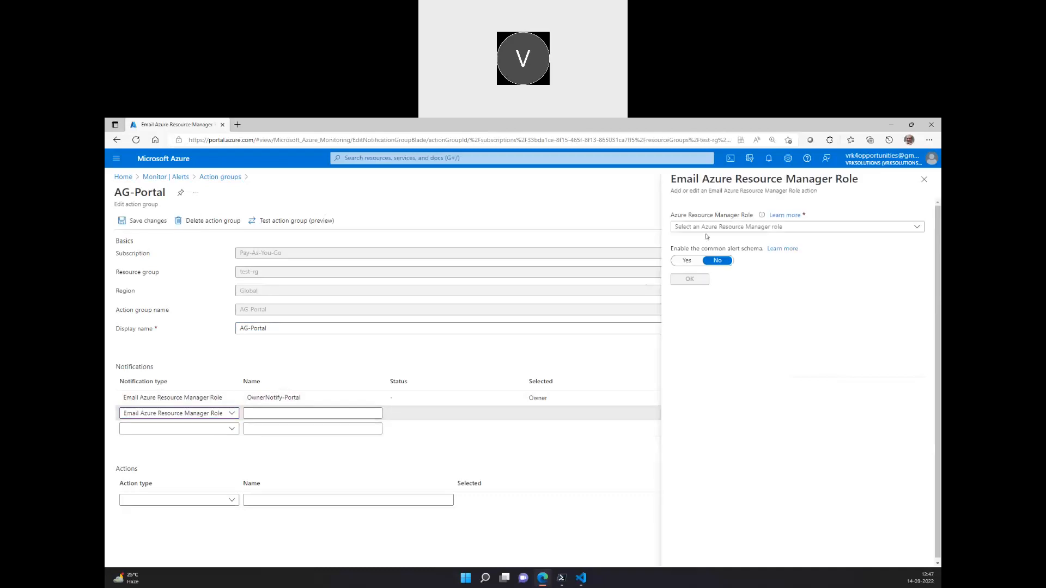
pyautogui.click(797, 227)
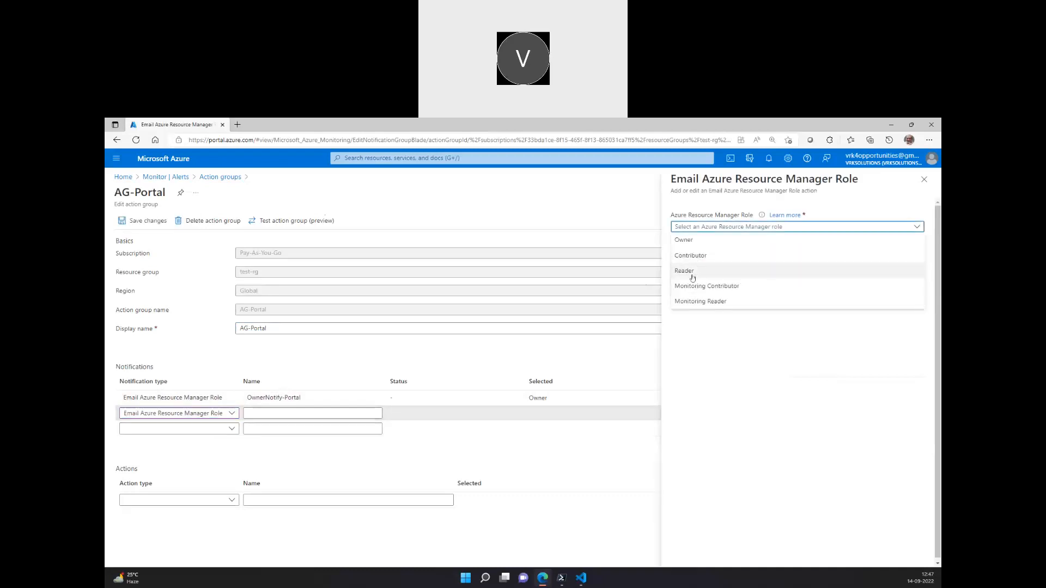
pyautogui.moveTo(738, 295)
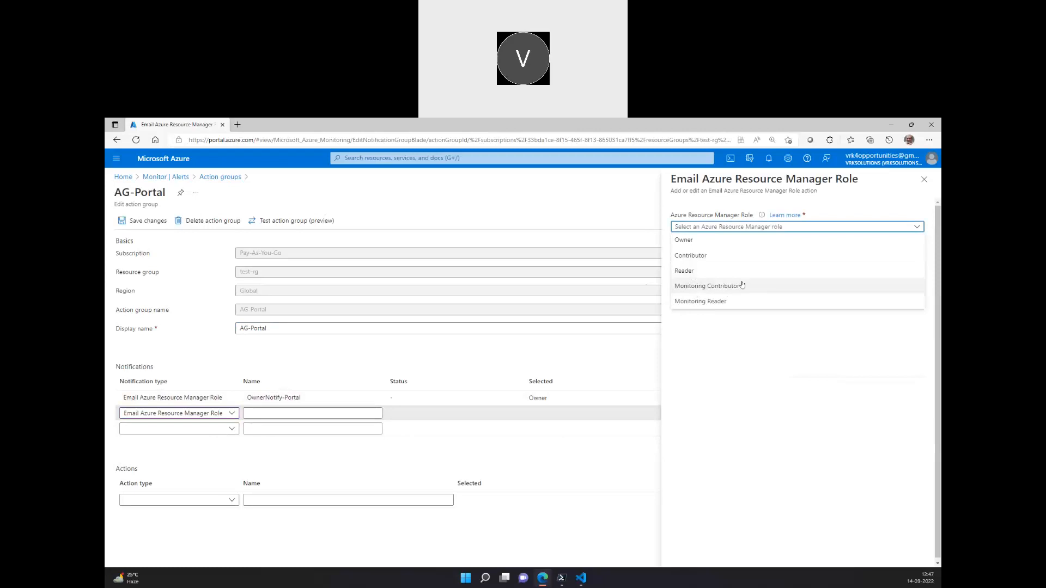
pyautogui.moveTo(727, 290)
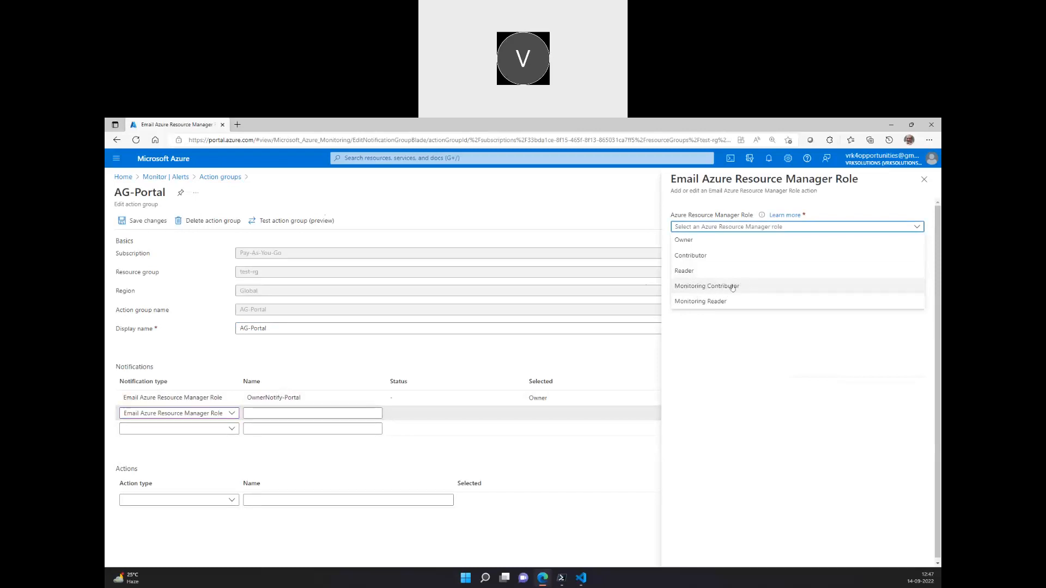
pyautogui.moveTo(729, 290)
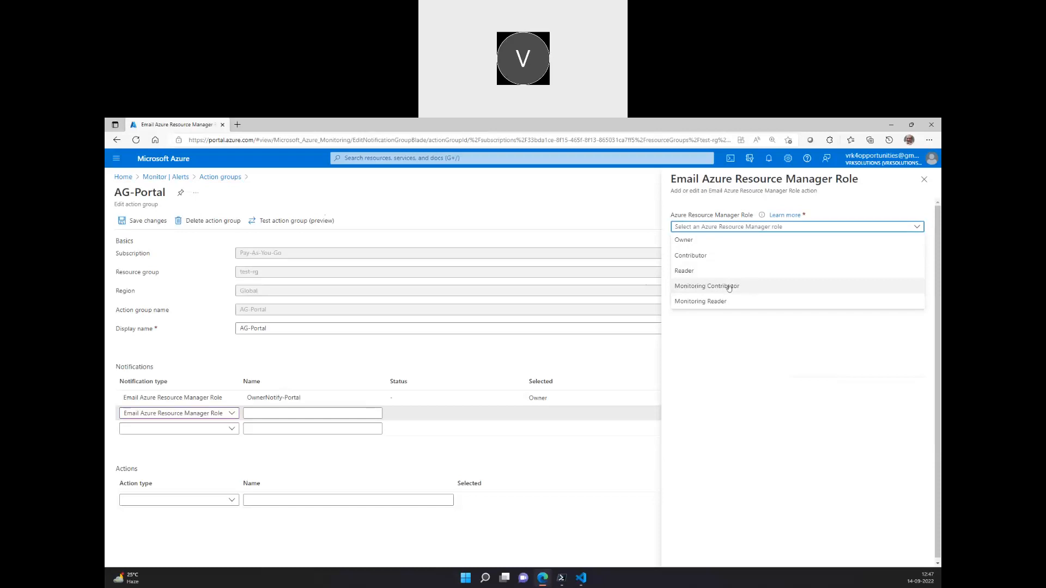
pyautogui.moveTo(701, 301)
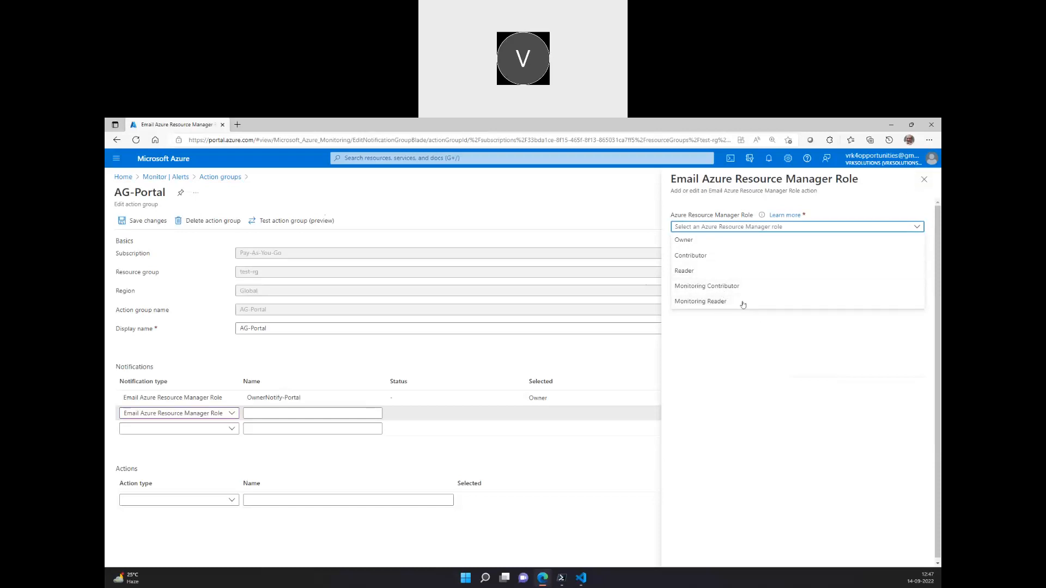
pyautogui.click(924, 179)
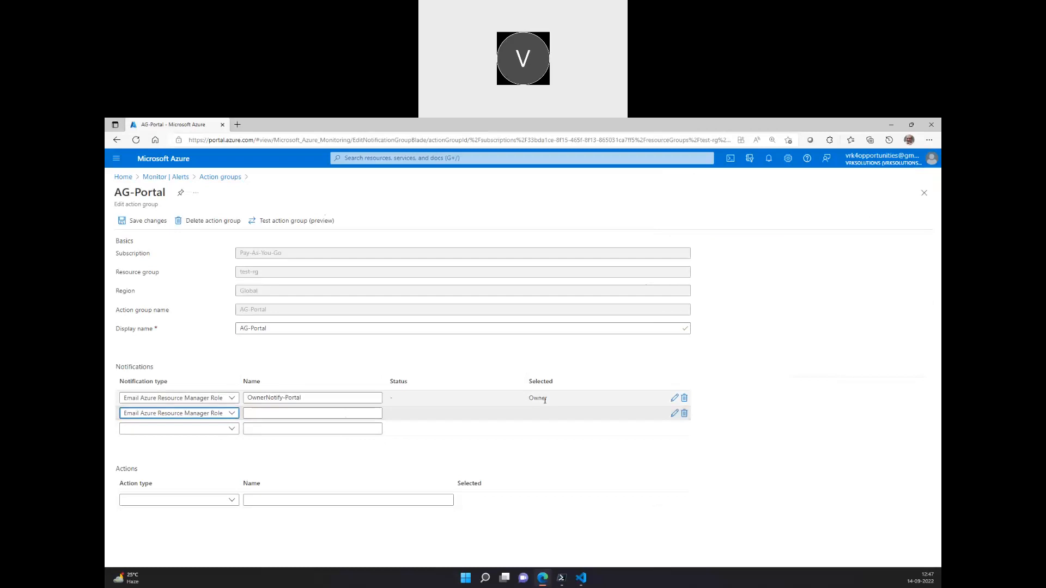
pyautogui.moveTo(537, 406)
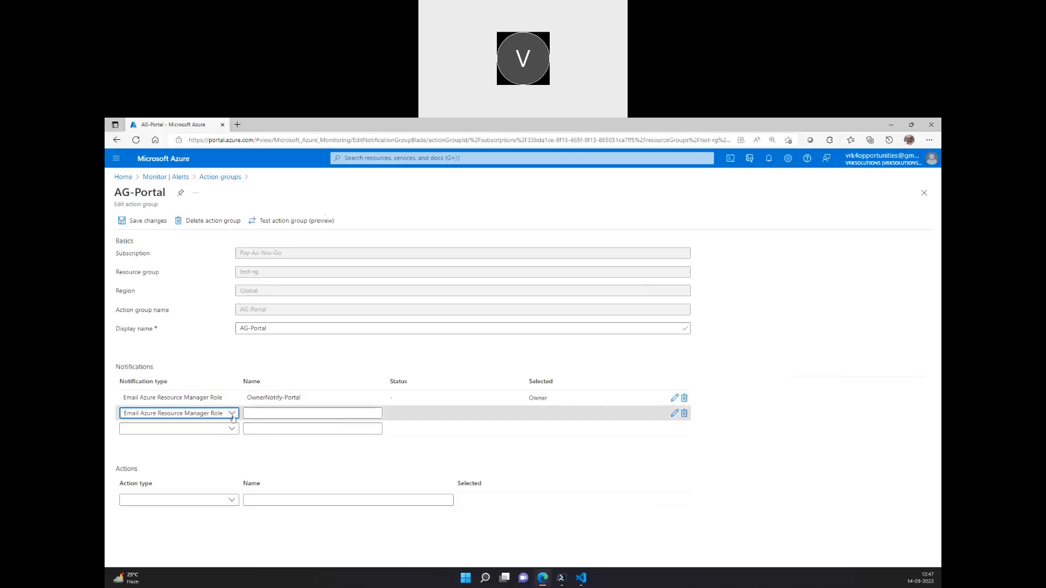
# Step: Delete the blank notification row, leaving only OwnerNotify-Portal, and head back to Monitor | Alerts
pyautogui.click(683, 413)
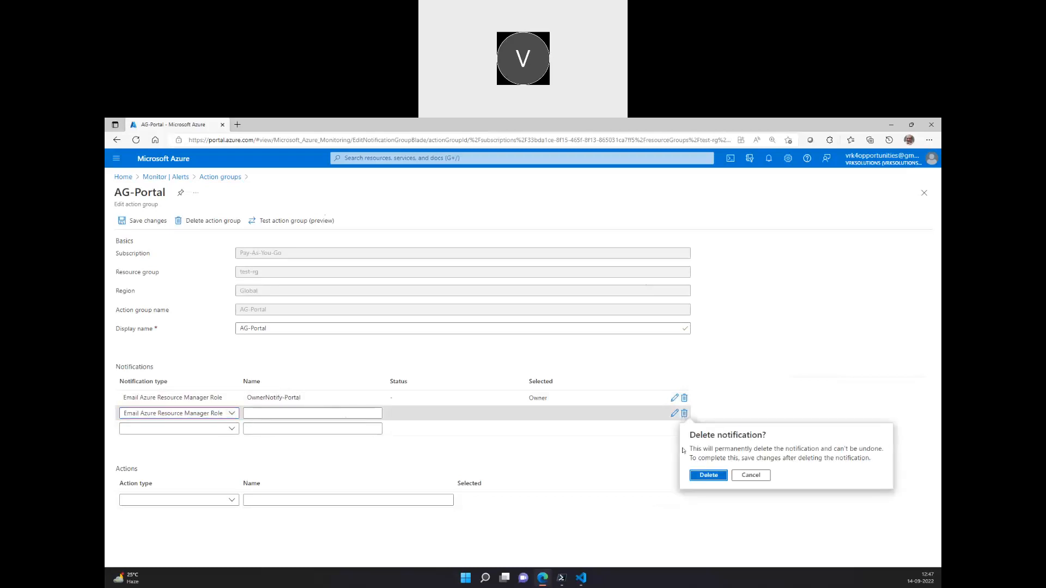
pyautogui.click(707, 475)
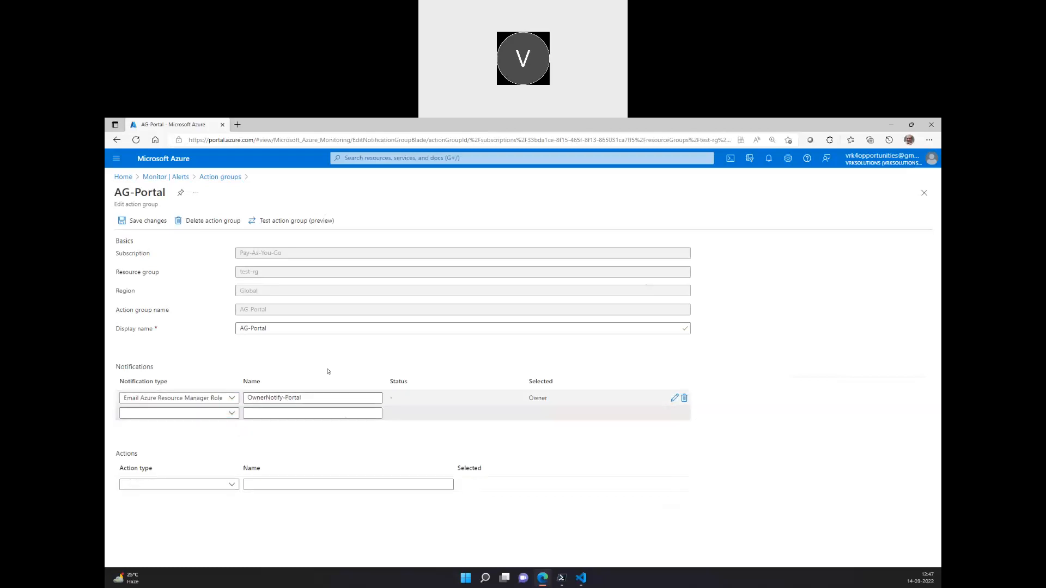
pyautogui.click(166, 177)
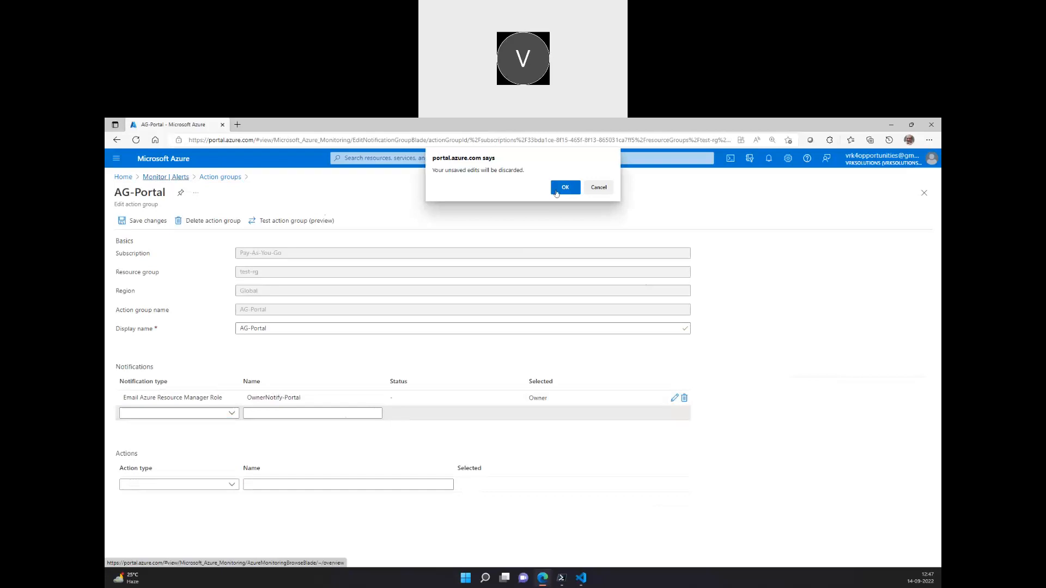
# Step: Discard the unsaved AG-Portal edits and navigate home to the Virtual machines list
pyautogui.click(564, 187)
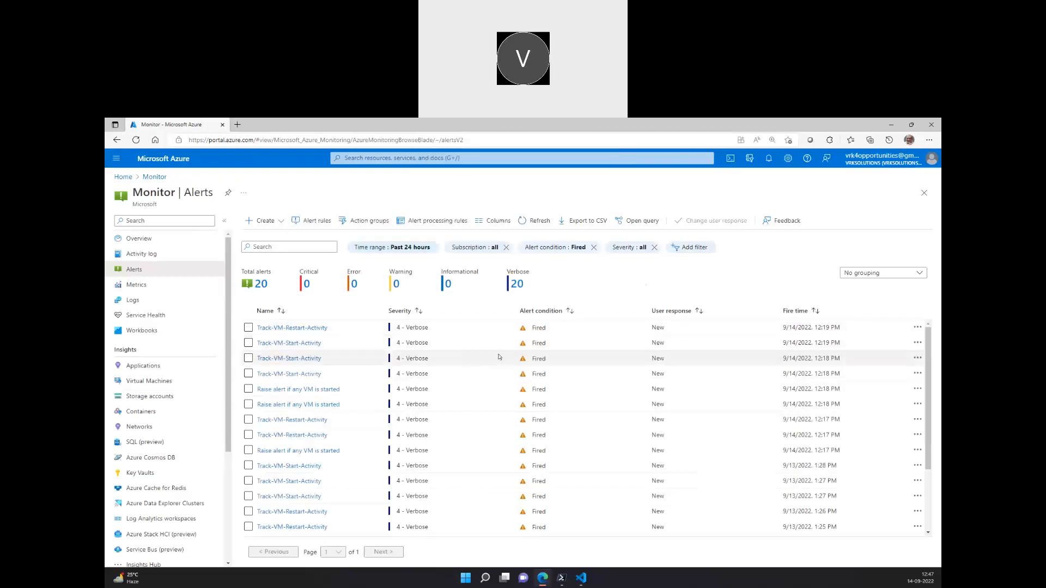
pyautogui.click(315, 220)
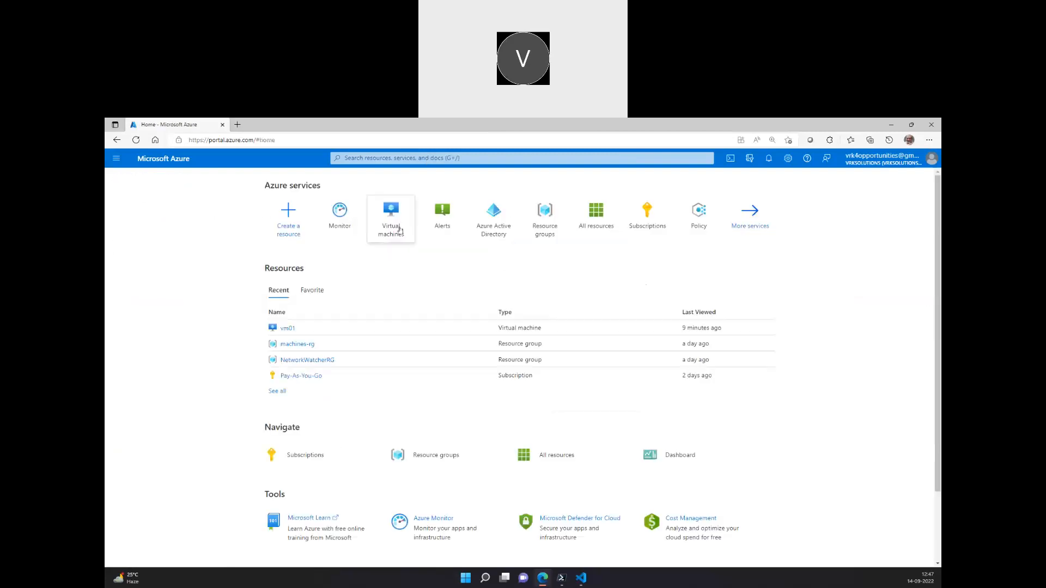
pyautogui.click(391, 218)
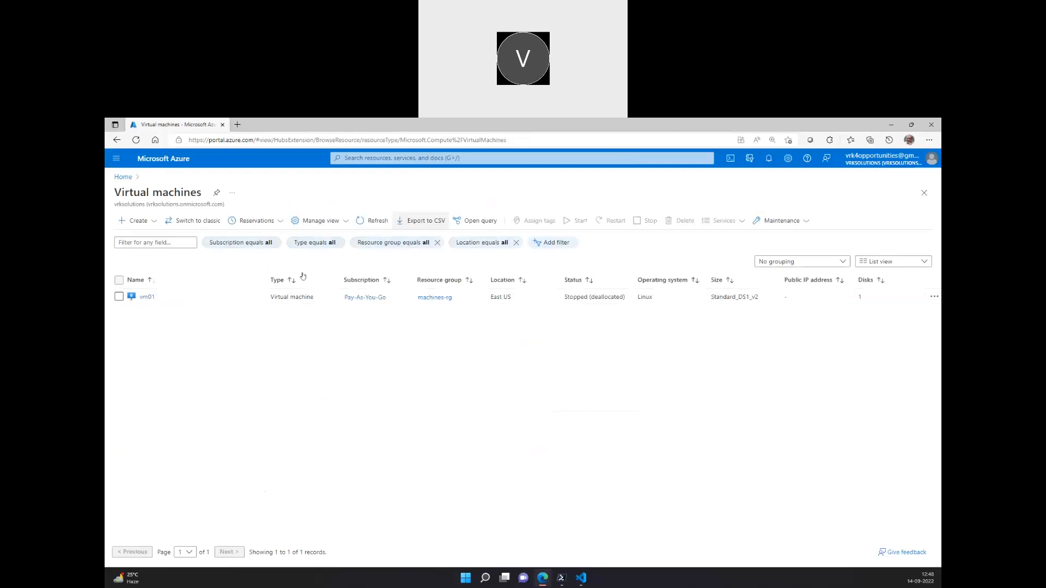
# Step: Start the stopped virtual machine vm01 from its overview toolbar
pyautogui.click(147, 297)
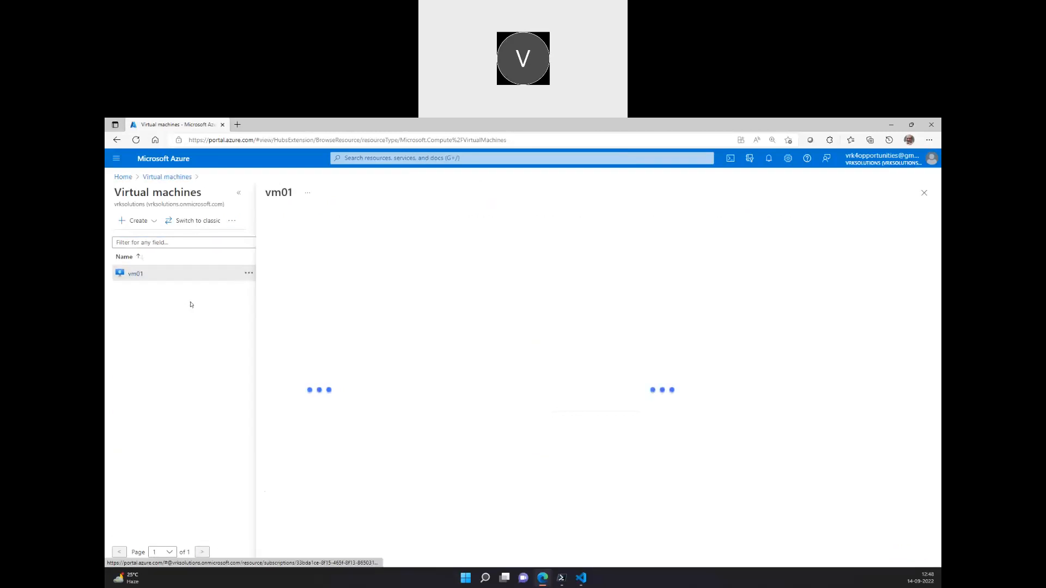
pyautogui.click(135, 274)
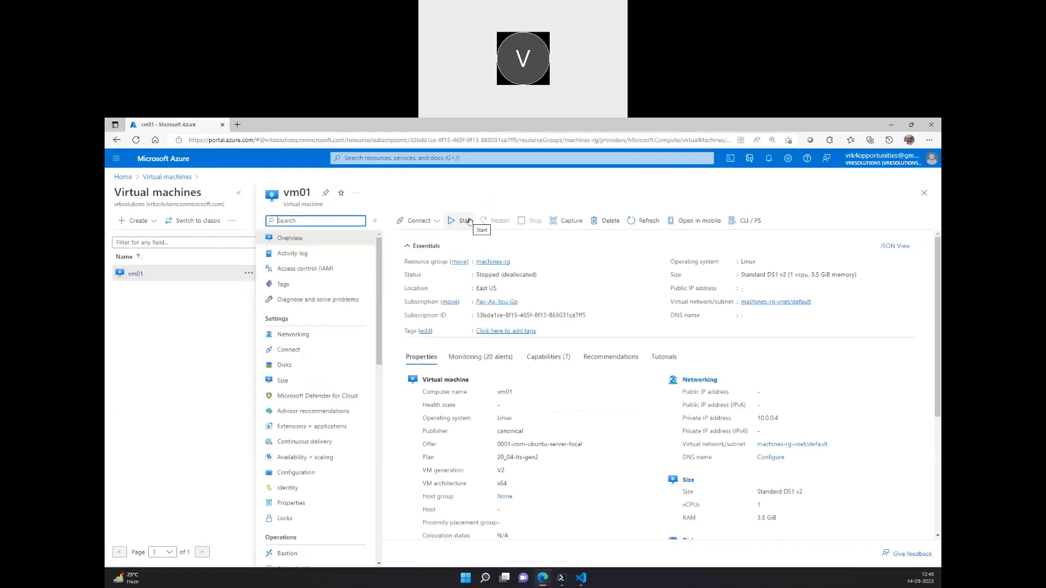
pyautogui.click(462, 221)
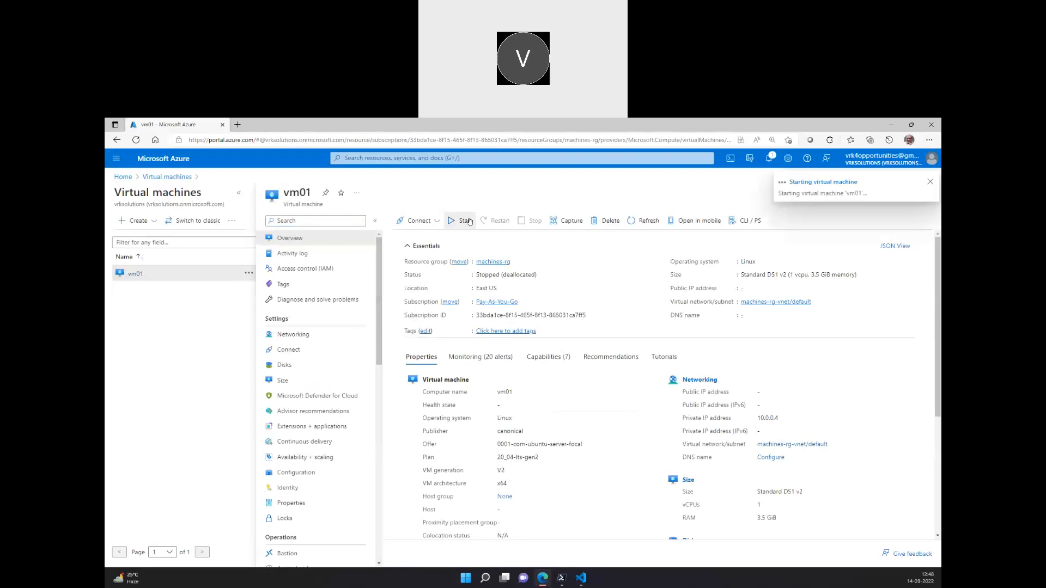
pyautogui.moveTo(123, 176)
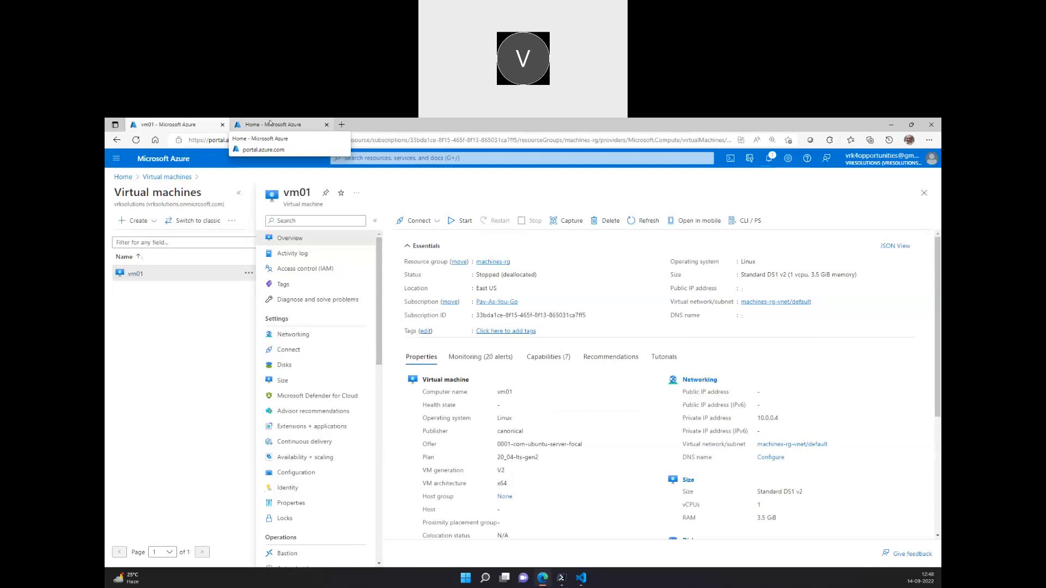
# Step: Show Monitor's alerts list in a second portal.azure.com browser tab
pyautogui.click(277, 124)
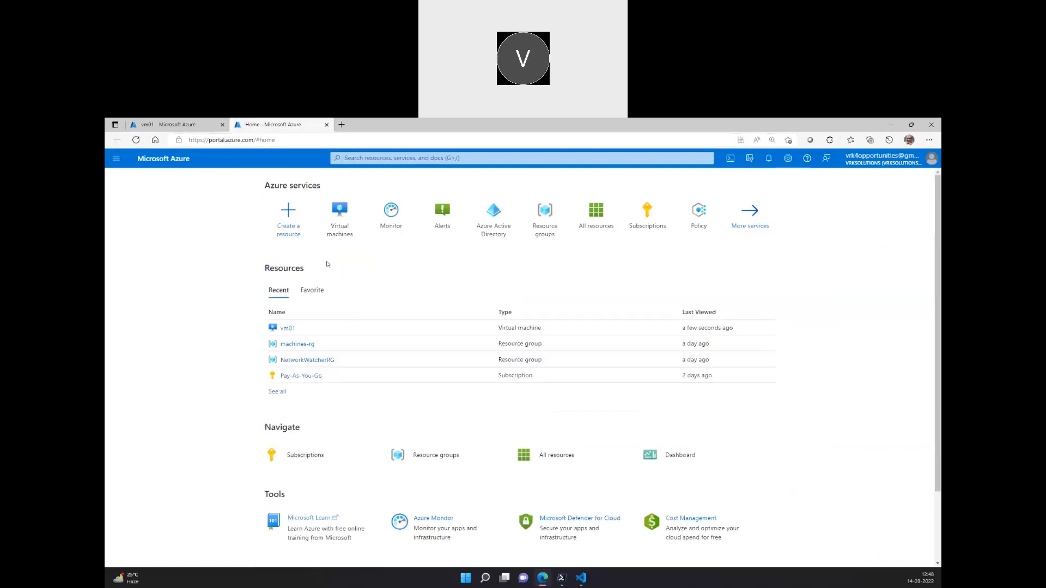
pyautogui.click(391, 214)
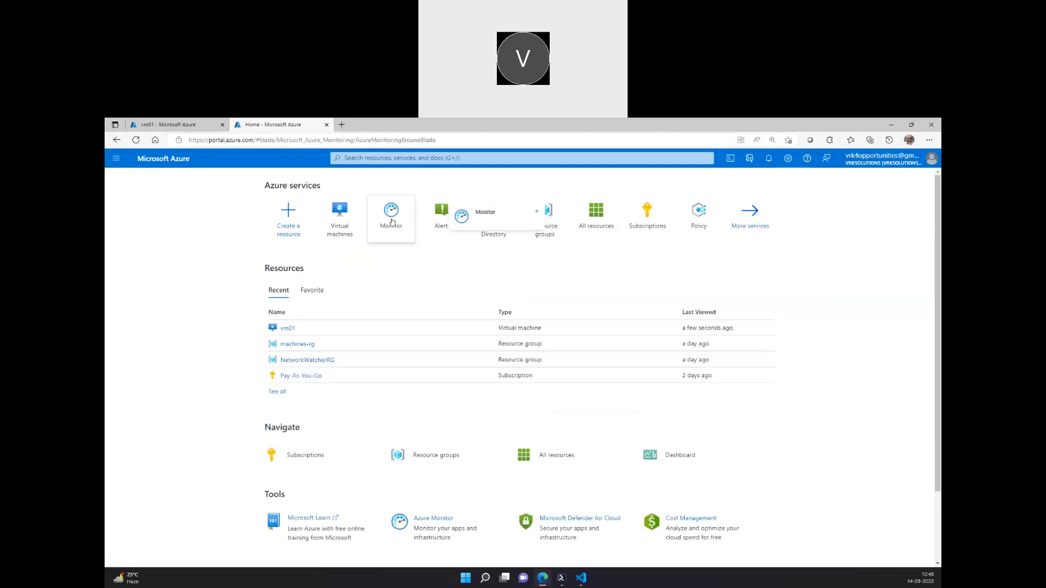
pyautogui.click(391, 217)
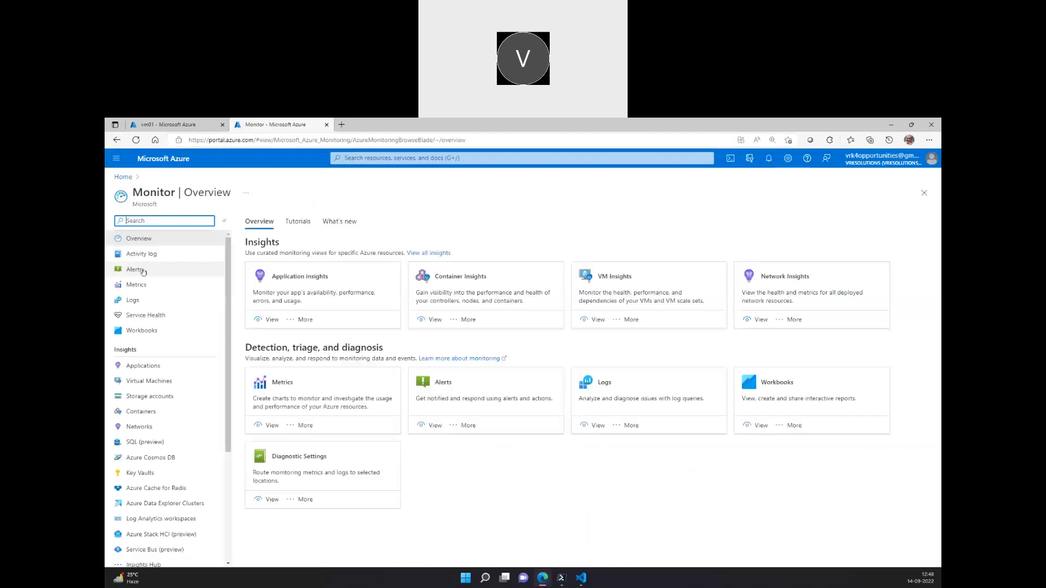
pyautogui.click(133, 269)
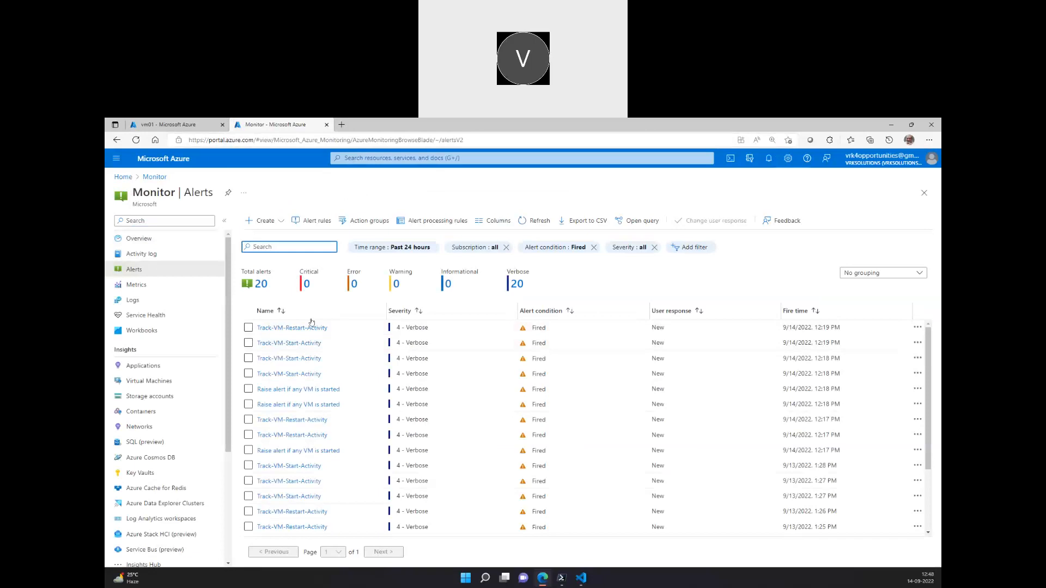
pyautogui.moveTo(895, 535)
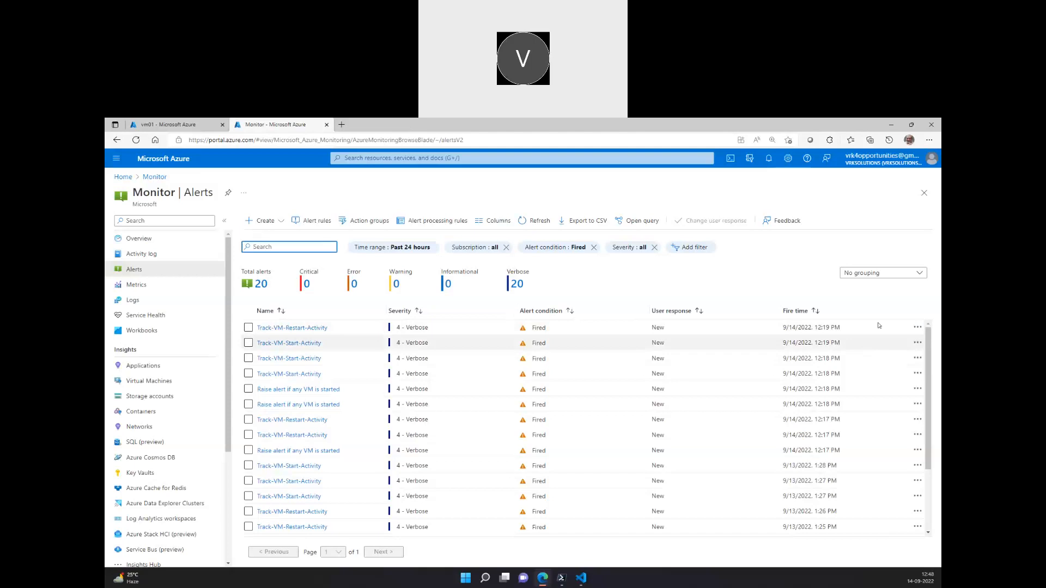
pyautogui.moveTo(768, 308)
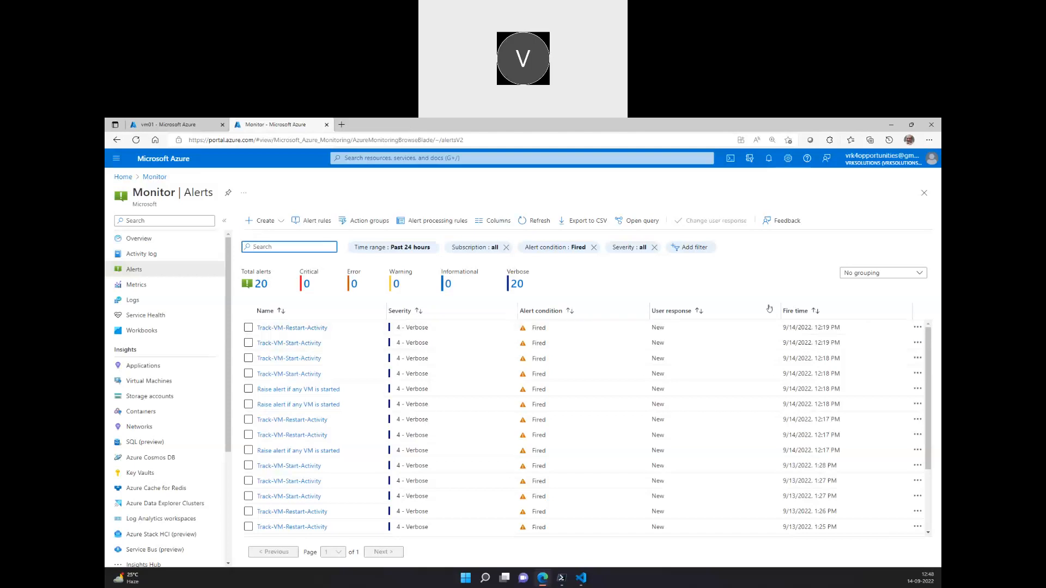
# Step: Check the latest portal notifications on the vm01 tab for the start operation
pyautogui.click(176, 124)
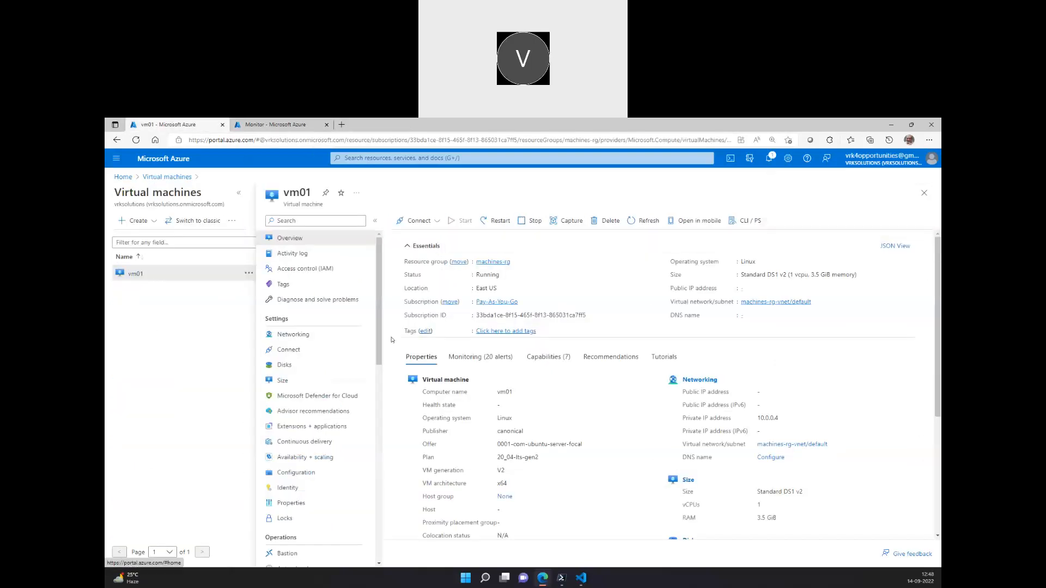
pyautogui.moveTo(768, 159)
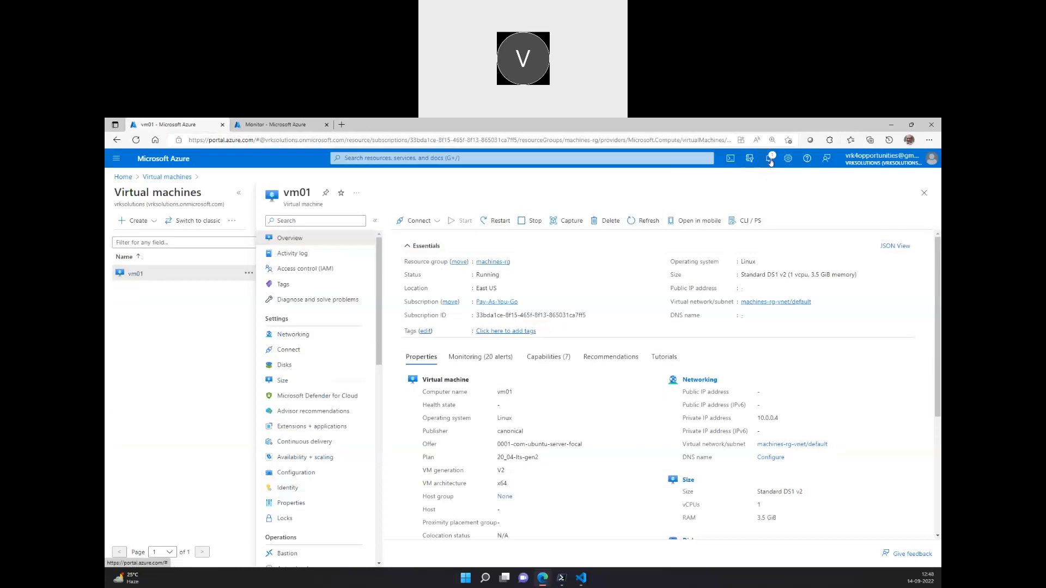
pyautogui.click(768, 158)
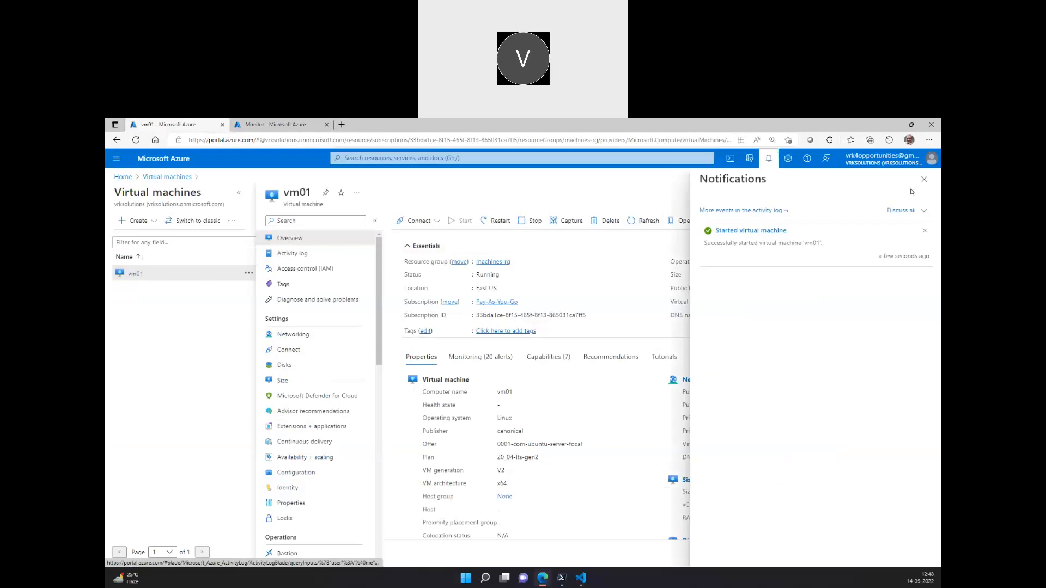
pyautogui.click(924, 179)
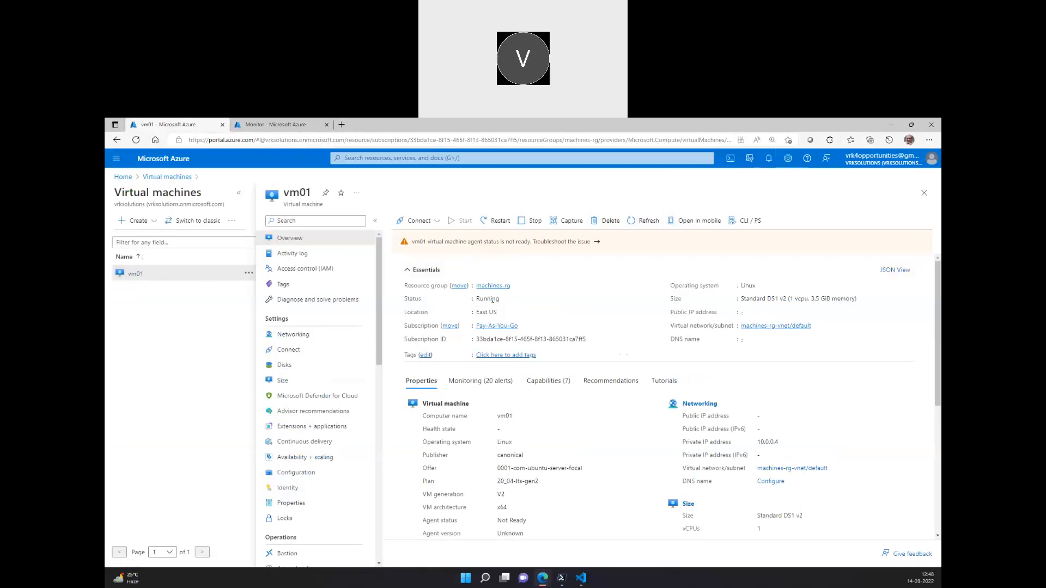
pyautogui.click(273, 124)
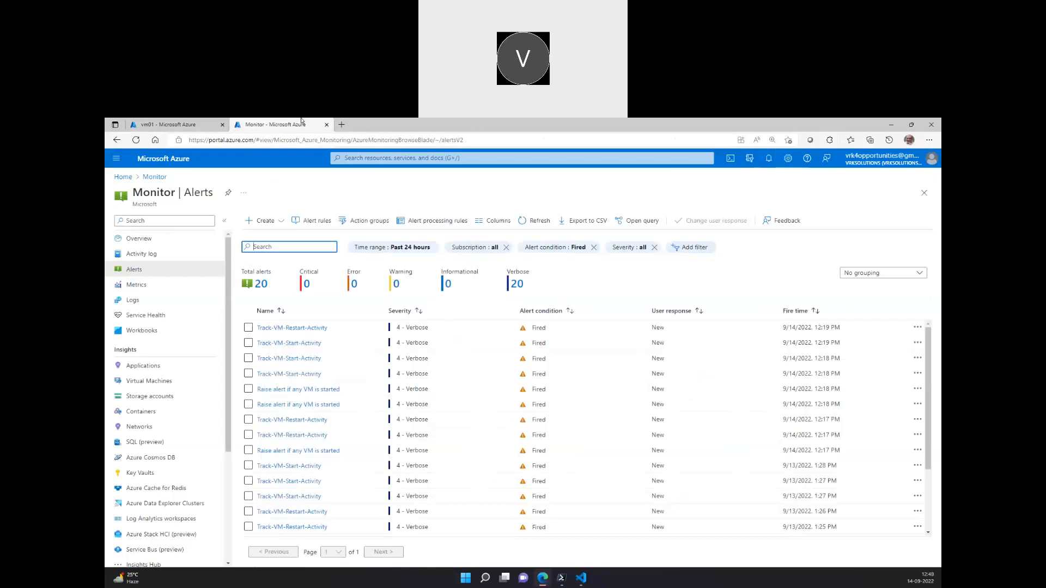
pyautogui.click(172, 125)
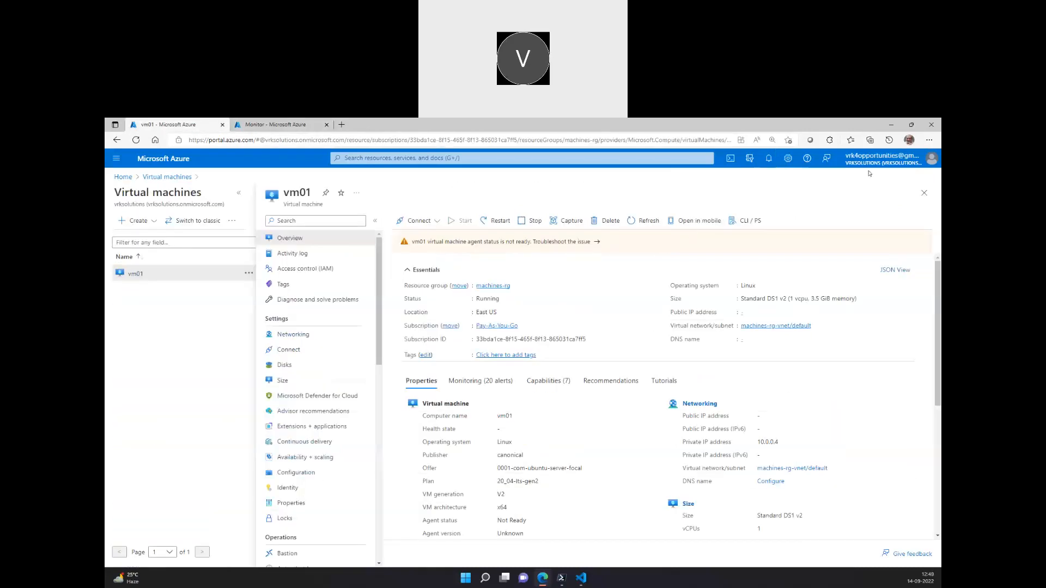
# Step: Reopen vm01 from the Virtual machines list to confirm it shows Running
pyautogui.click(167, 177)
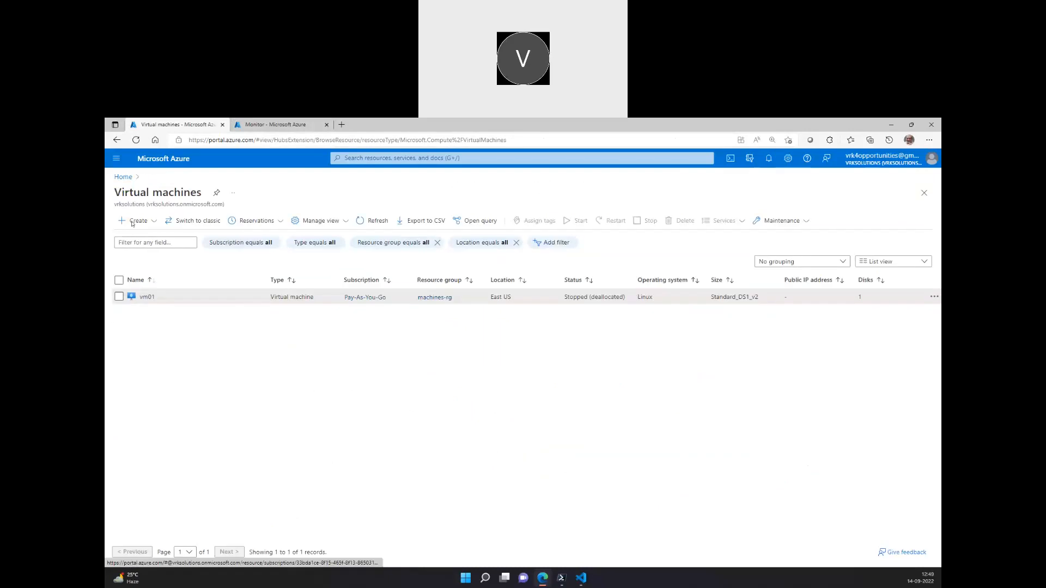
pyautogui.click(146, 296)
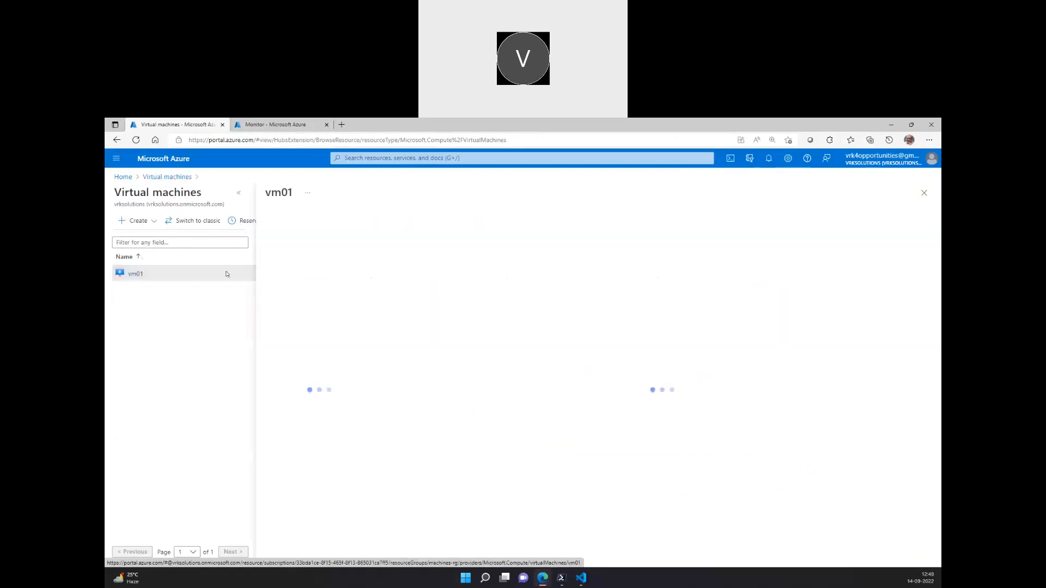
pyautogui.click(135, 273)
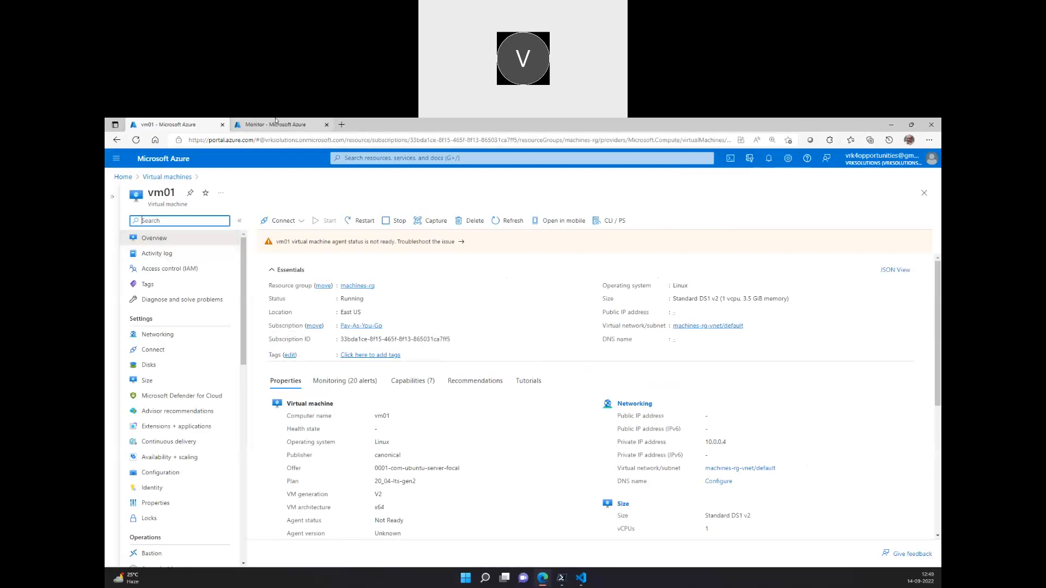
# Step: Refresh the Monitor alerts list, which still counts 20 fired alerts
pyautogui.click(274, 125)
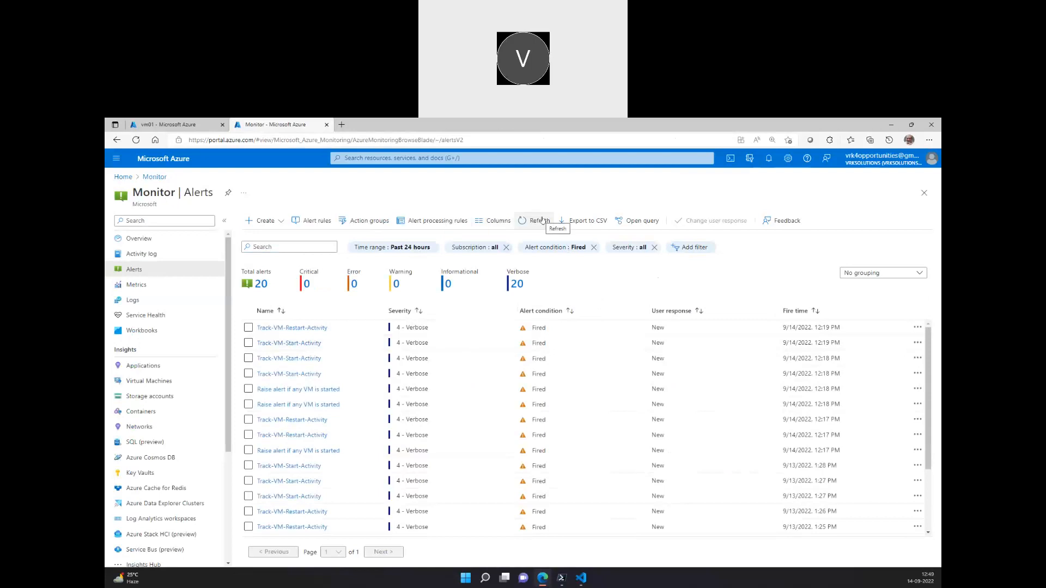
pyautogui.click(537, 220)
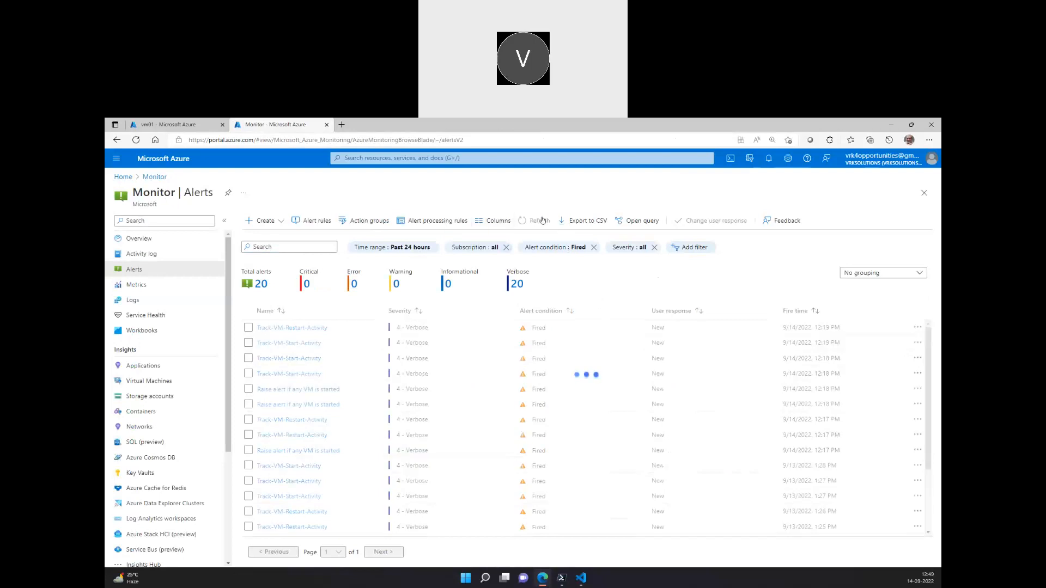
pyautogui.click(539, 220)
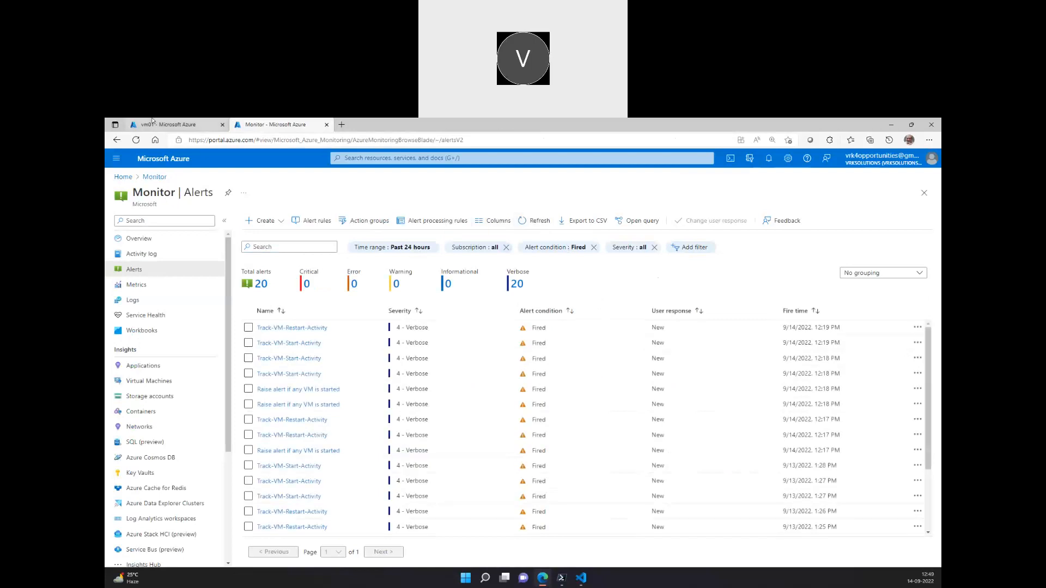
# Step: View vm01's Activity log events, then return to the Monitor alerts tab now showing 21 alerts
pyautogui.click(173, 124)
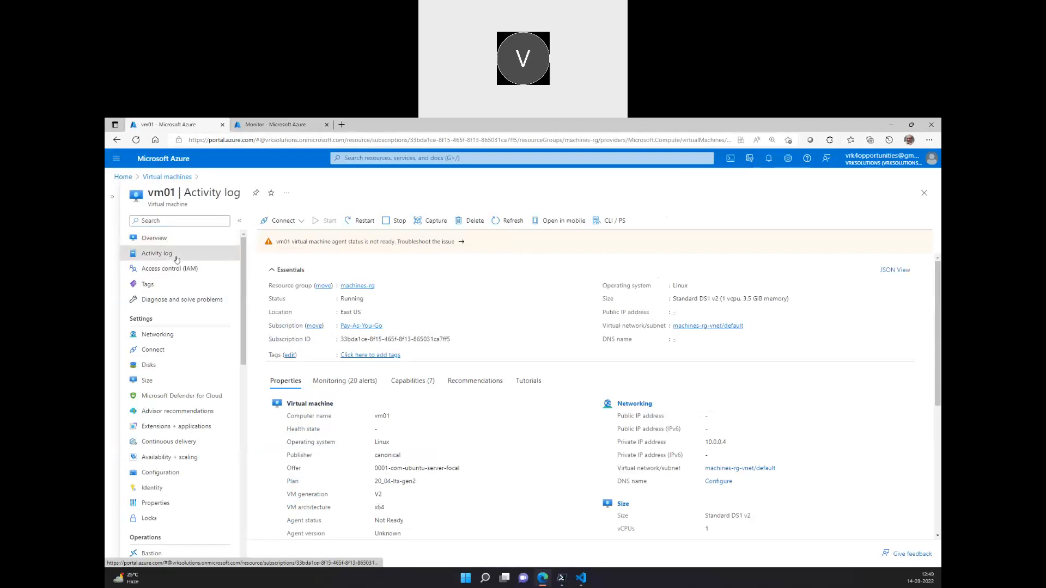
pyautogui.click(156, 253)
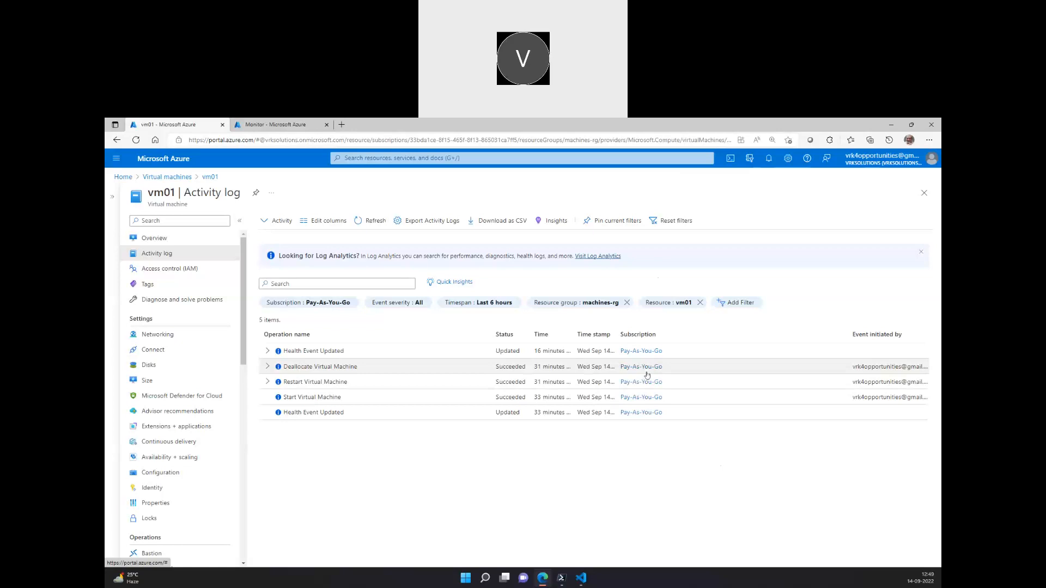
pyautogui.moveTo(691, 134)
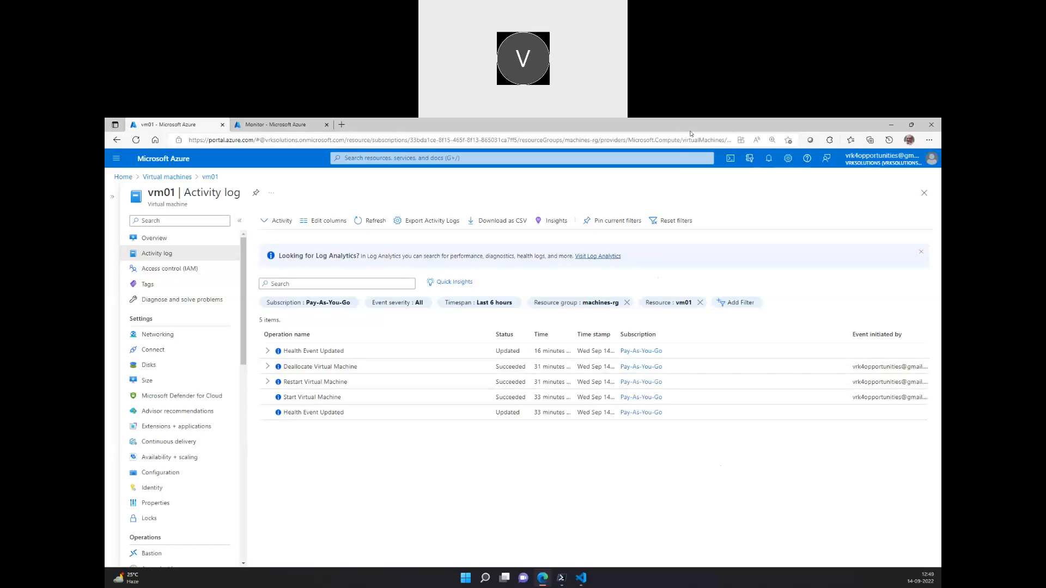
pyautogui.click(275, 124)
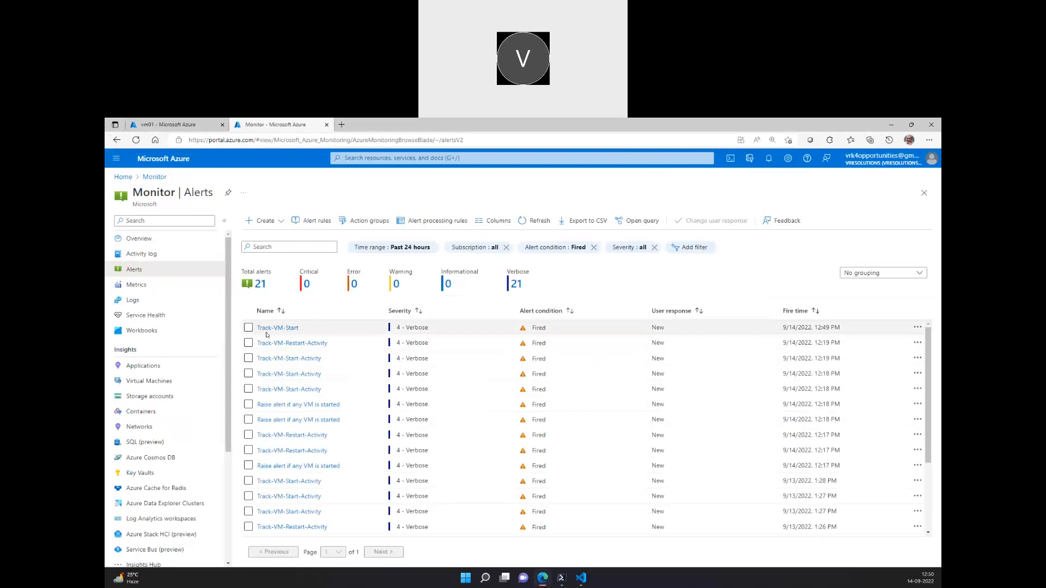
pyautogui.moveTo(278, 328)
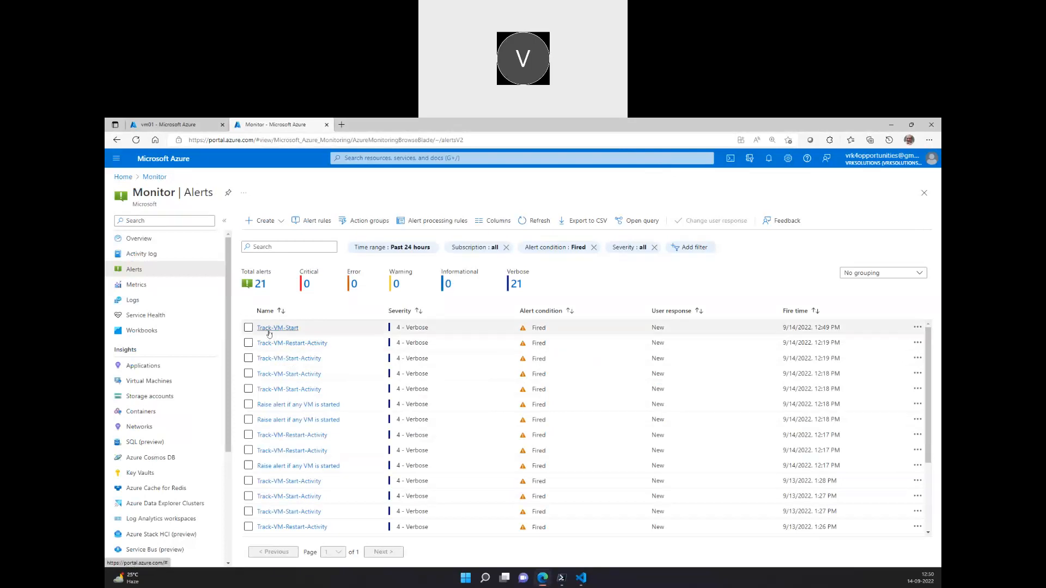
pyautogui.moveTo(644, 334)
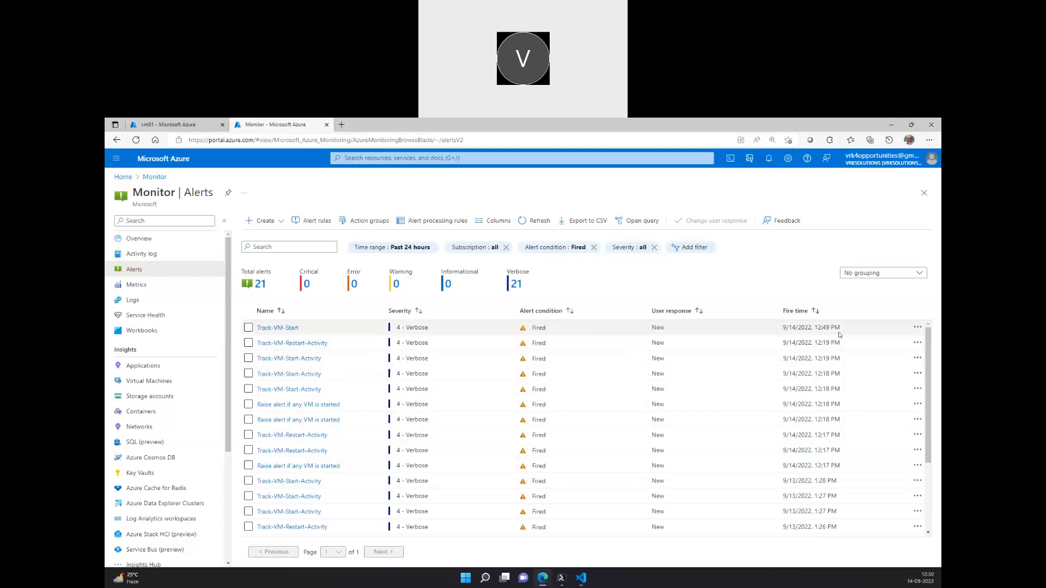
# Step: Show the details pane of the new Track-VM-Start alert fired for vm01
pyautogui.click(278, 328)
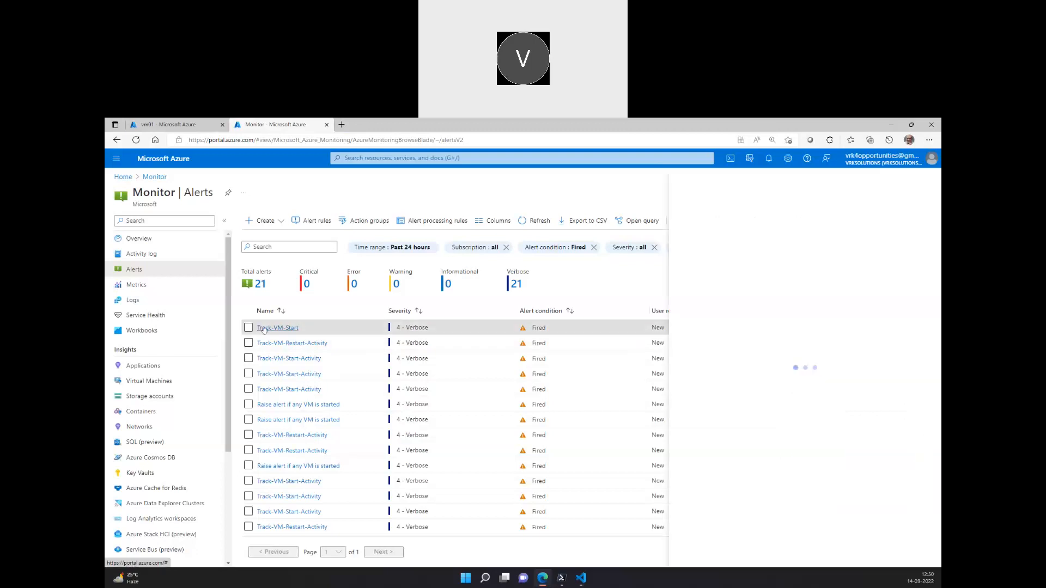
pyautogui.click(276, 328)
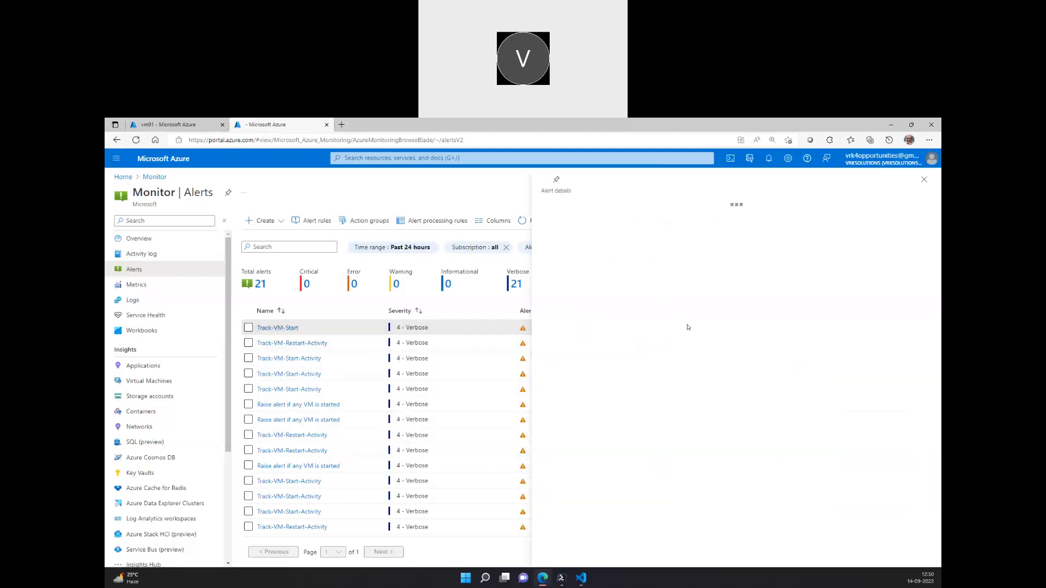
pyautogui.click(278, 327)
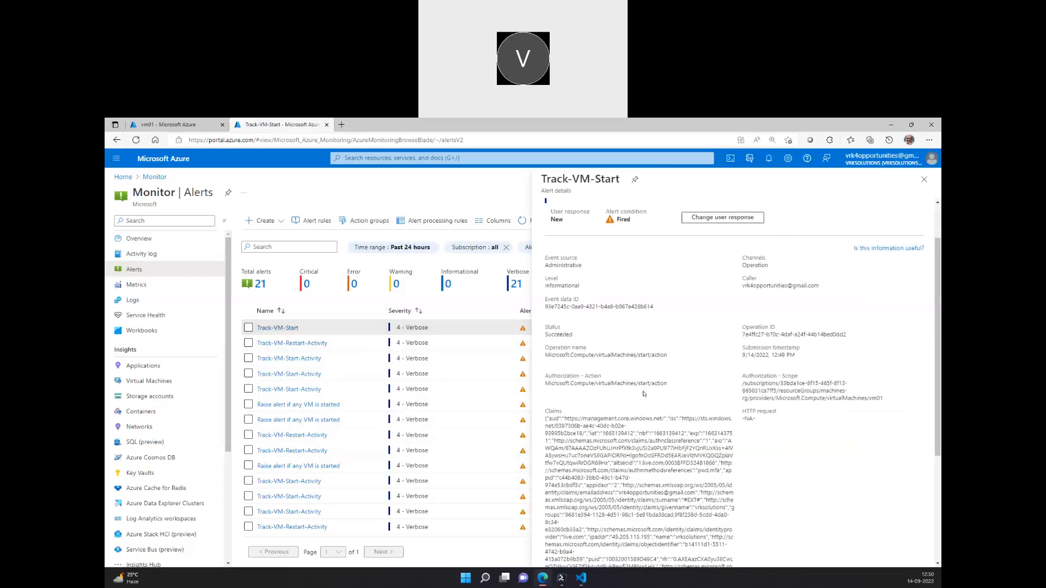
pyautogui.scroll(-3)
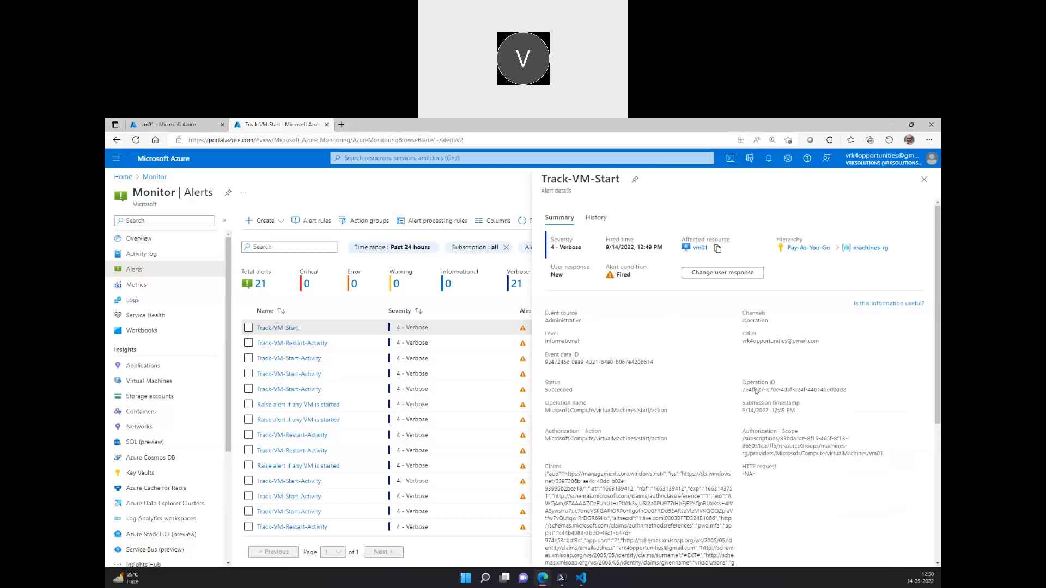
pyautogui.moveTo(776, 486)
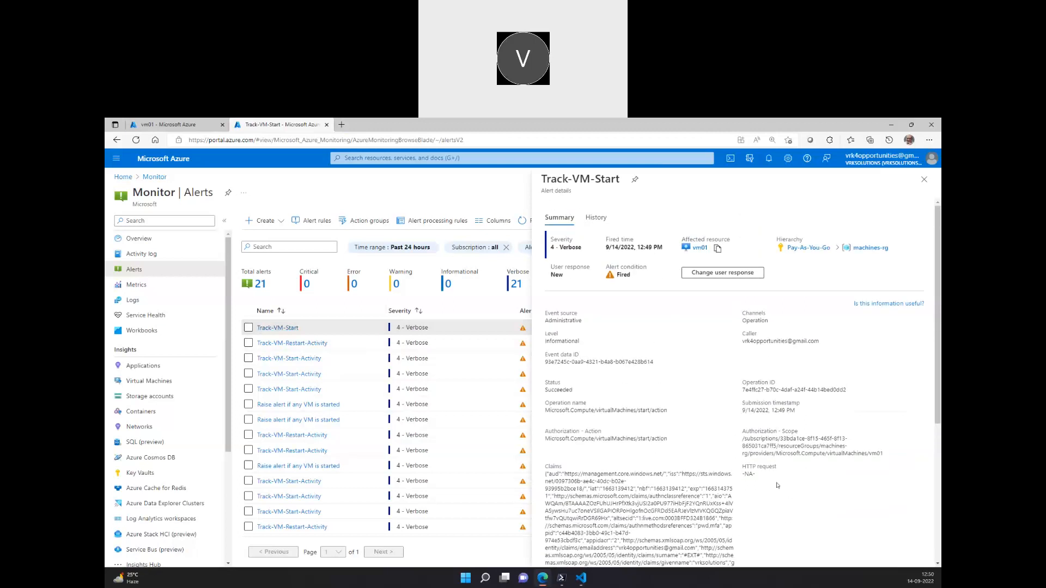
pyautogui.scroll(-3)
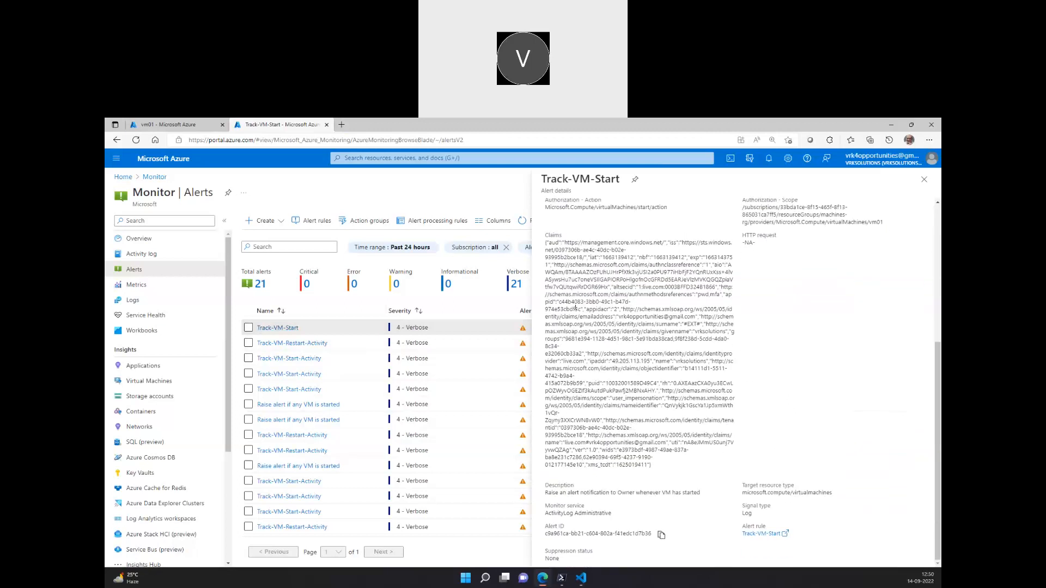
# Step: Highlight the alert's description text and the caller's address for inspection
pyautogui.tripleClick(623, 493)
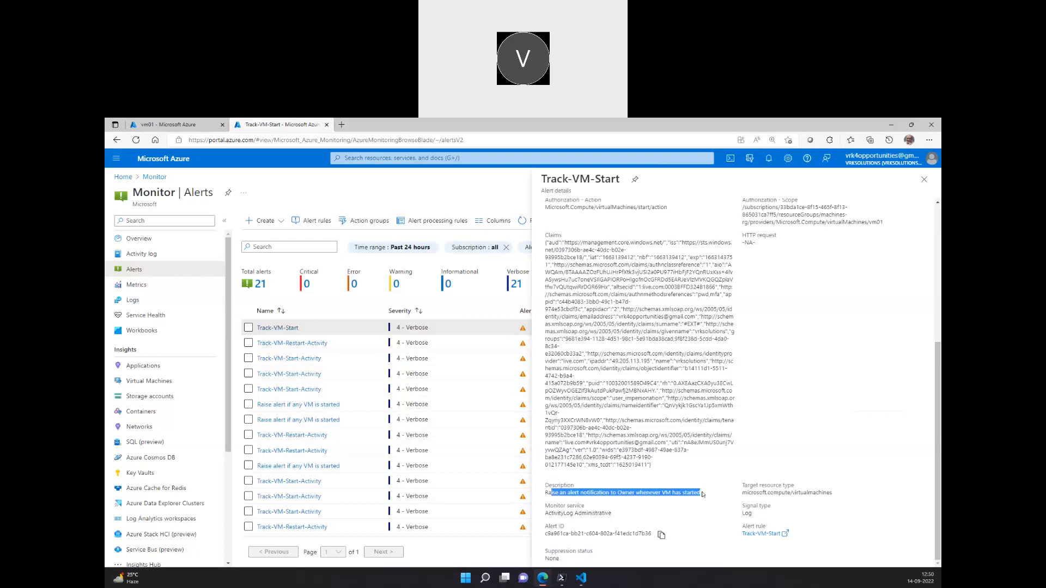
pyautogui.moveTo(752, 498)
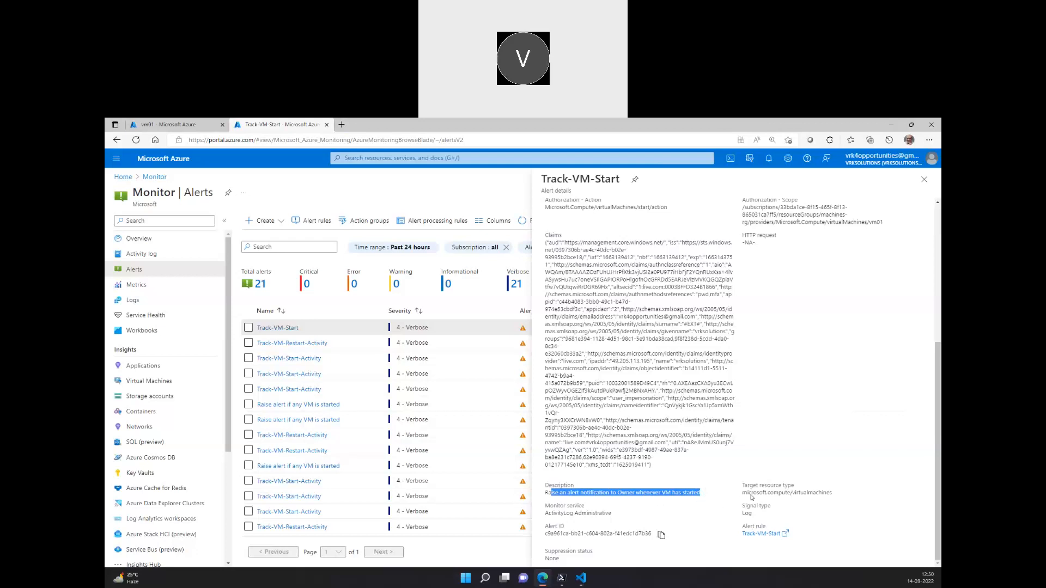
pyautogui.moveTo(662, 535)
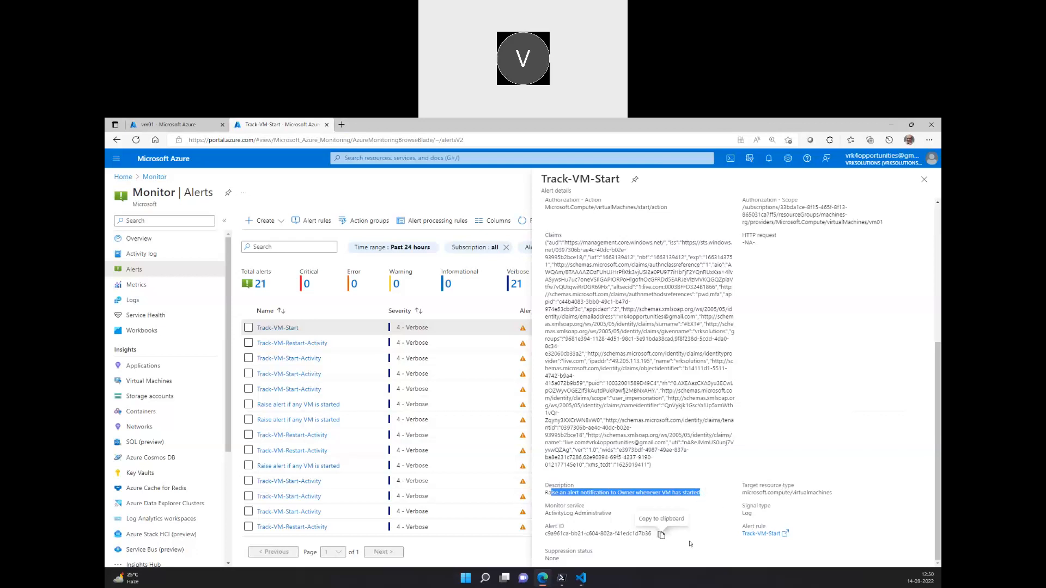
pyautogui.moveTo(597, 498)
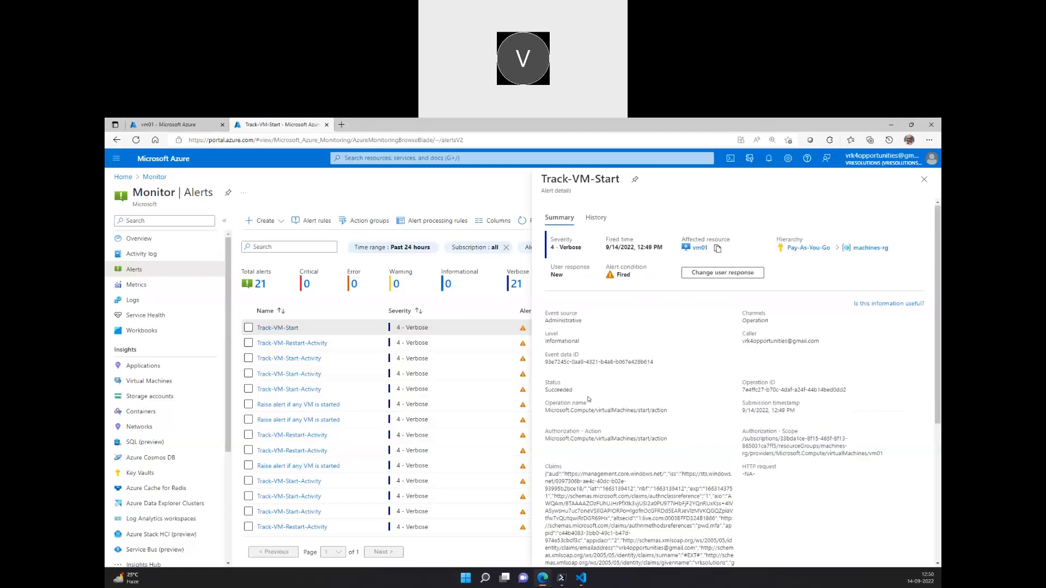
pyautogui.moveTo(760, 418)
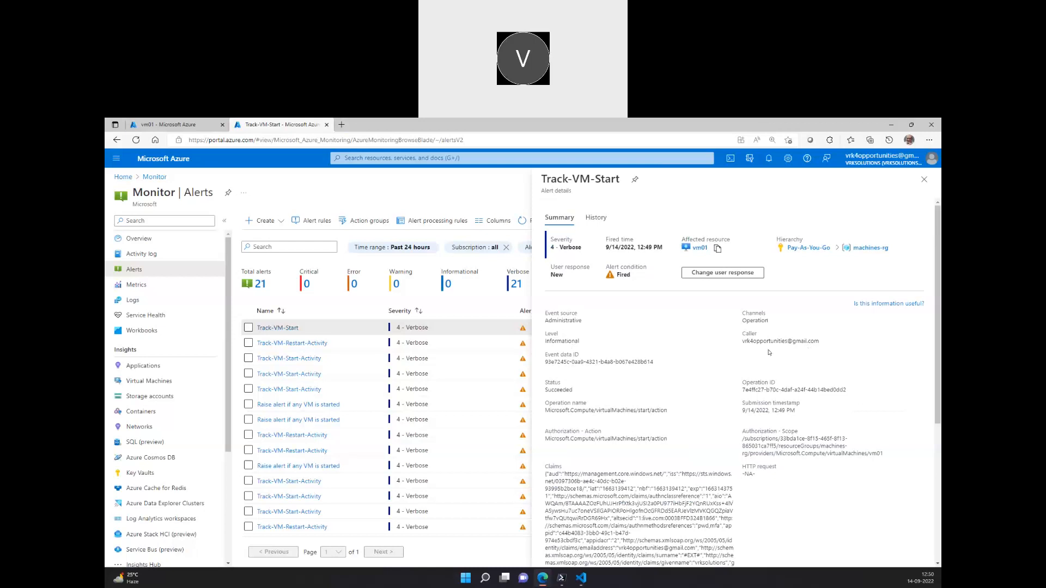
pyautogui.doubleClick(780, 341)
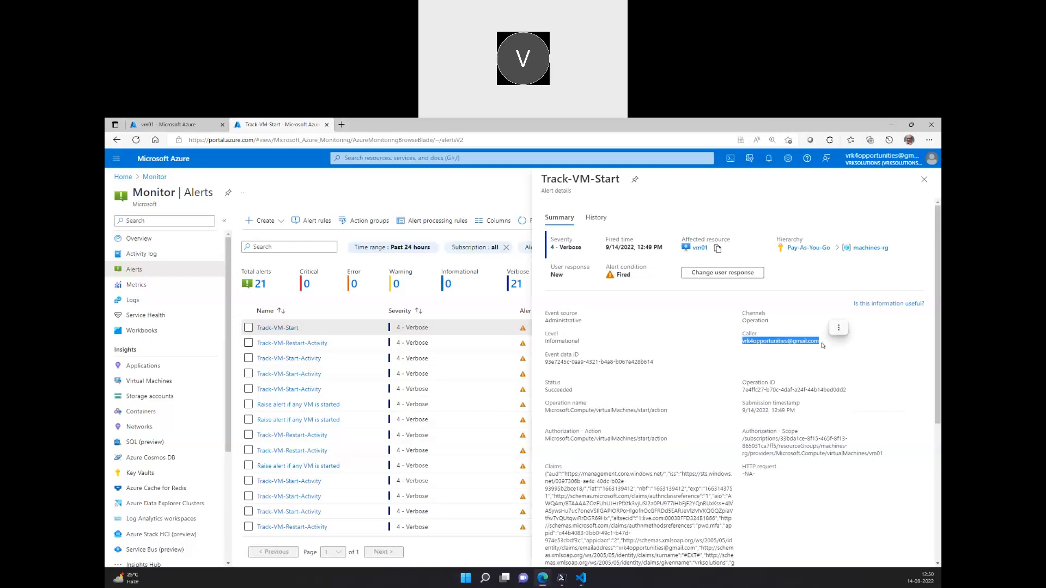
pyautogui.moveTo(801, 352)
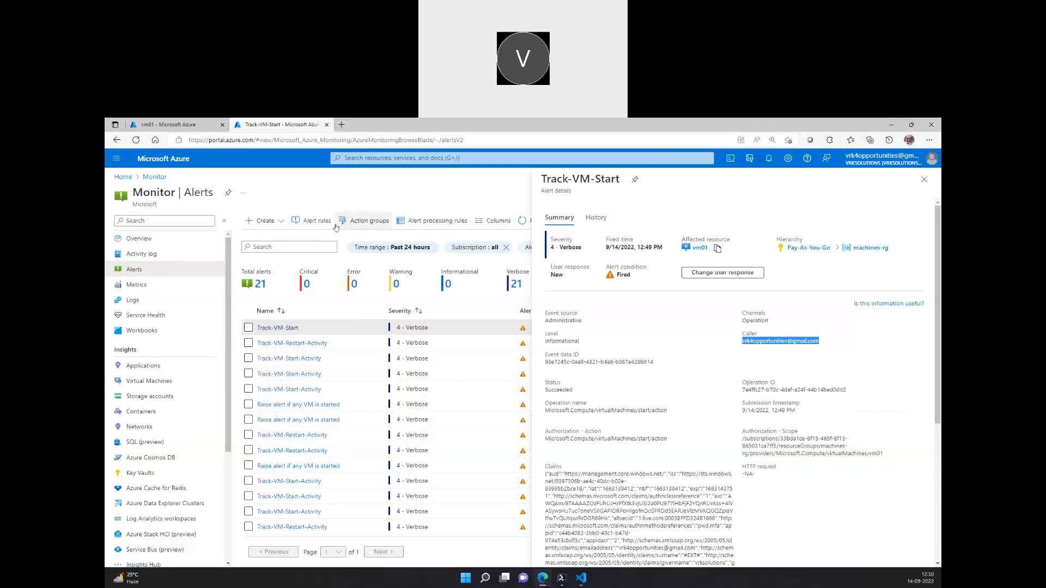
# Step: Select AG-Portal from Action groups and edit it to see the OwnerNotify-Portal Owner e-mail notification
pyautogui.click(367, 221)
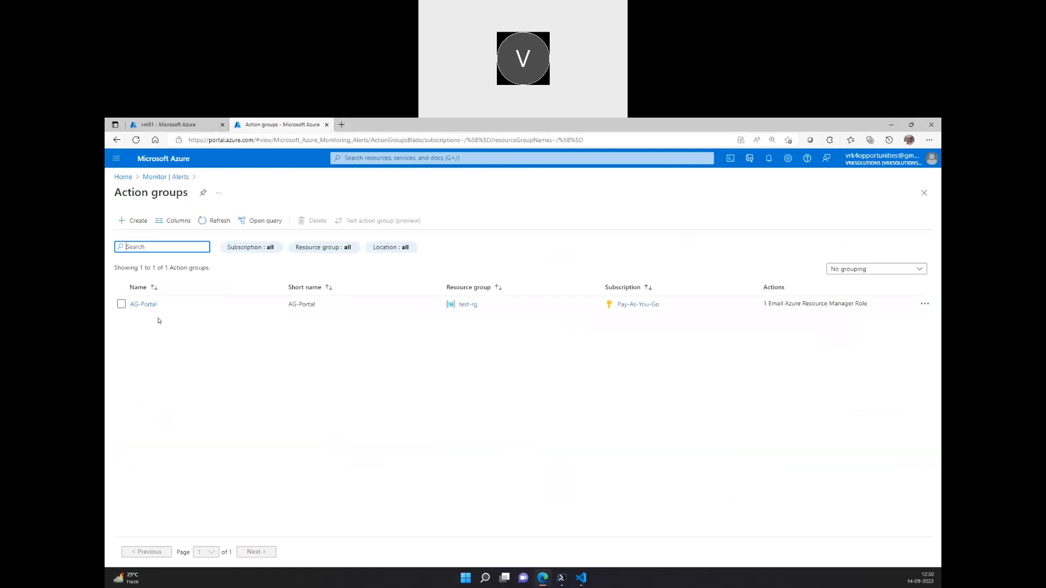
pyautogui.click(142, 304)
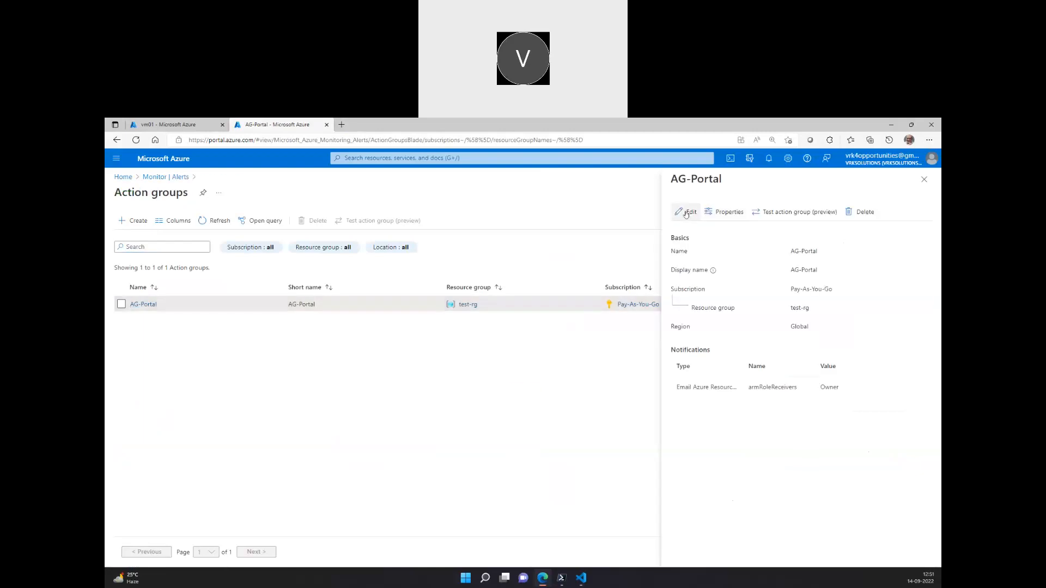
pyautogui.click(688, 211)
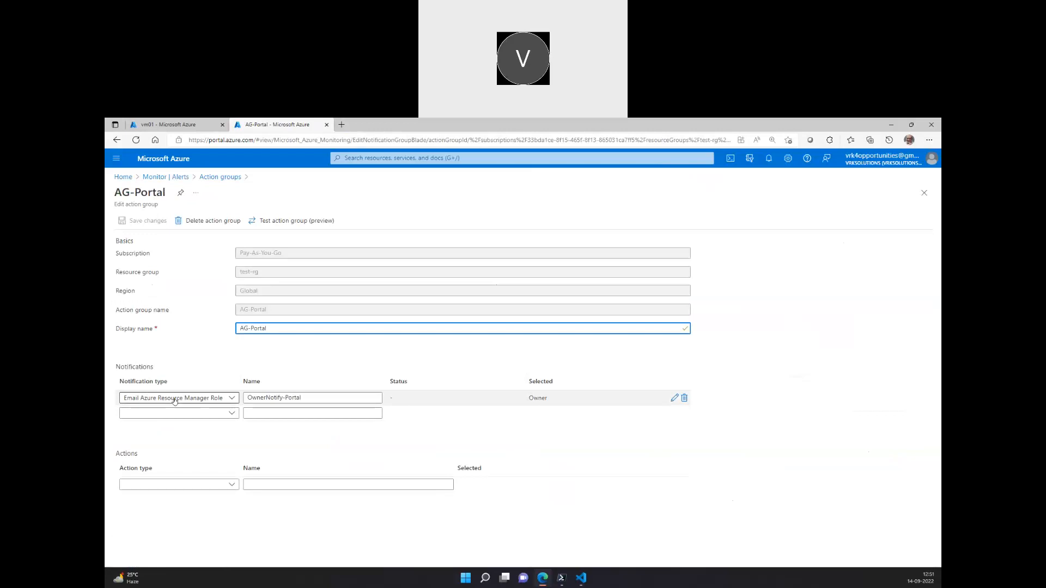
pyautogui.moveTo(218, 406)
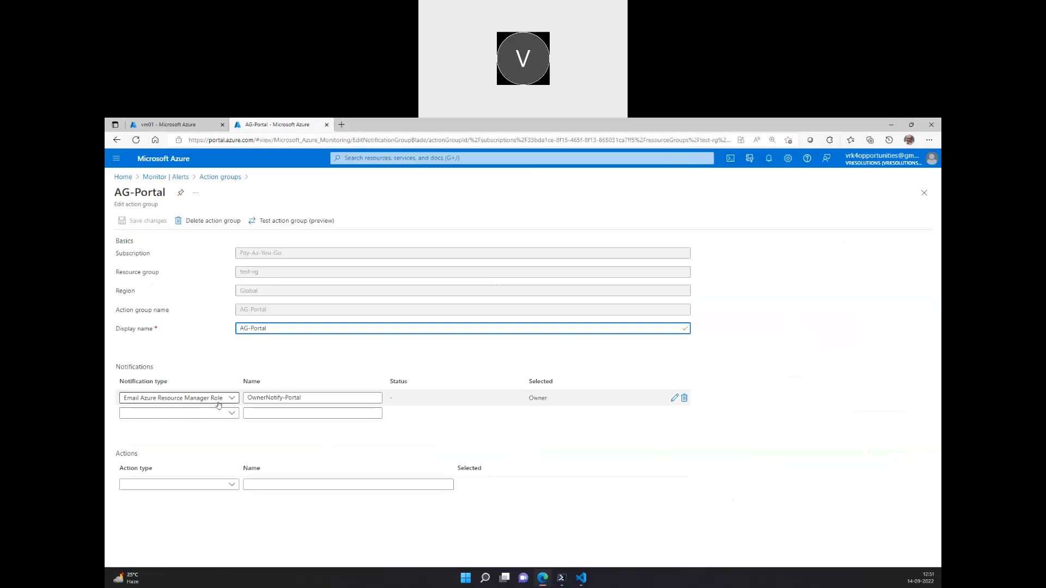
pyautogui.moveTo(170, 268)
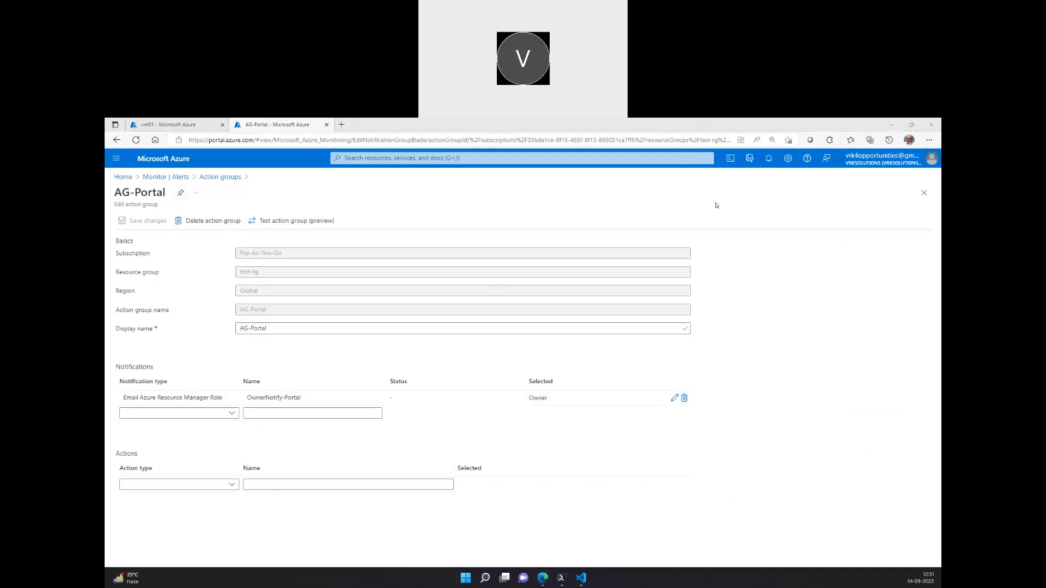
pyautogui.moveTo(725, 224)
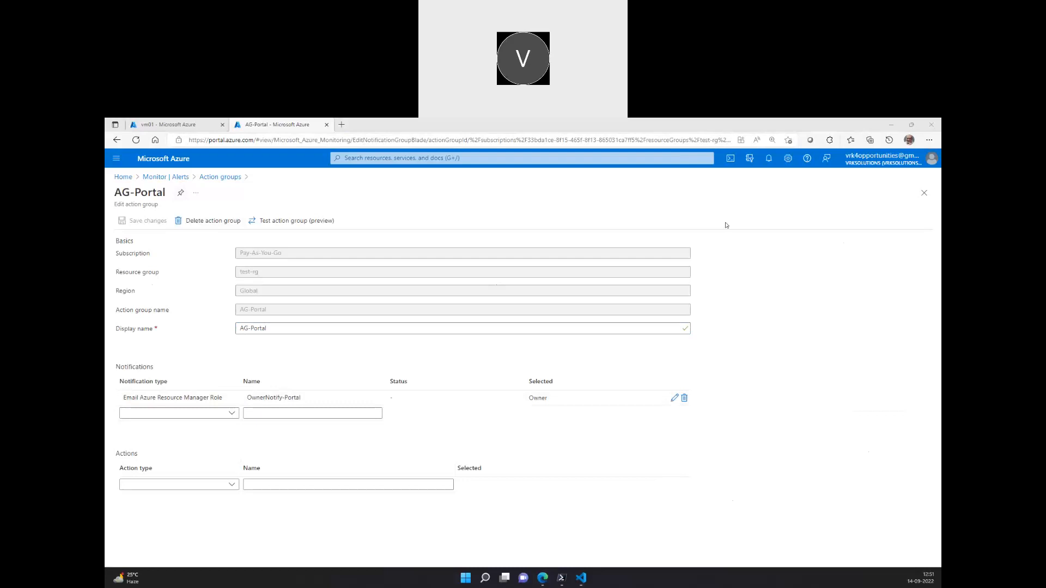